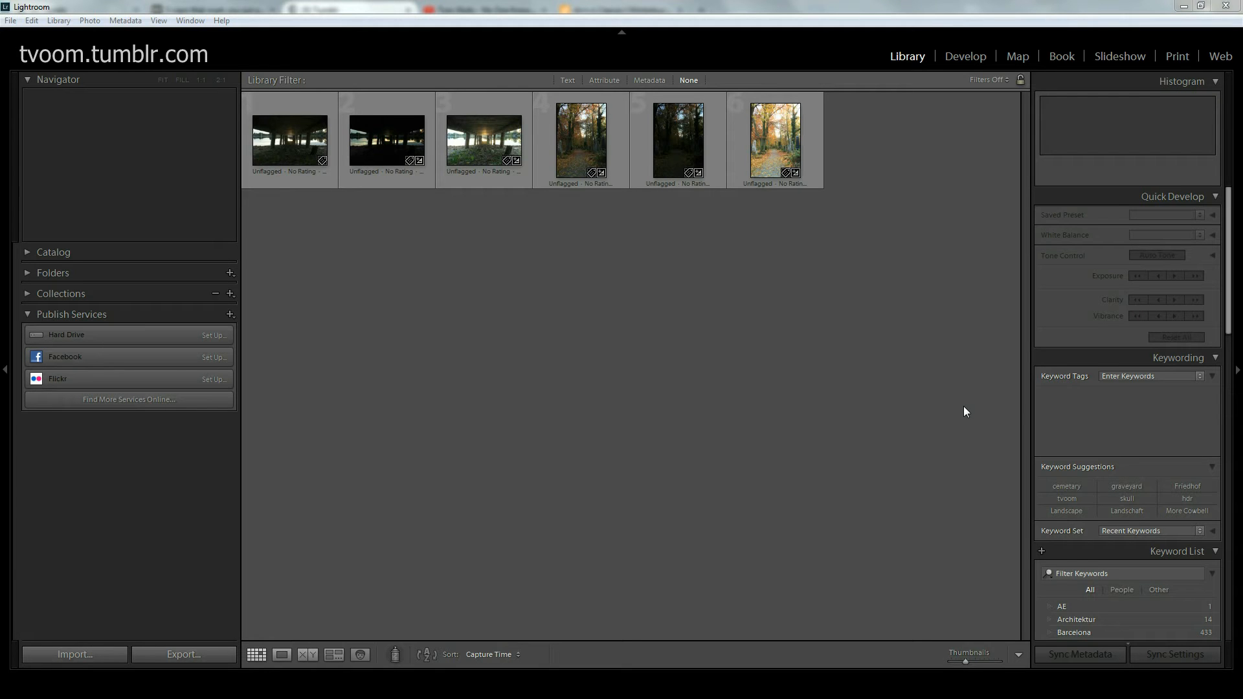
mouse_move(484, 231)
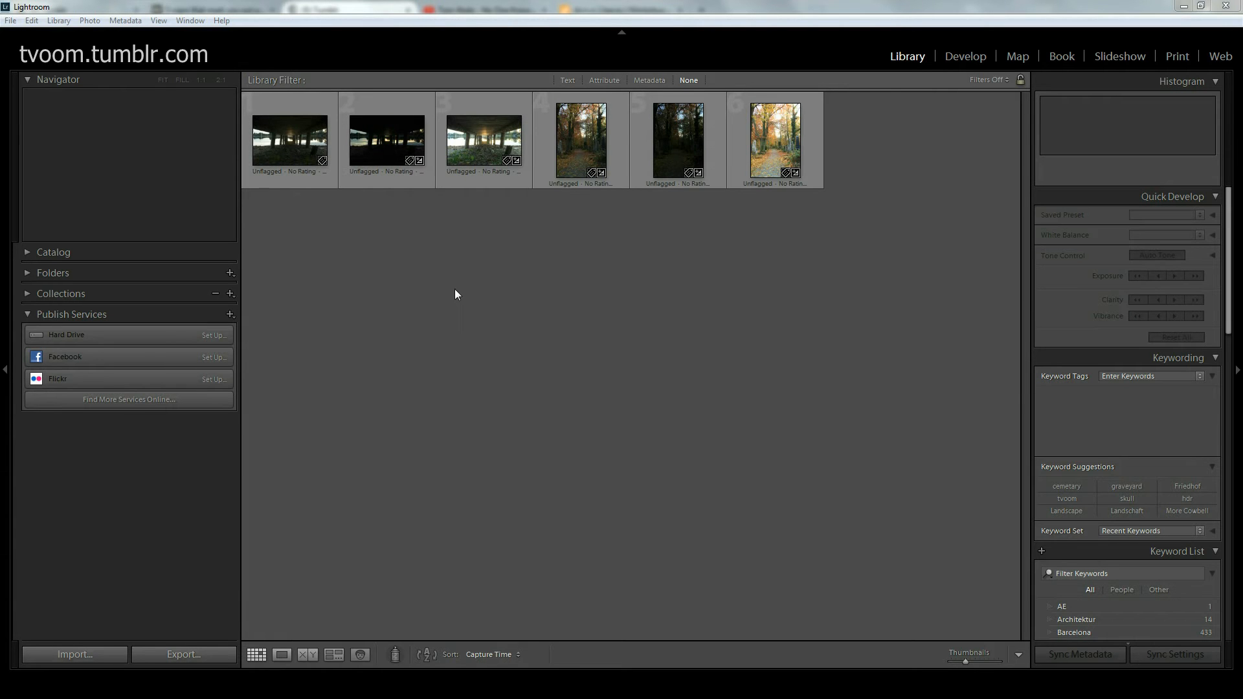
mouse_move(452, 292)
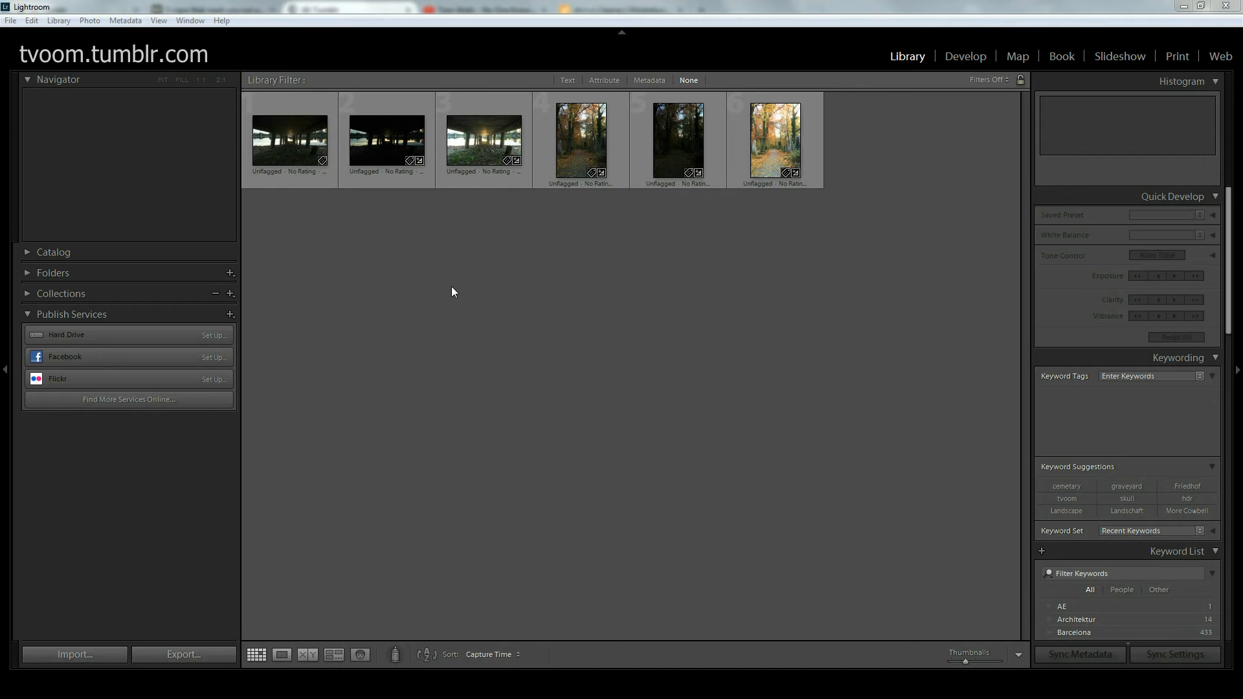
mouse_move(446, 280)
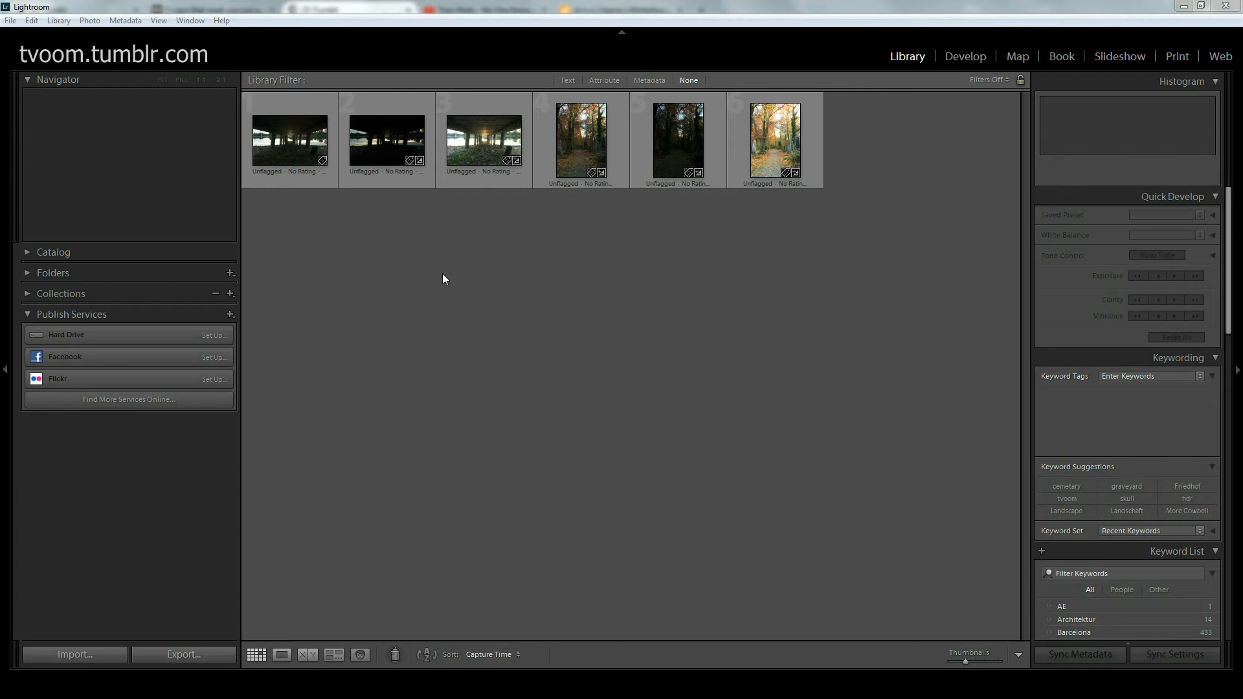
mouse_move(446, 281)
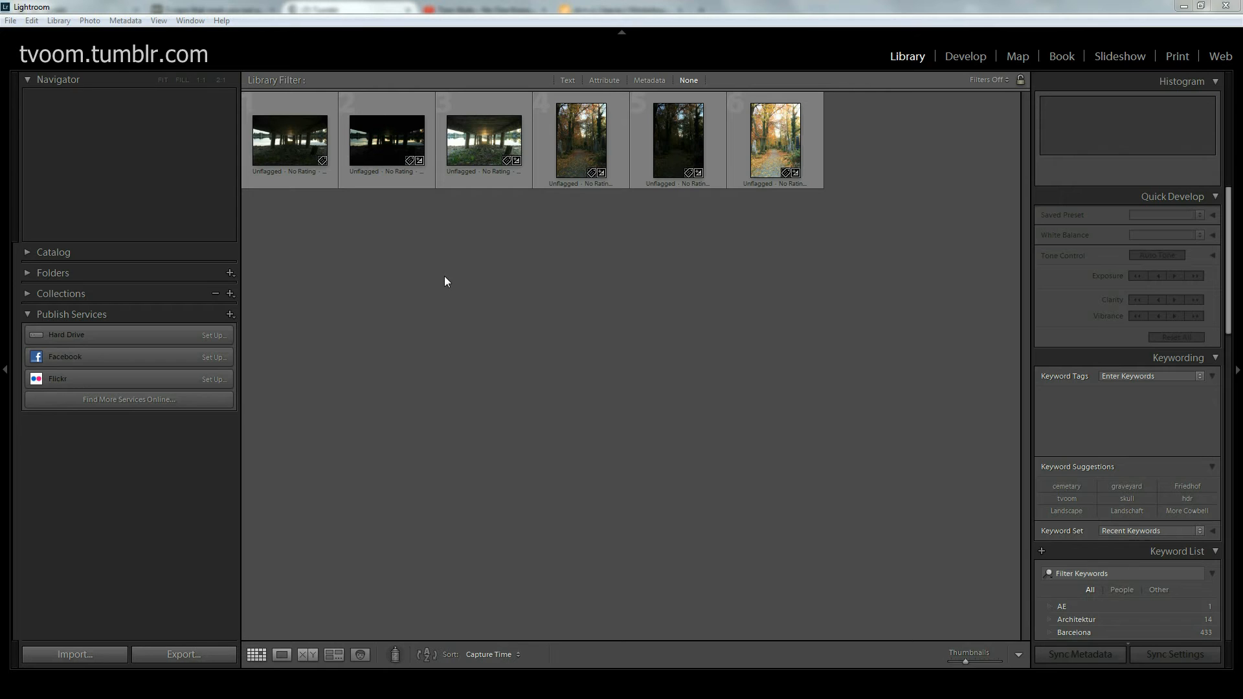
mouse_move(444, 277)
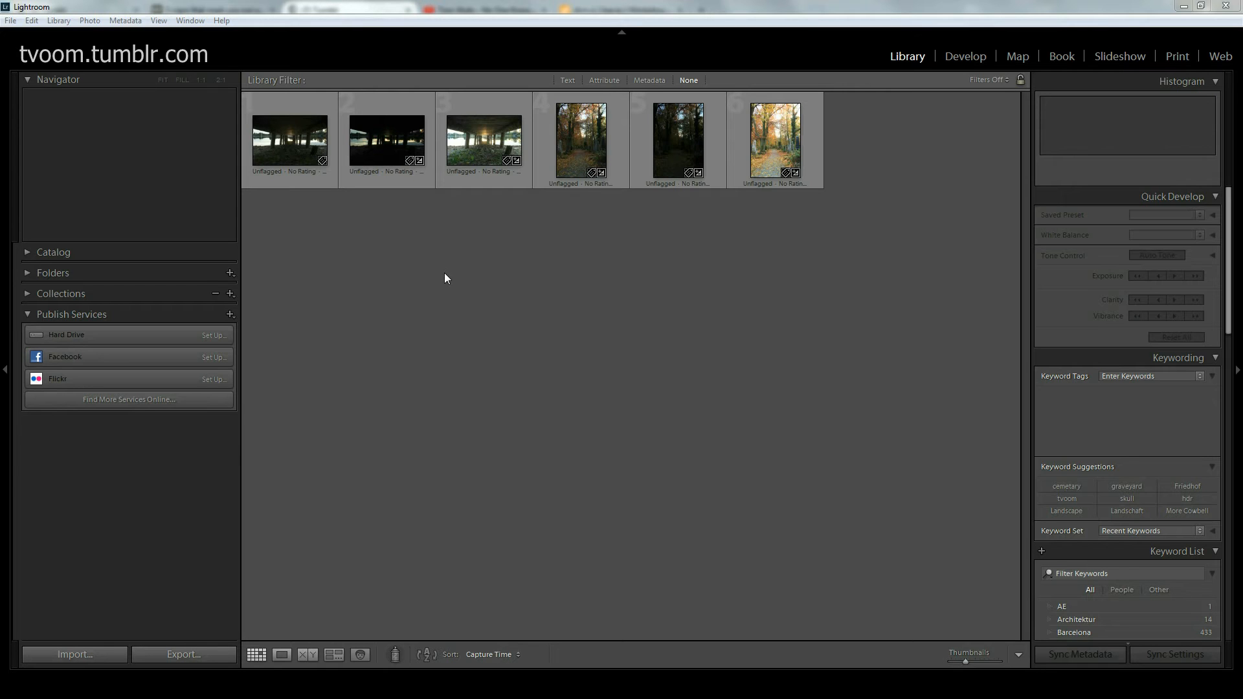
mouse_move(429, 242)
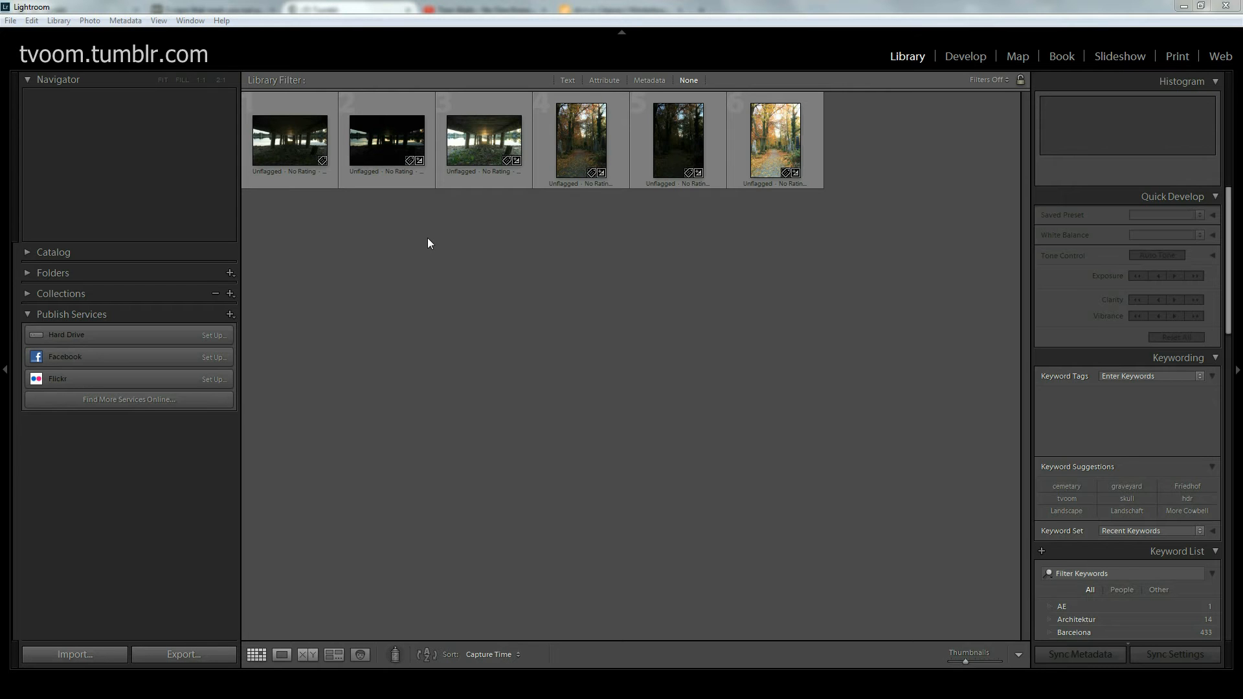
mouse_move(418, 256)
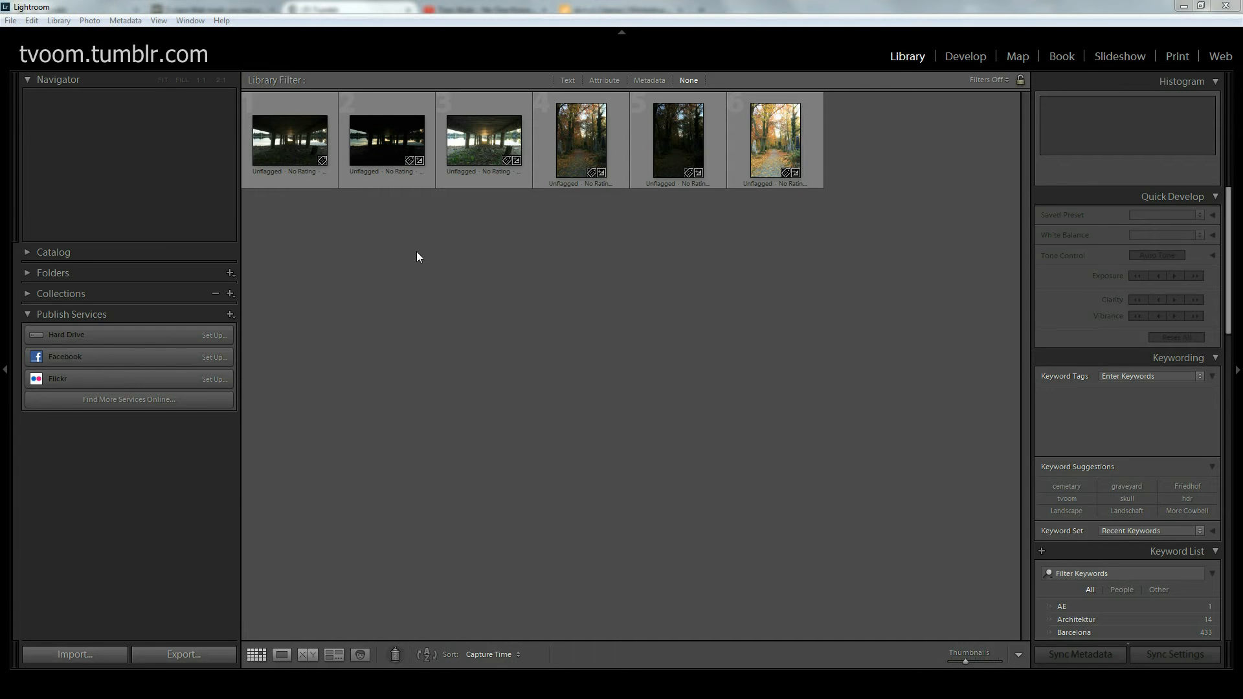
mouse_move(483, 142)
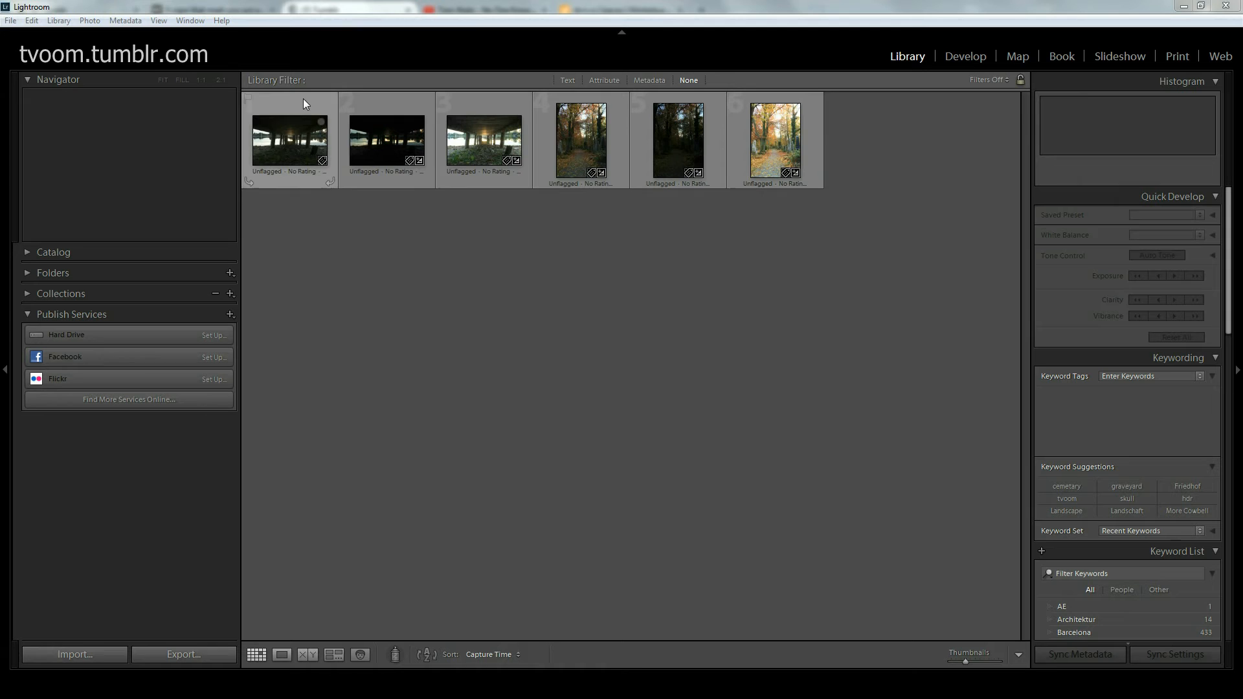
Step: Enlarge the first under-pier frame IMG_0280.CR2 and flip forward through its brighter bracketed exposures
left_click(289, 141)
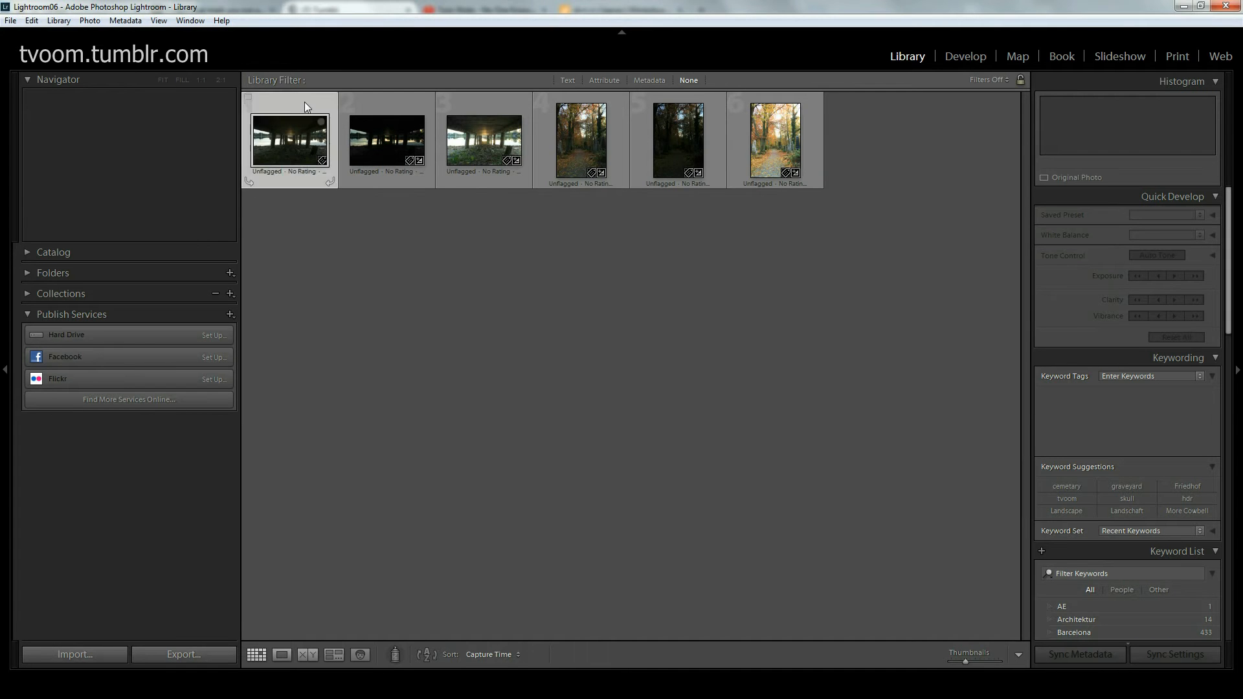
double_click(289, 140)
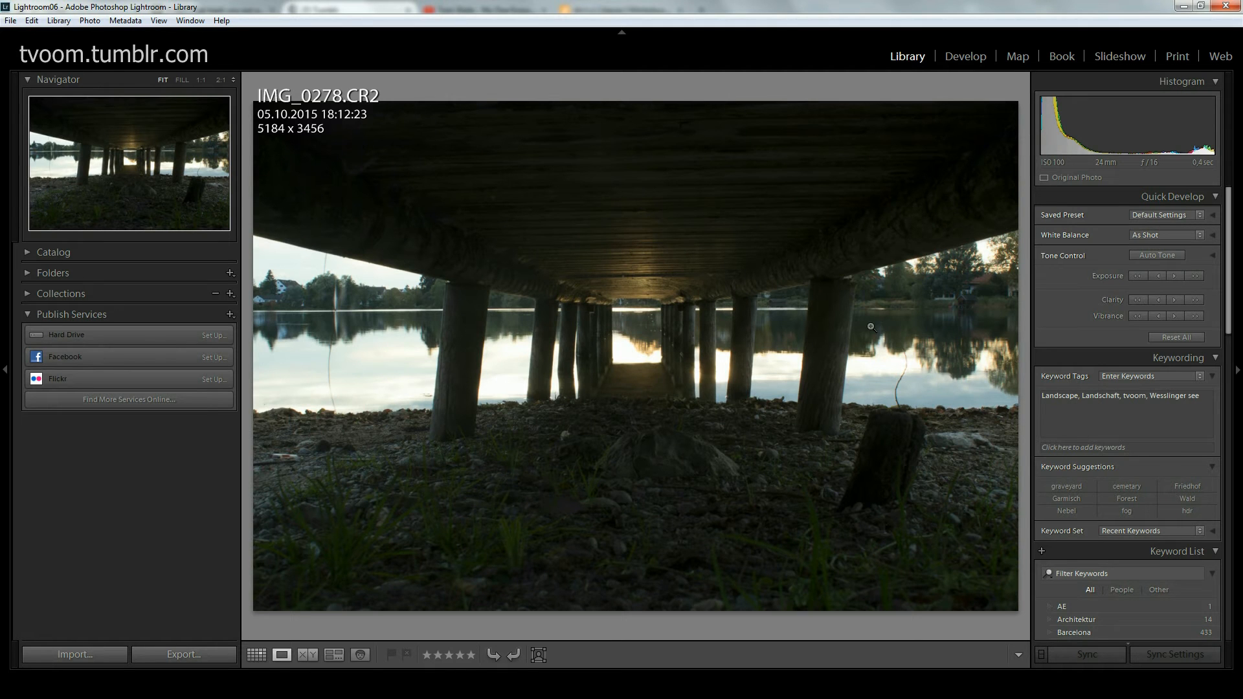
mouse_move(866, 328)
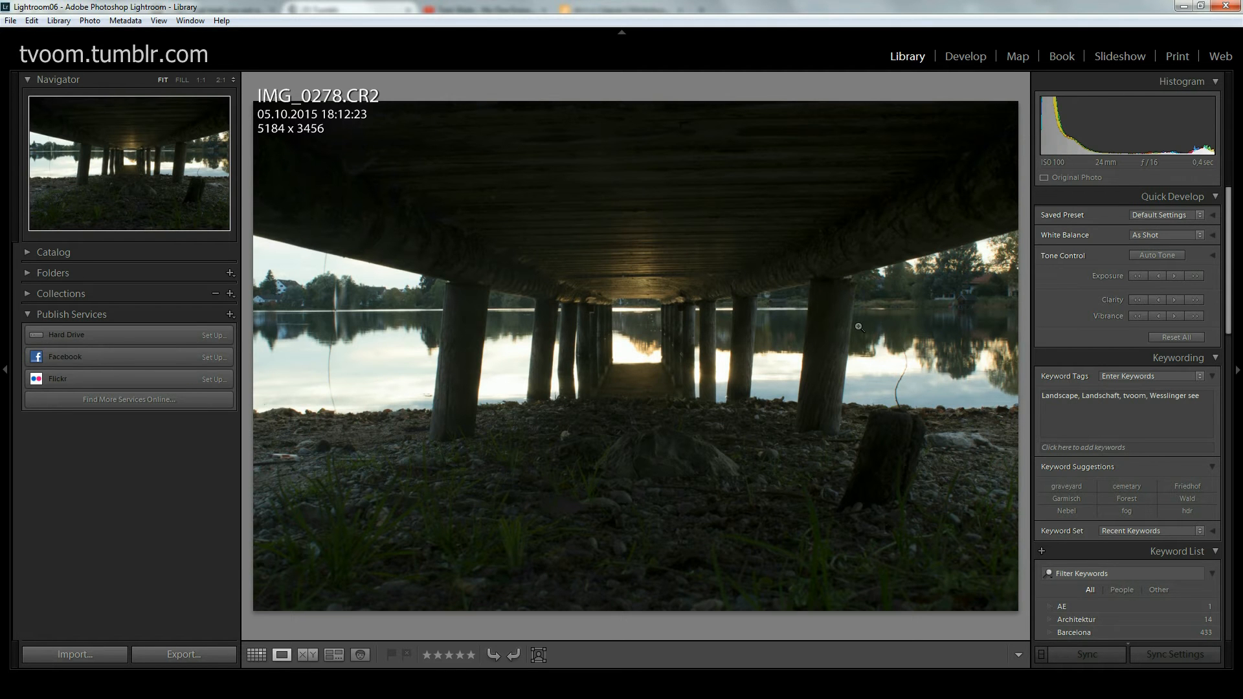
mouse_move(939, 315)
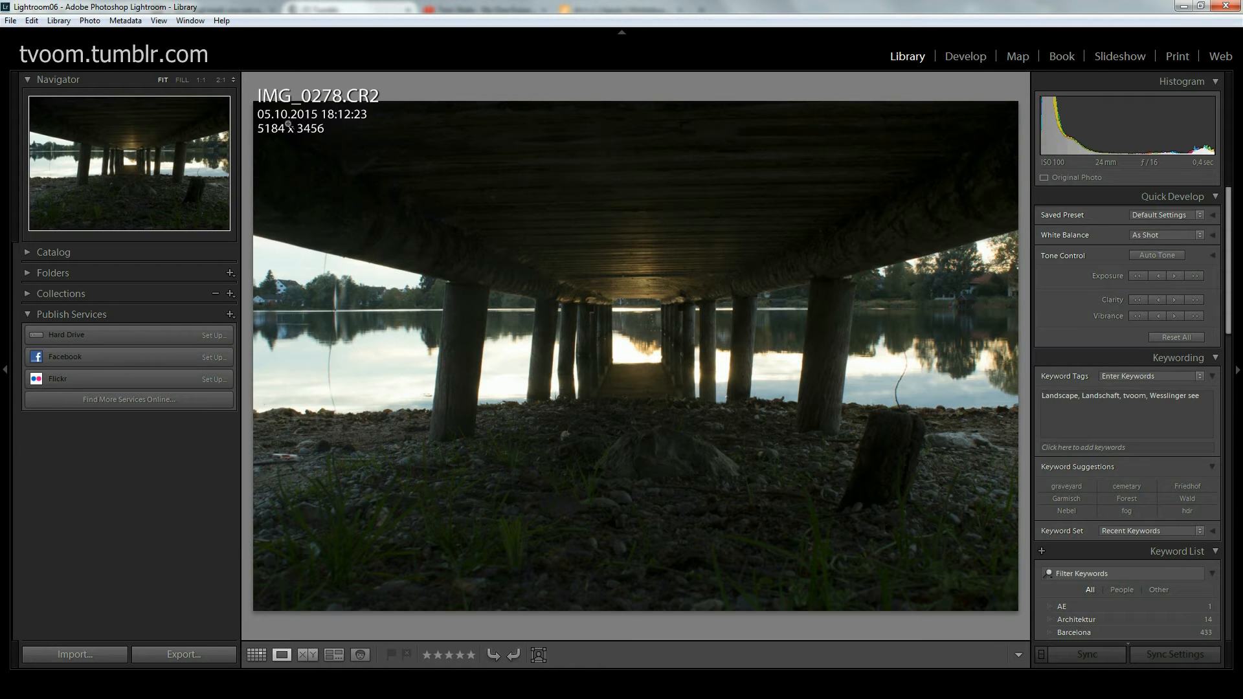
mouse_move(304, 255)
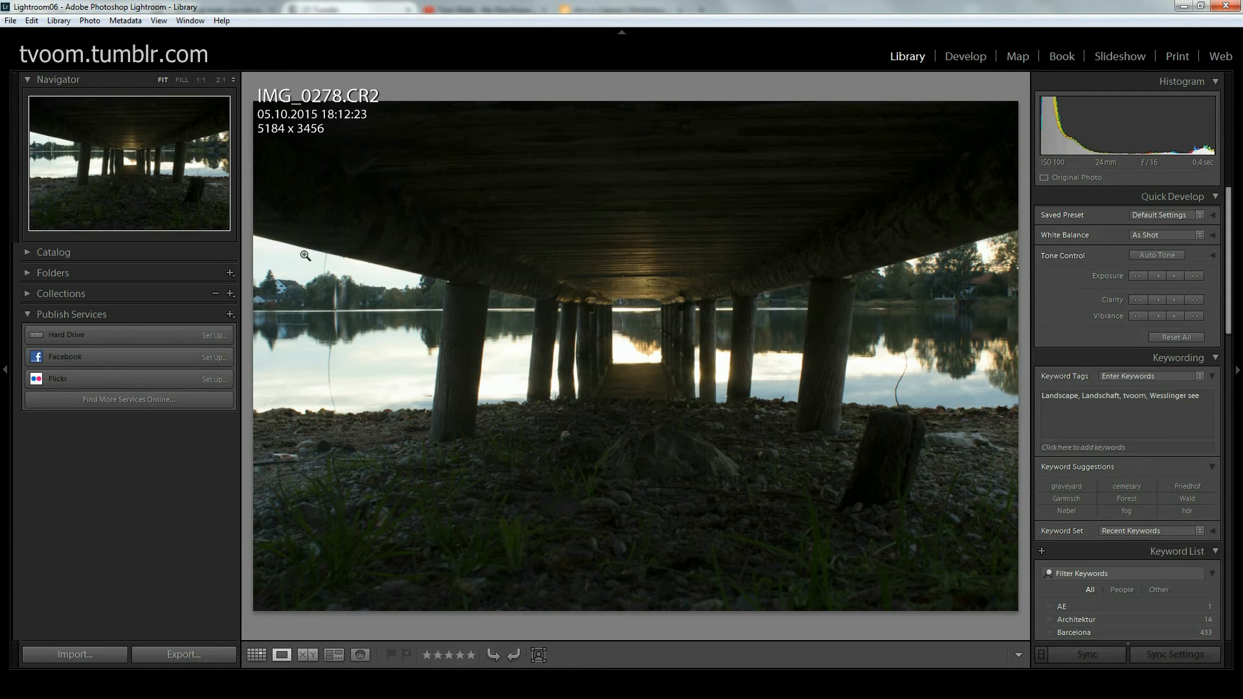
mouse_move(368, 320)
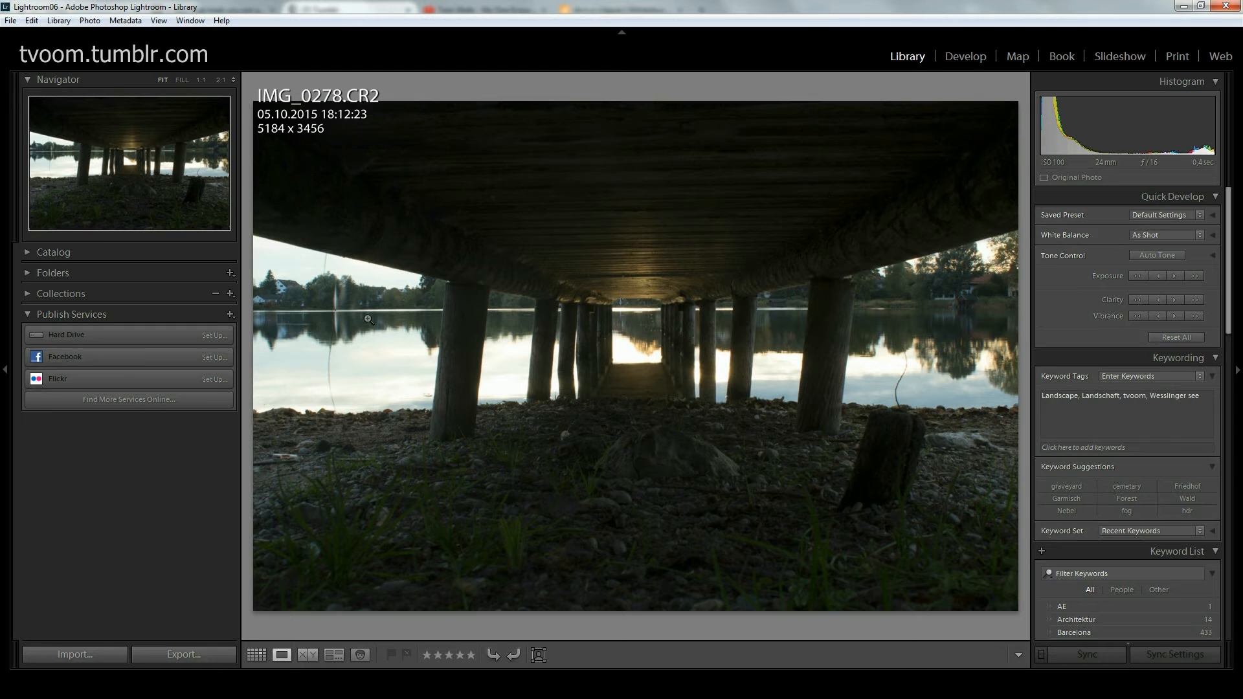
mouse_move(905, 379)
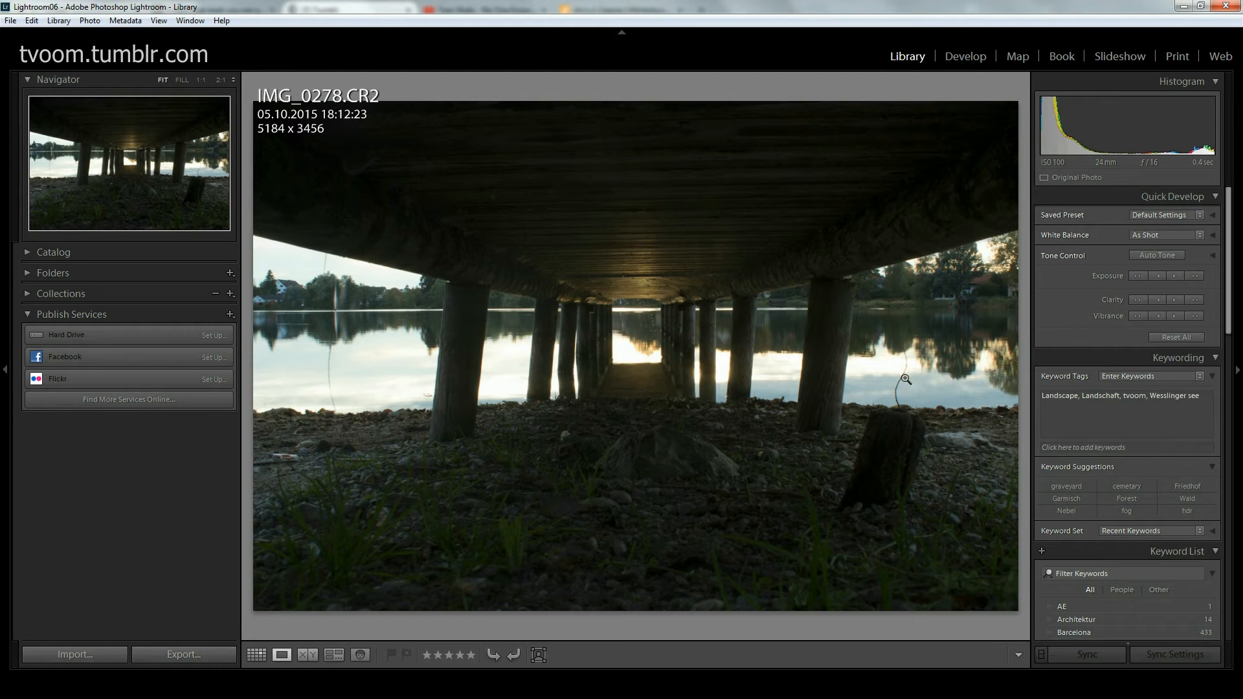
key("Right")
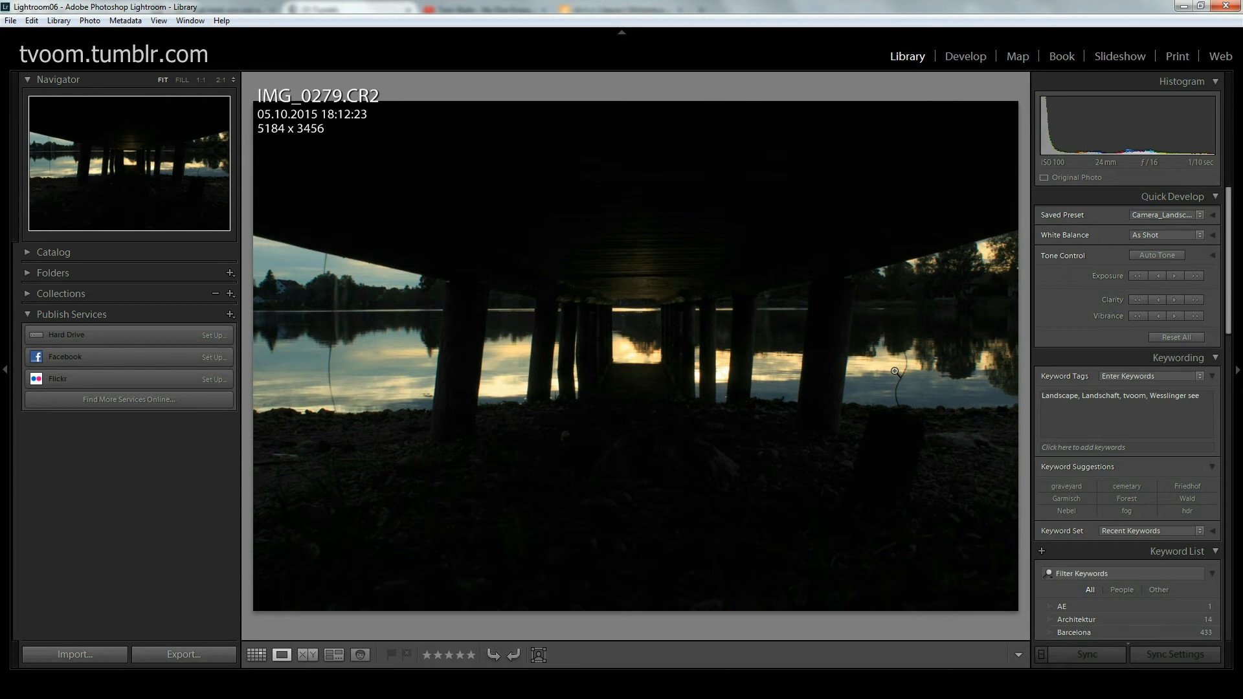
mouse_move(268, 254)
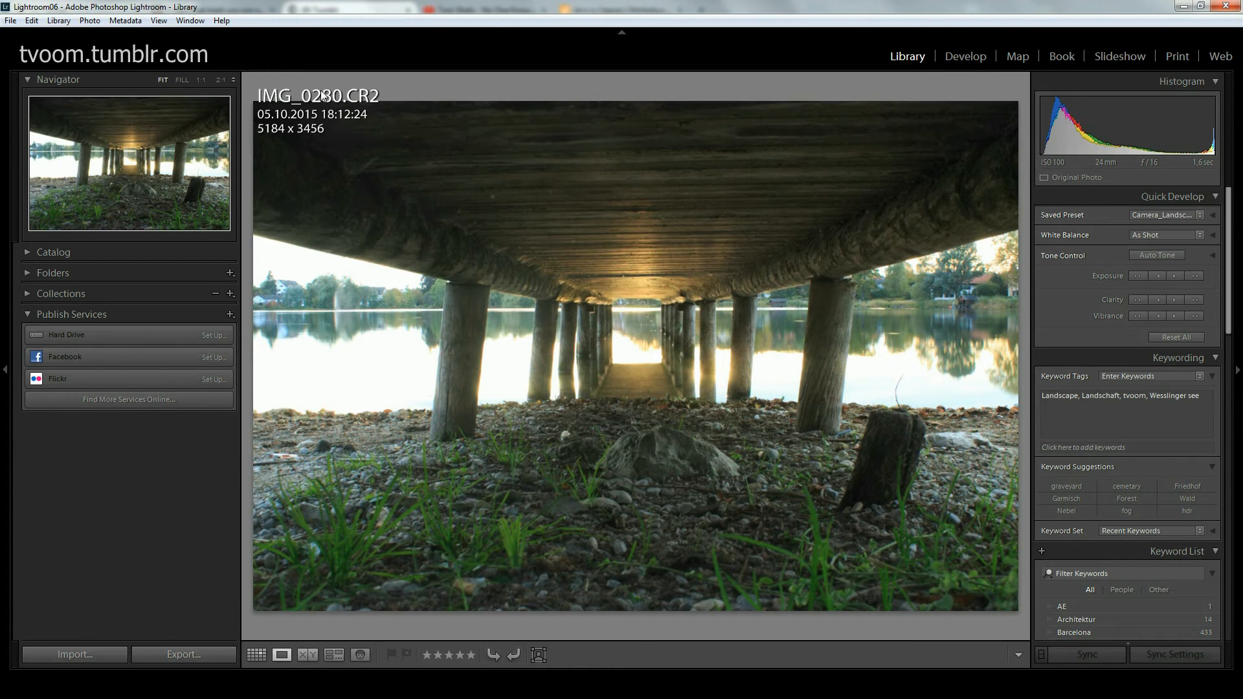
mouse_move(599, 413)
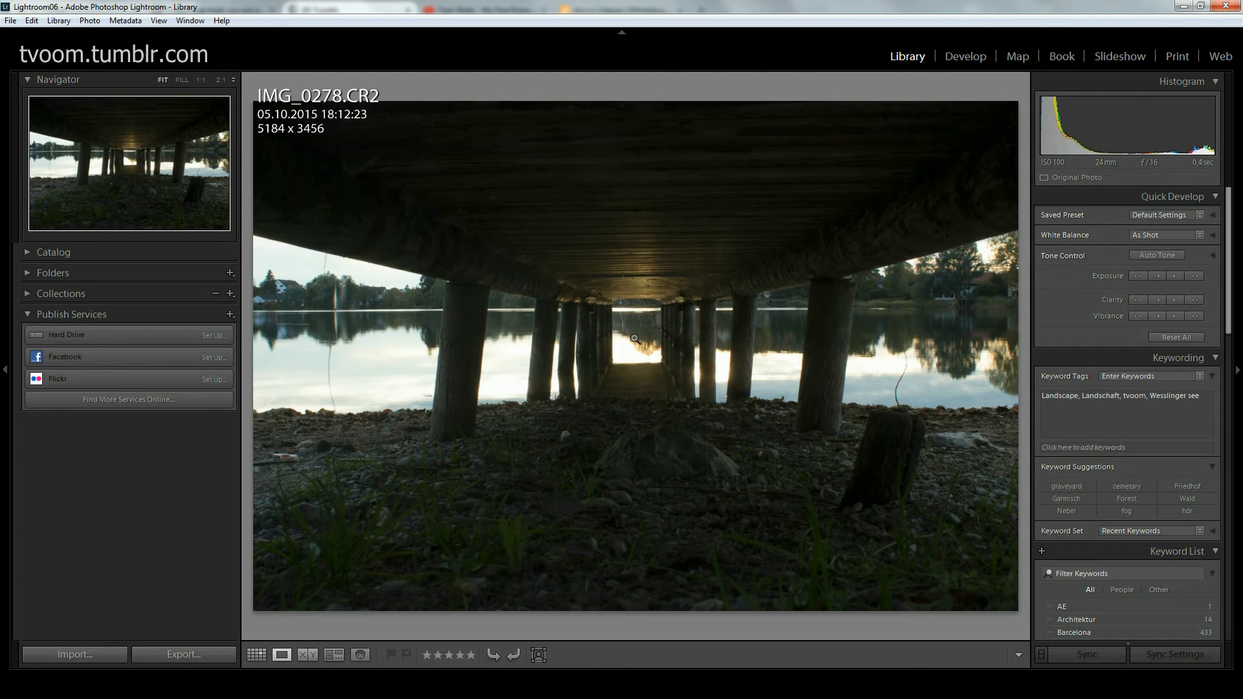
mouse_move(1122, 165)
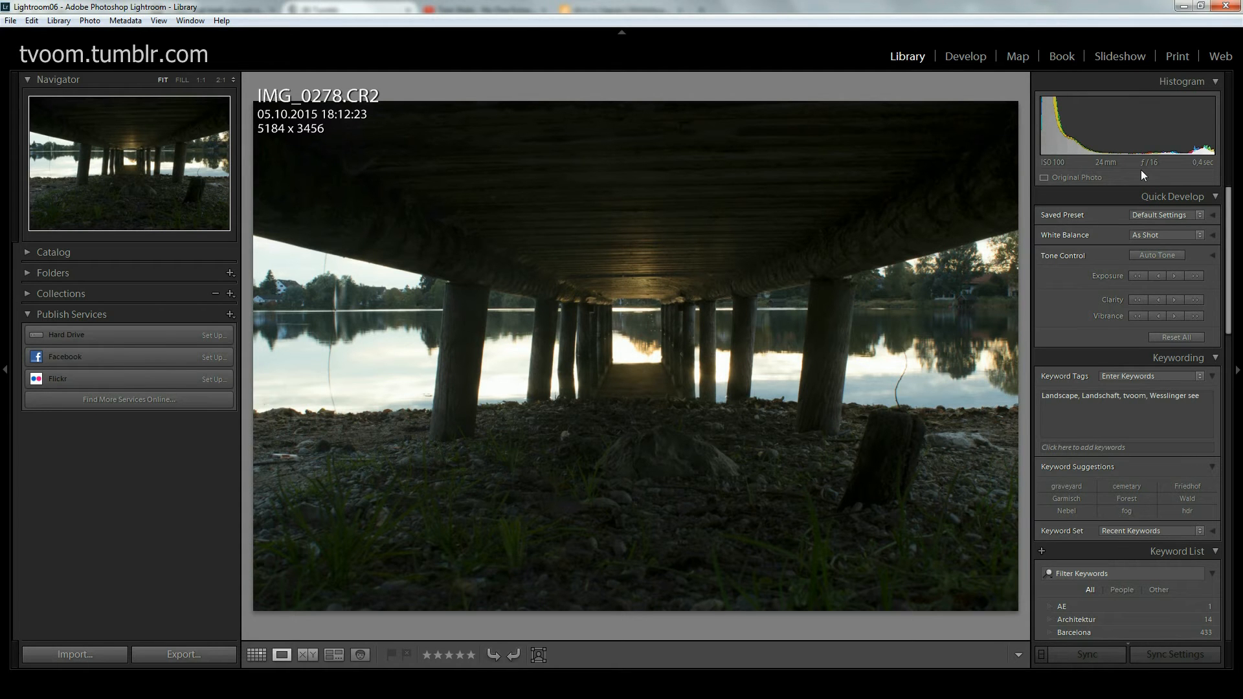
mouse_move(1128, 163)
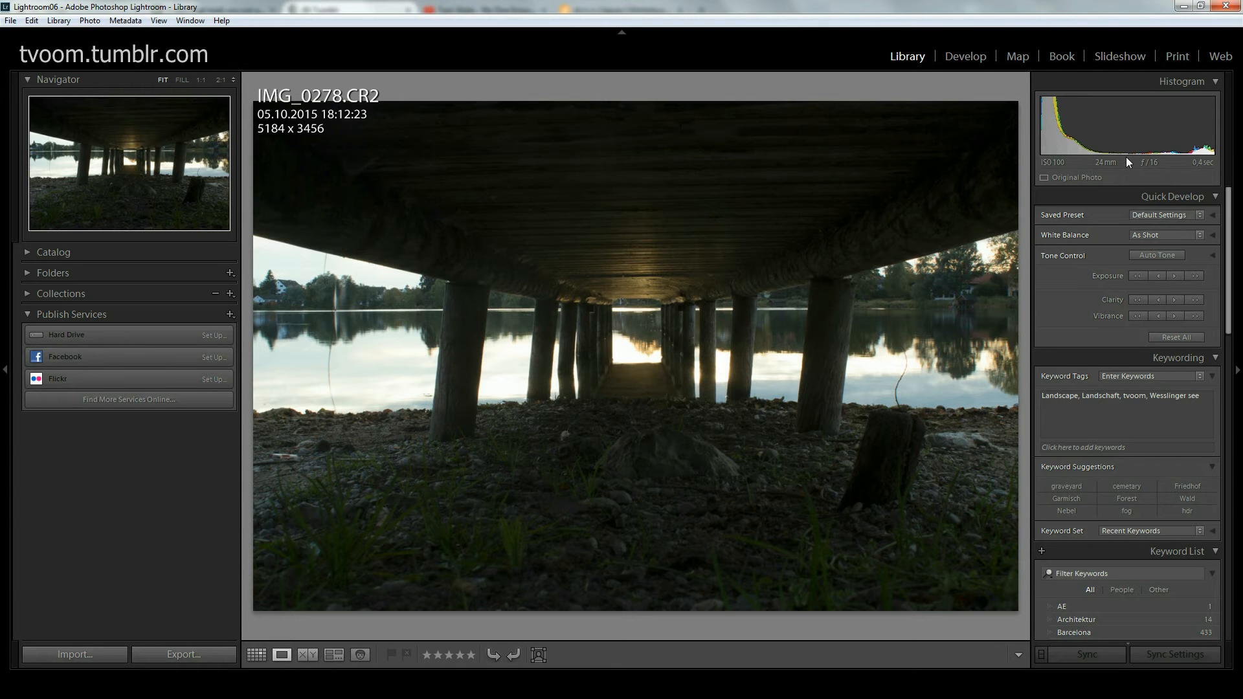
mouse_move(1103, 162)
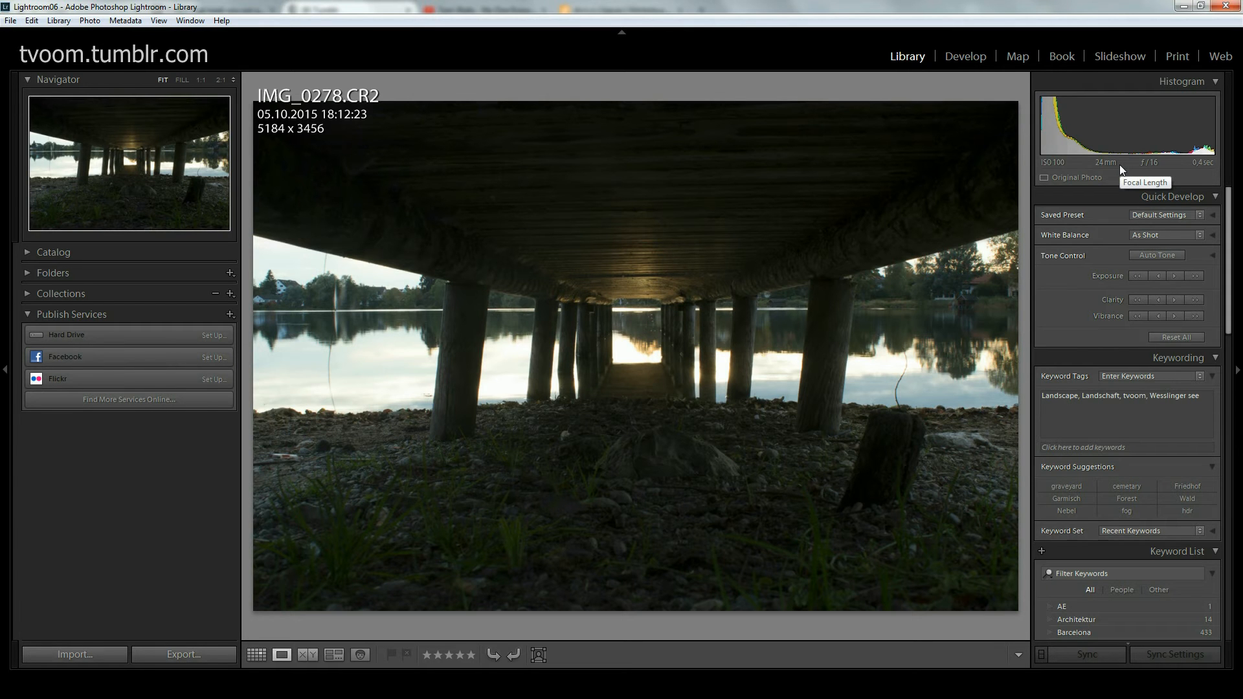
mouse_move(1155, 175)
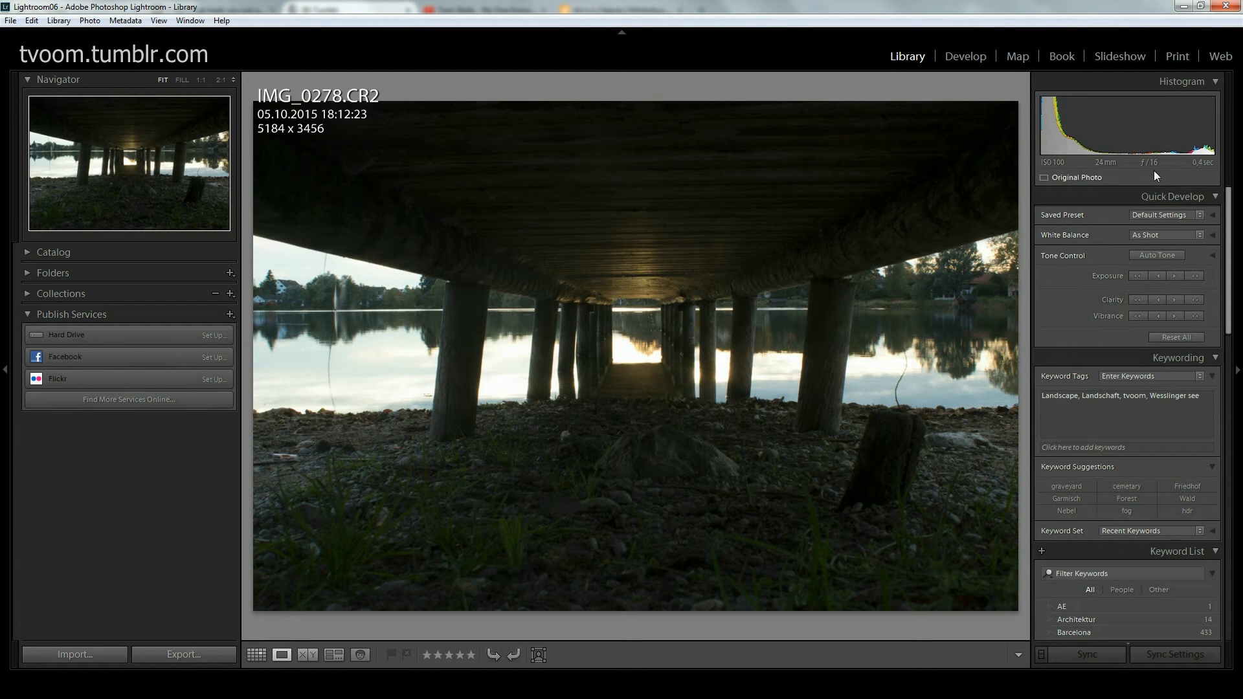
mouse_move(1160, 168)
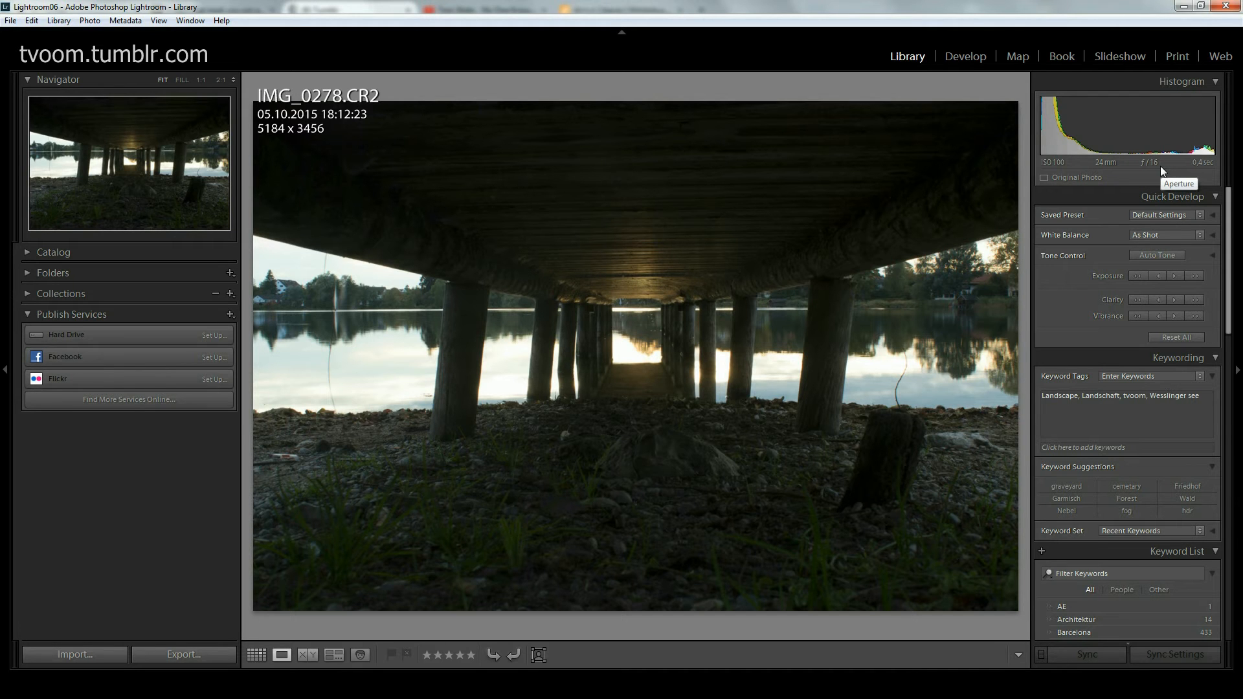
mouse_move(860, 240)
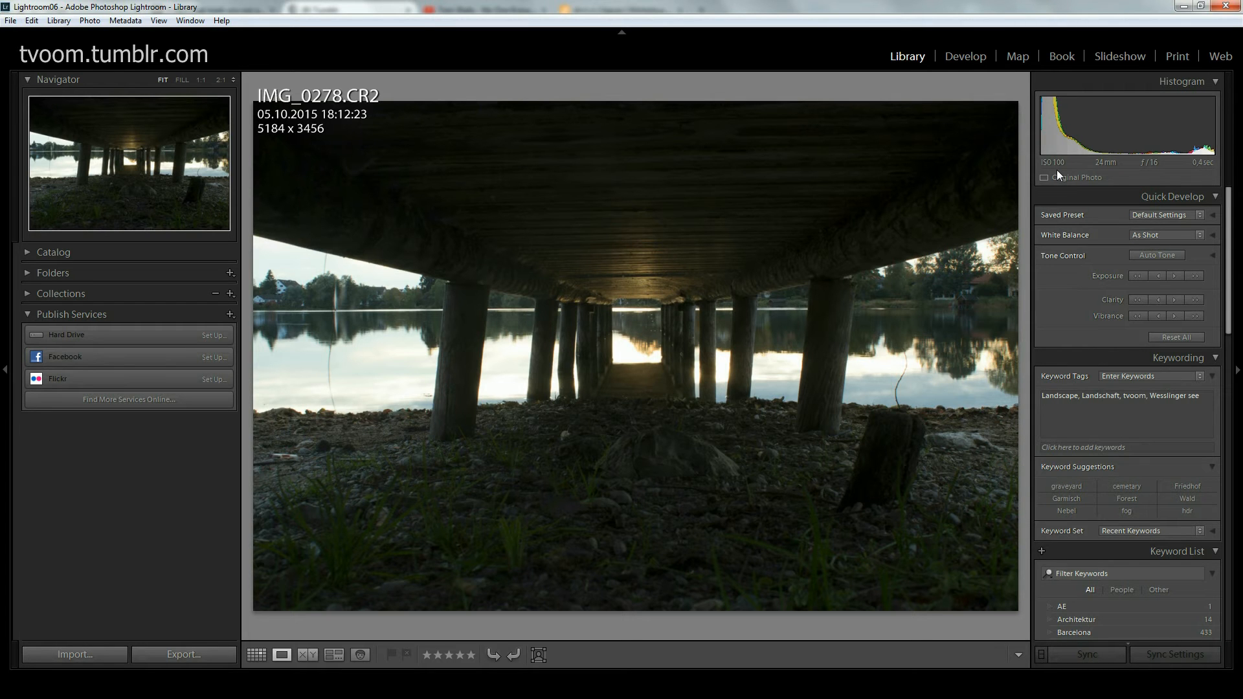
mouse_move(1059, 173)
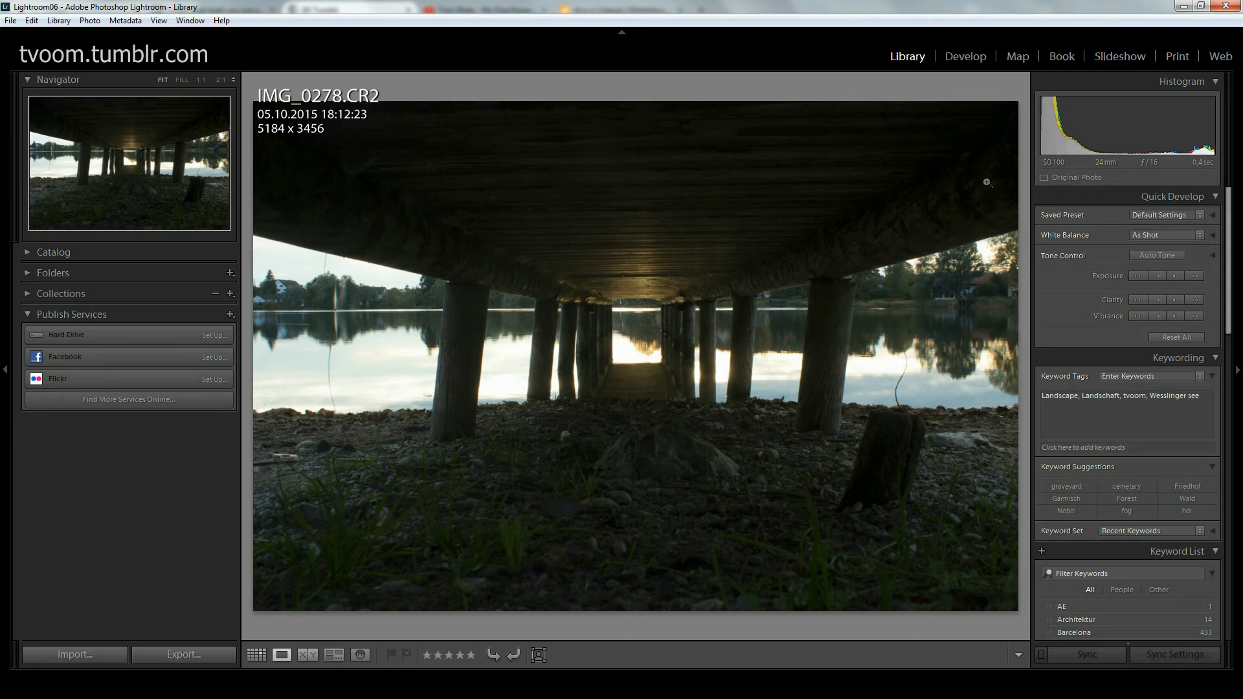
mouse_move(1132, 175)
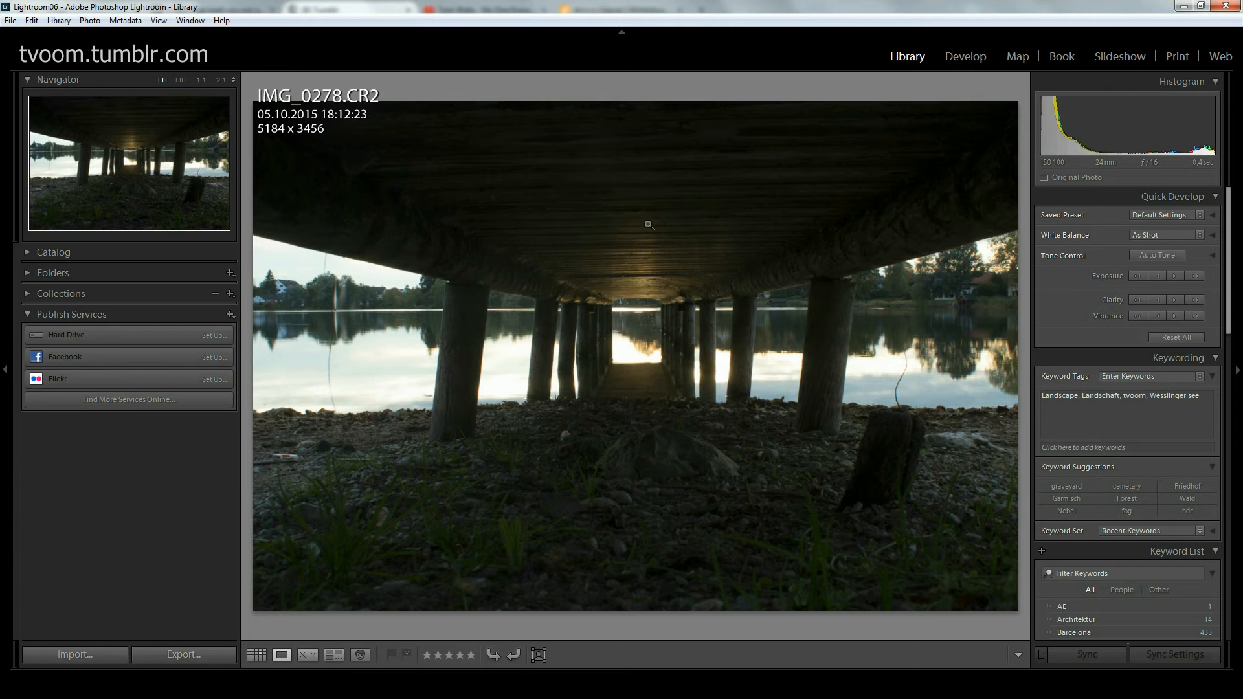
mouse_move(1198, 171)
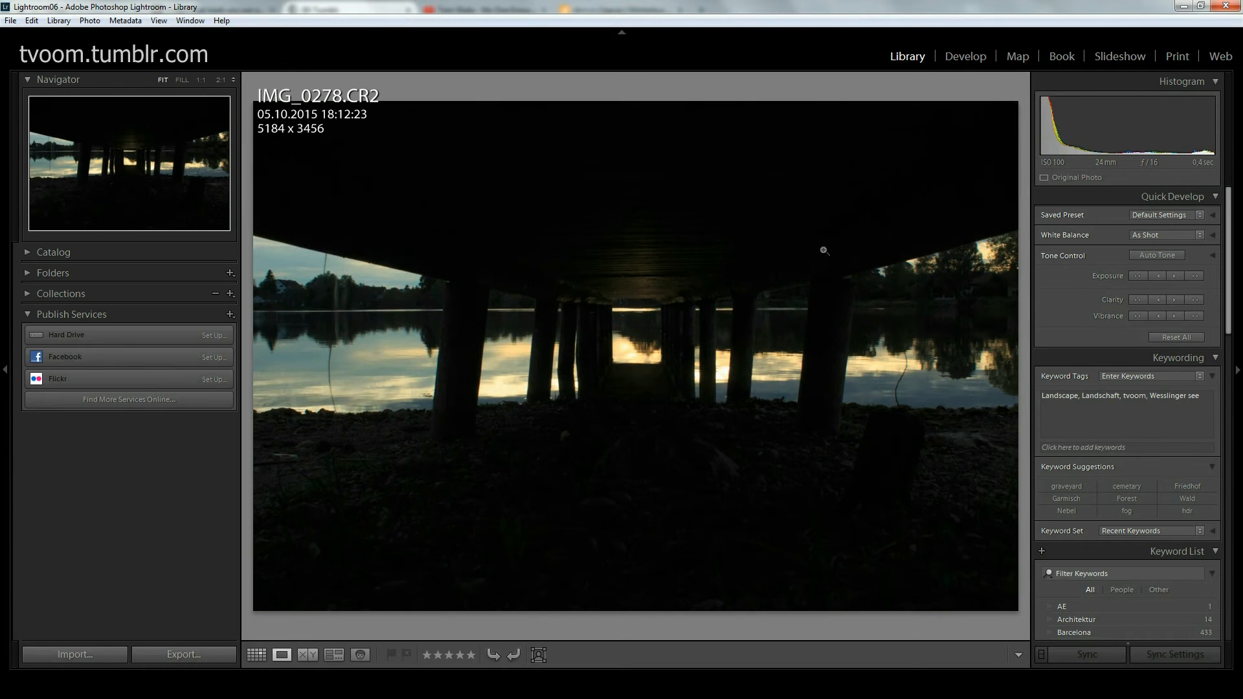
key("right")
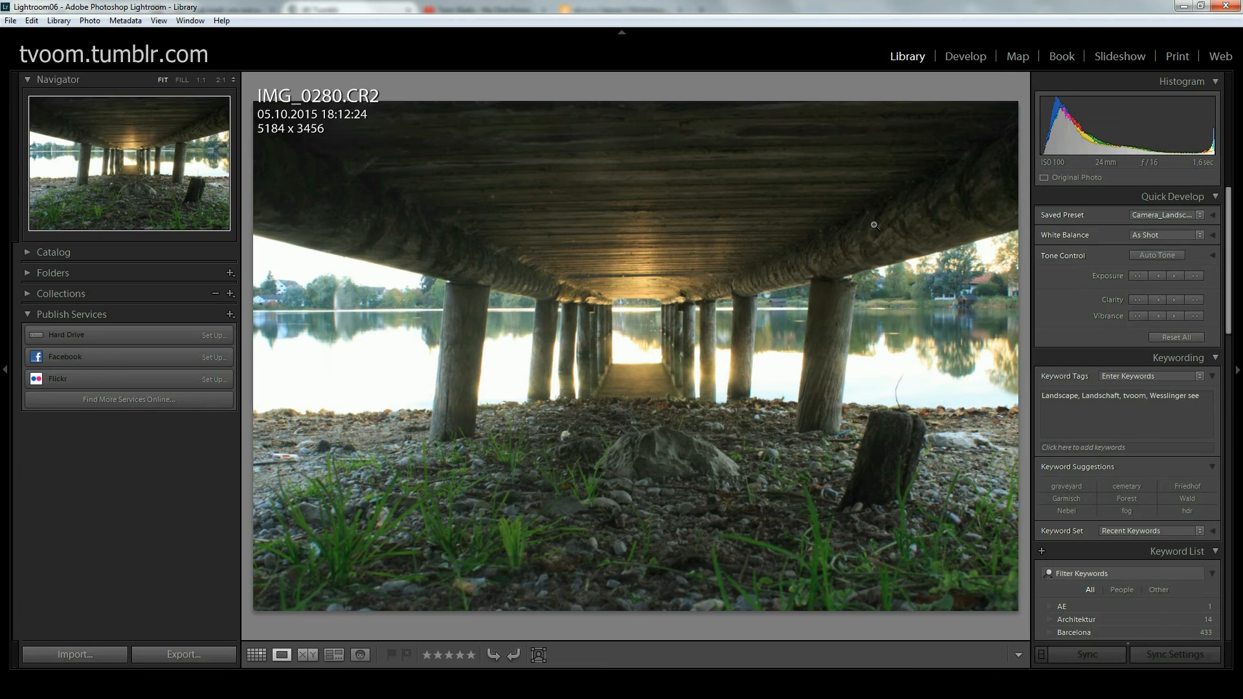
mouse_move(1206, 163)
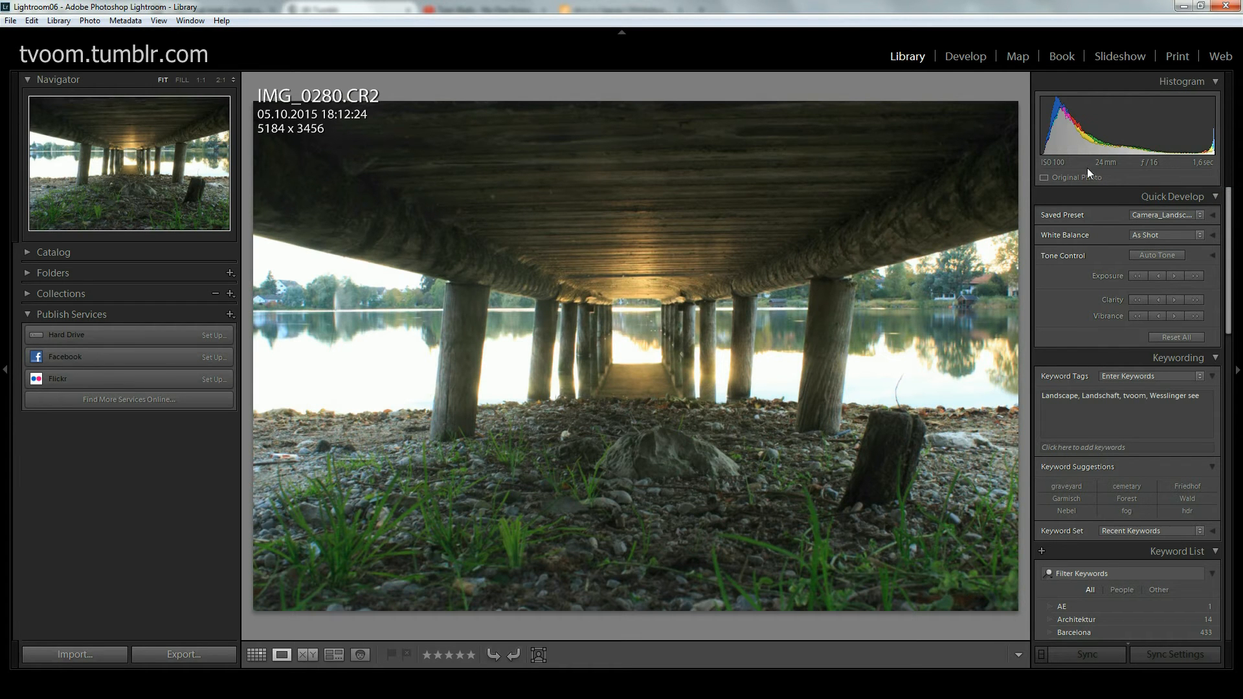
mouse_move(1110, 173)
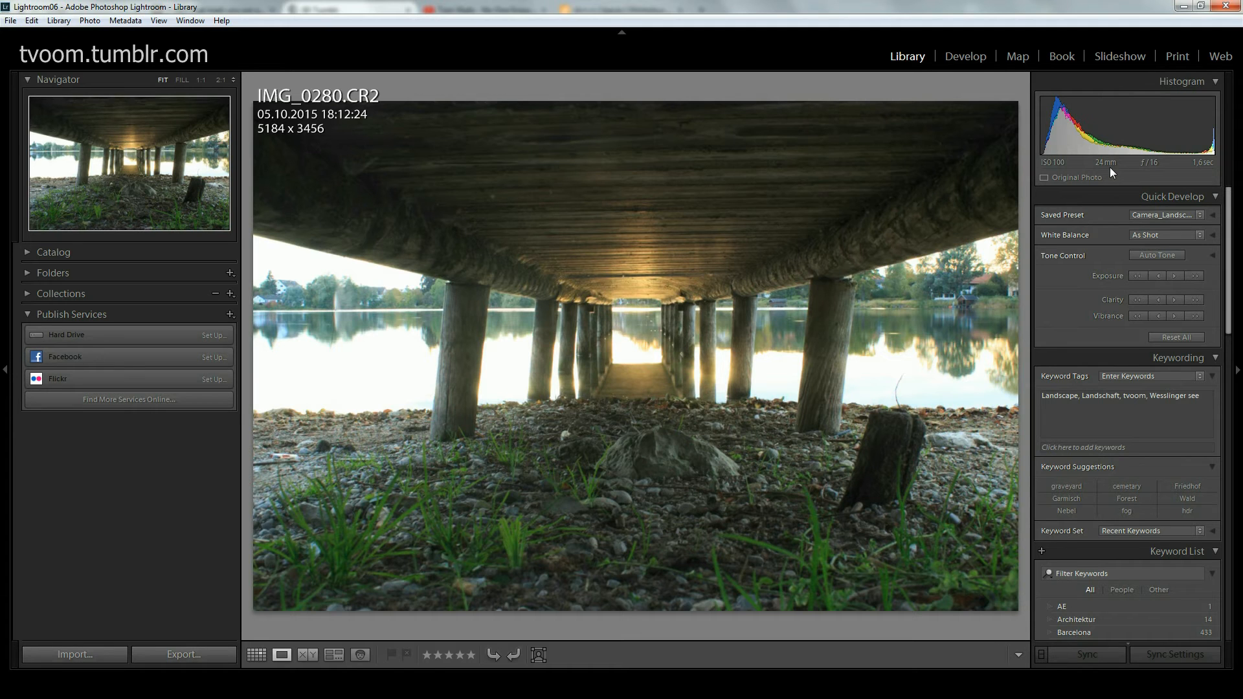
mouse_move(1149, 163)
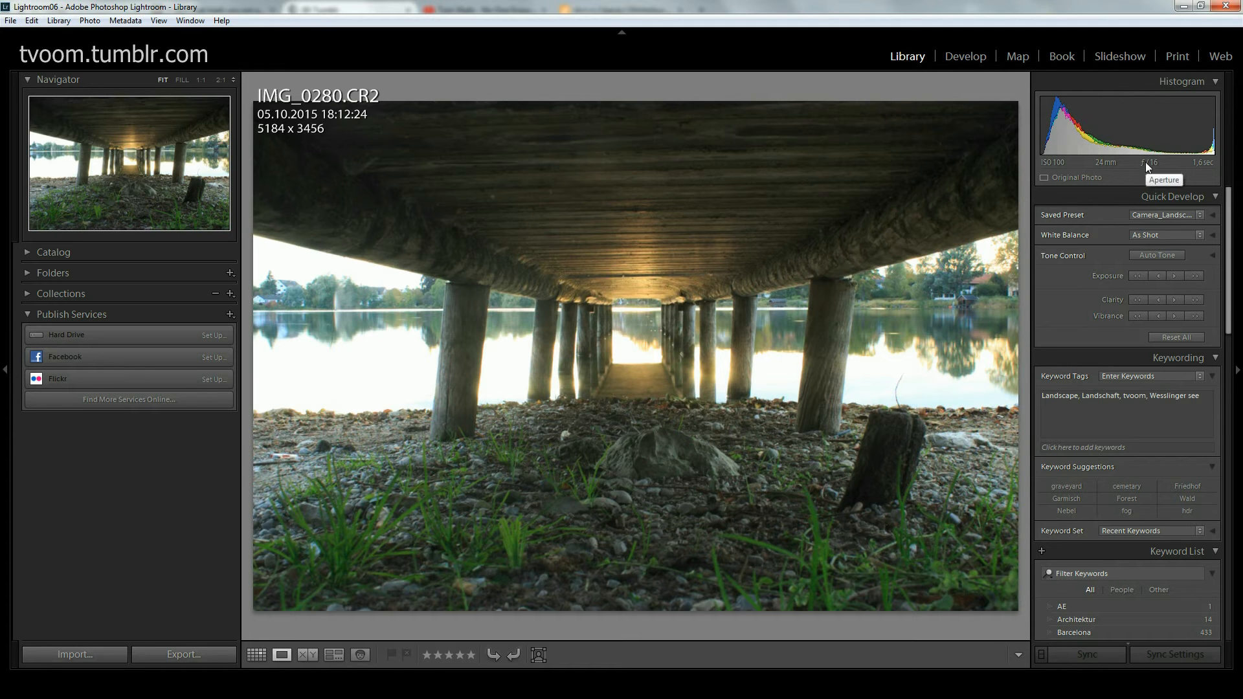
mouse_move(255, 654)
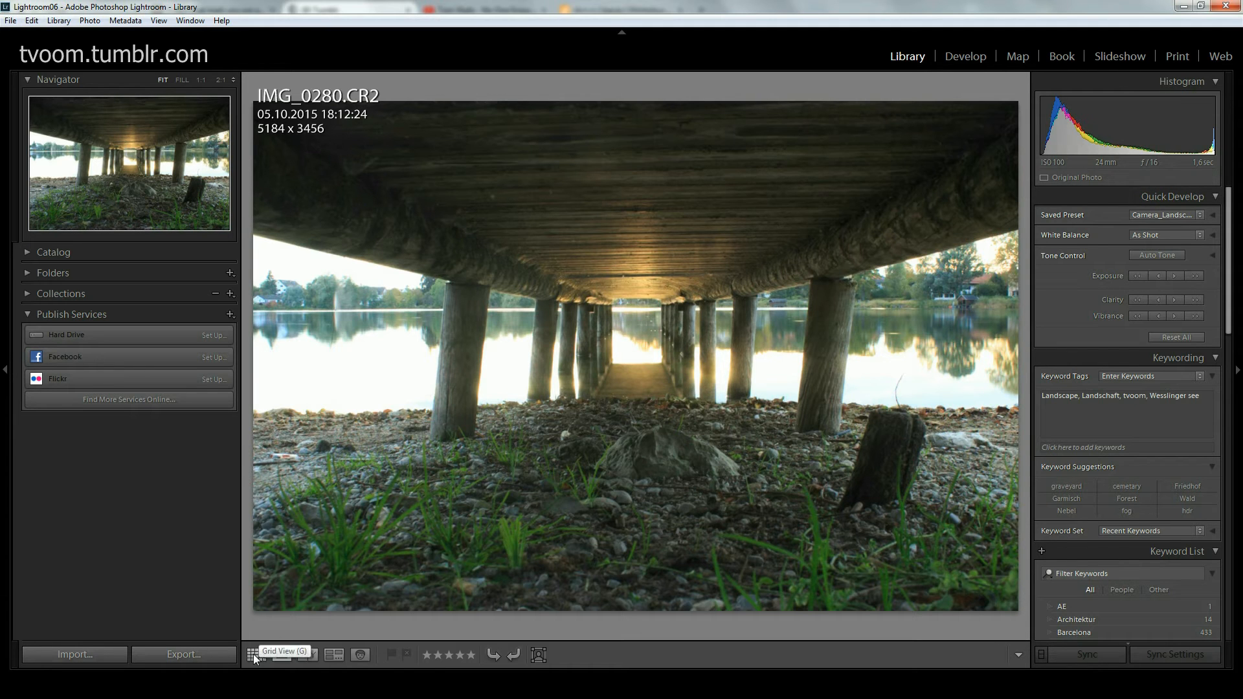
Step: Return to the grid and launch Photo Merge > HDR on the selected pier exposures
left_click(255, 654)
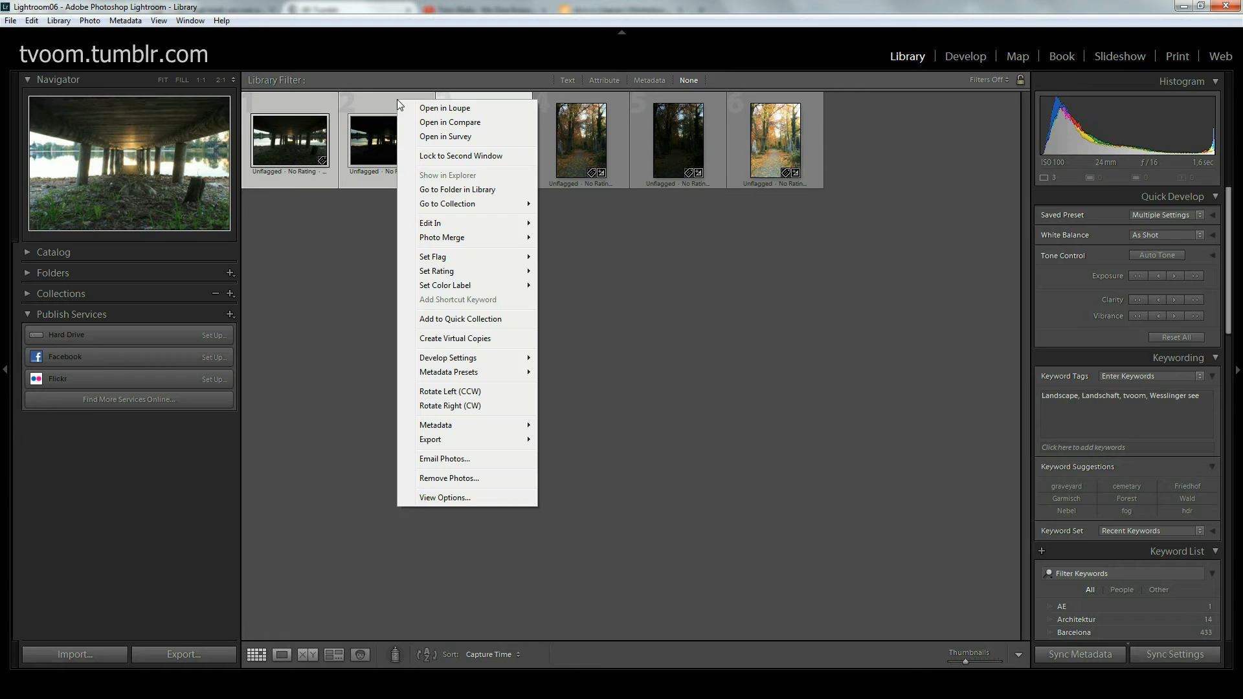
mouse_move(442, 237)
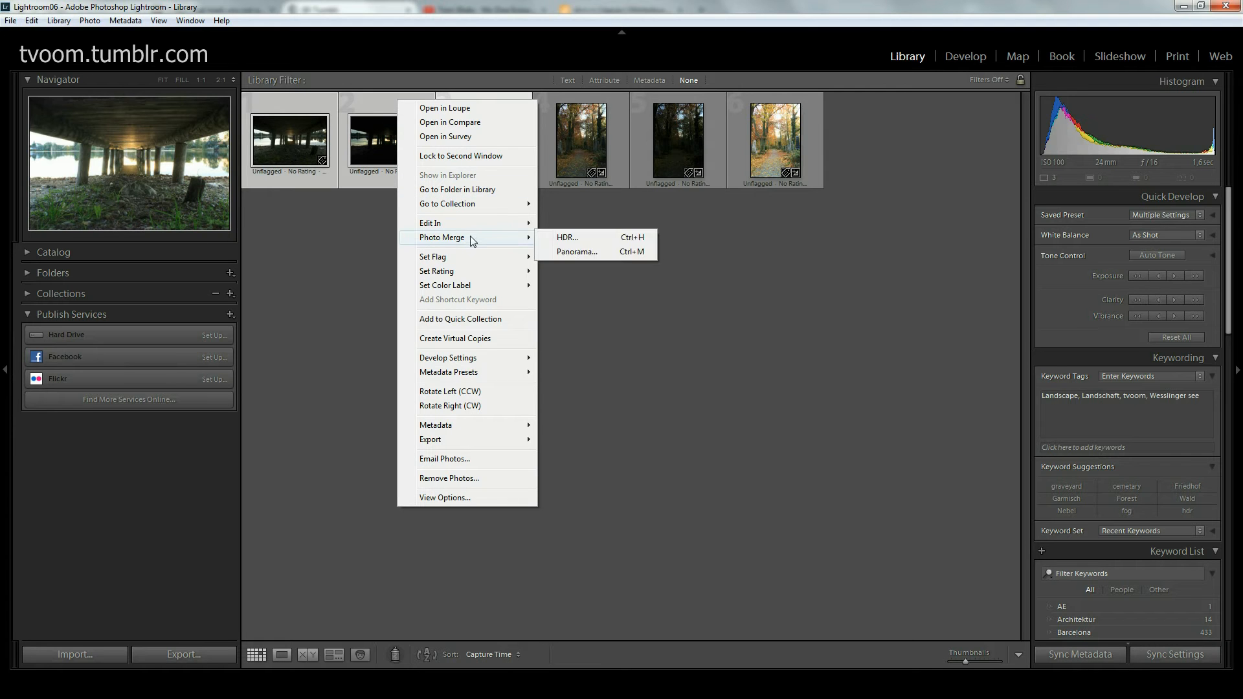
left_click(567, 237)
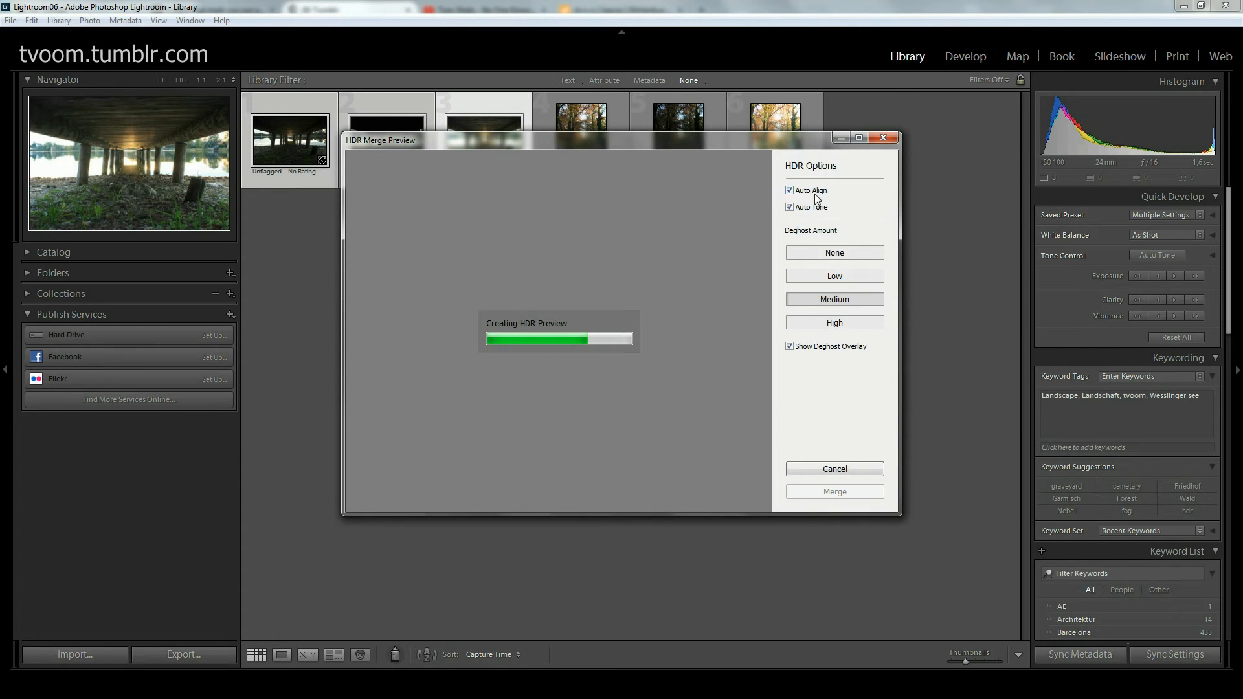
mouse_move(811, 197)
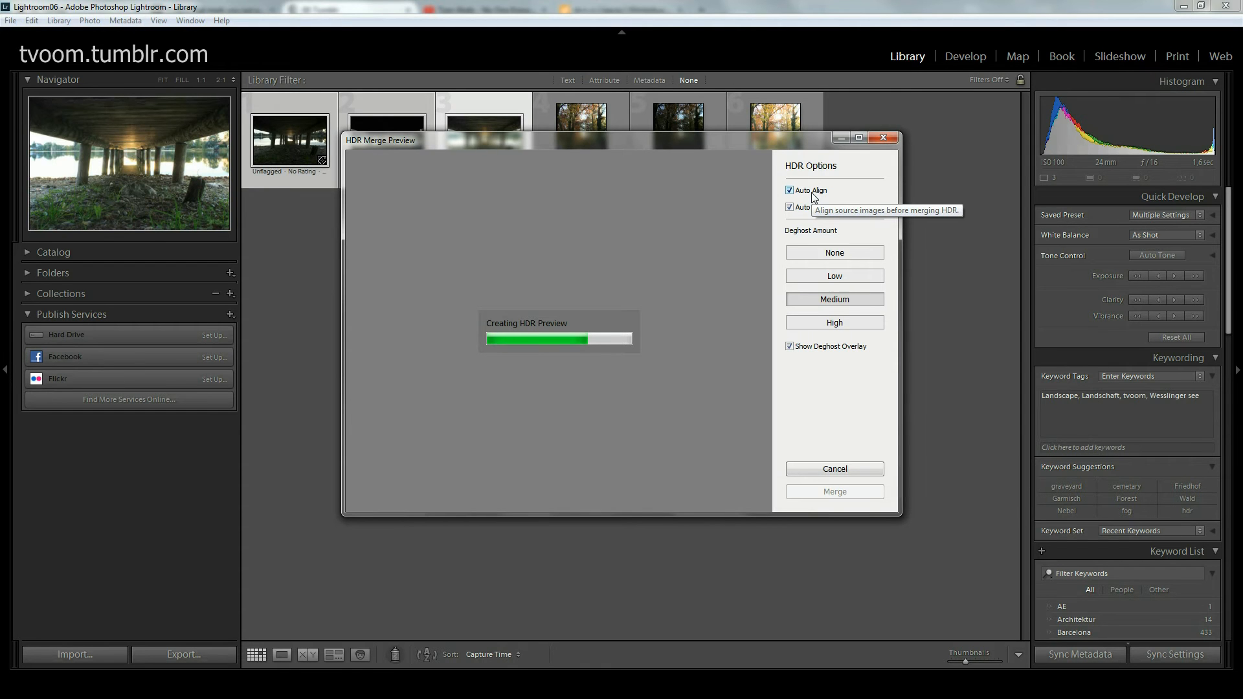
mouse_move(578, 89)
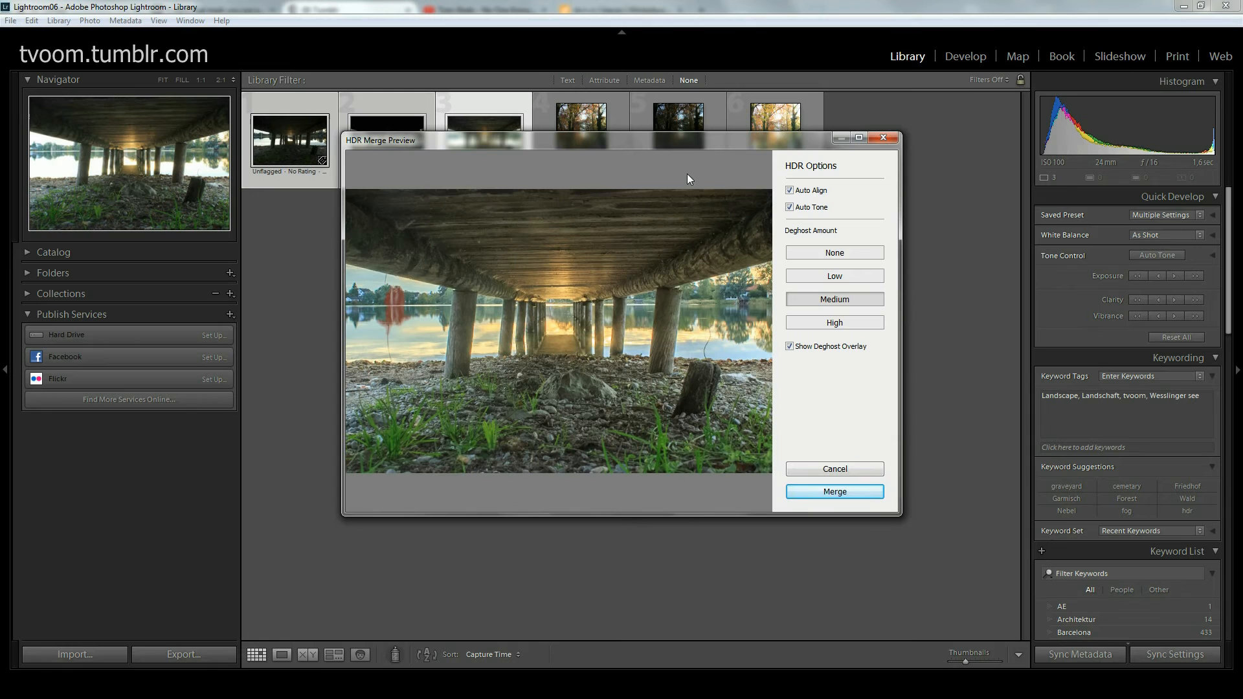
mouse_move(808, 207)
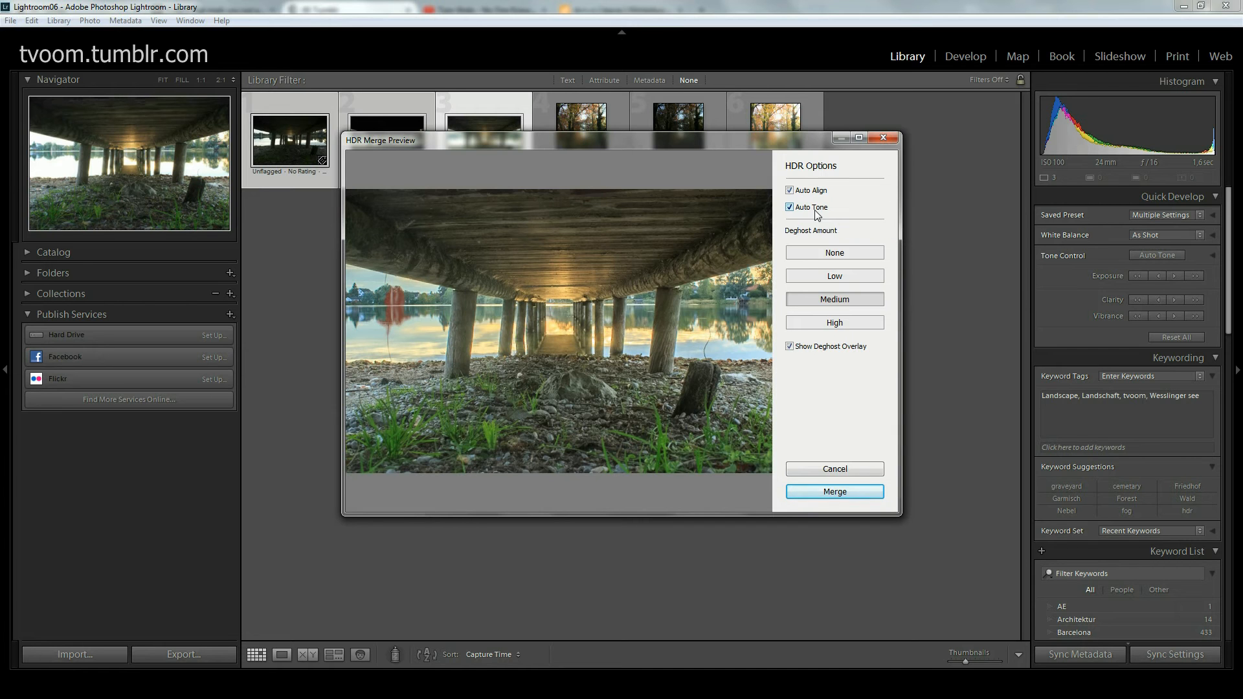
Step: Change deghosting options in the HDR Merge Preview for the under-pier image
left_click(790, 208)
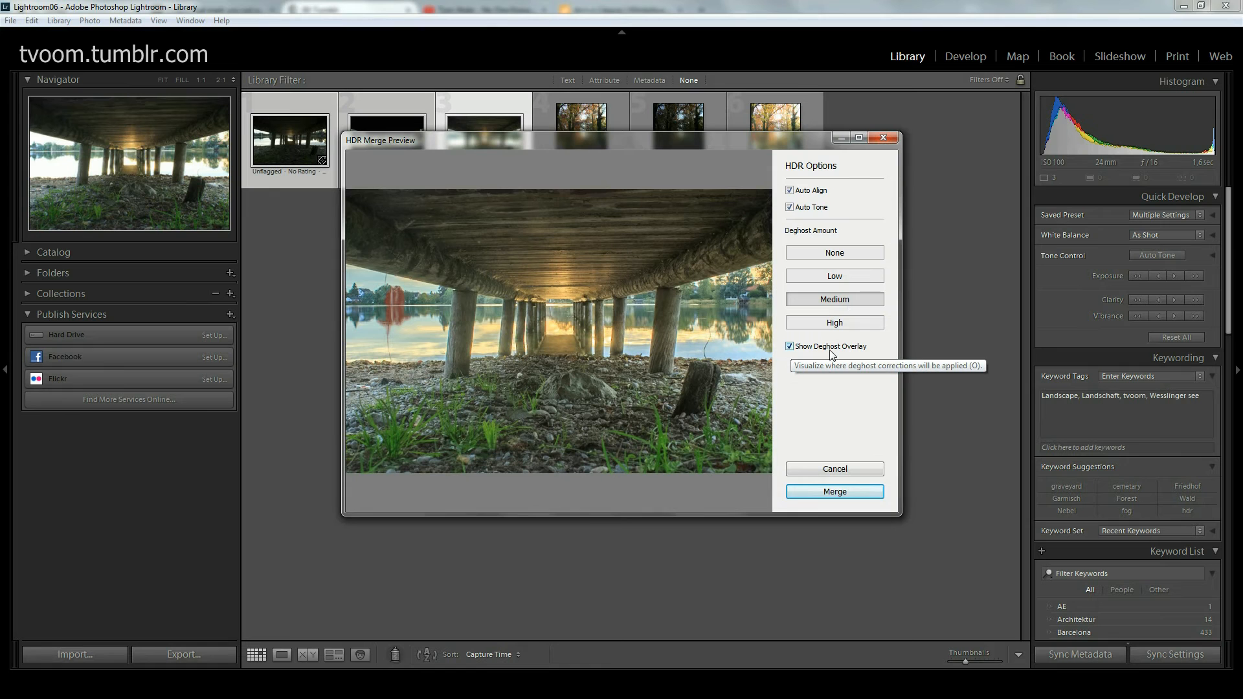
mouse_move(797, 355)
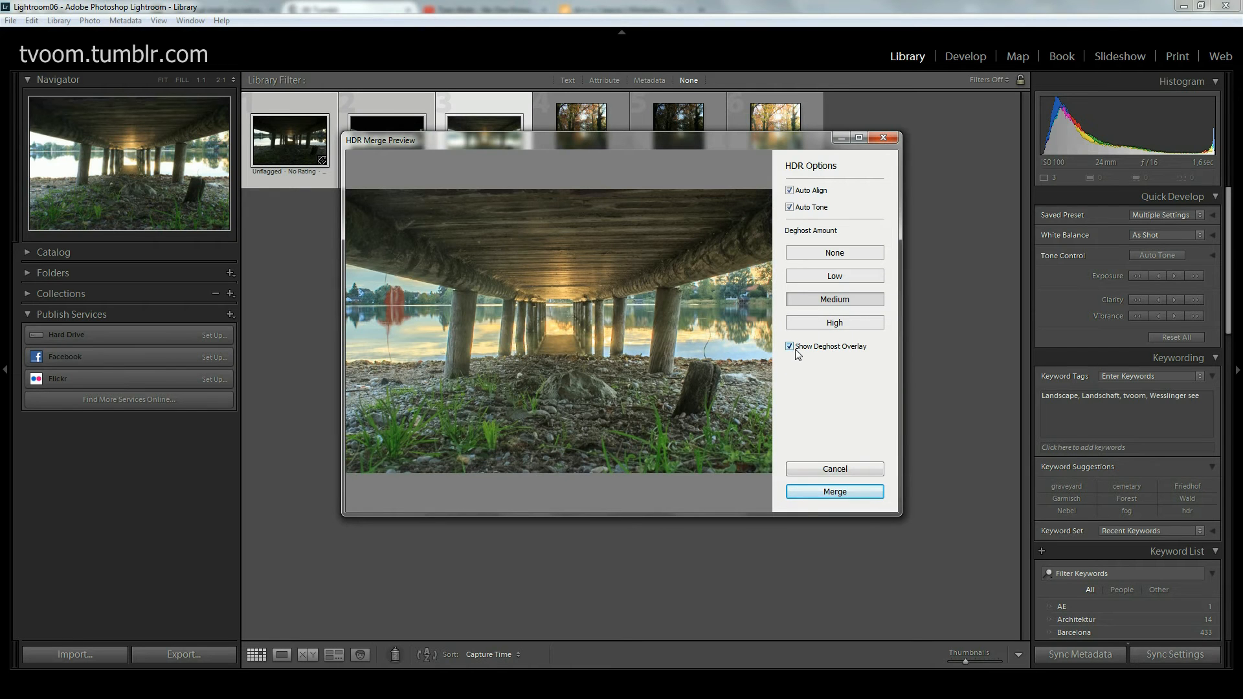
left_click(790, 347)
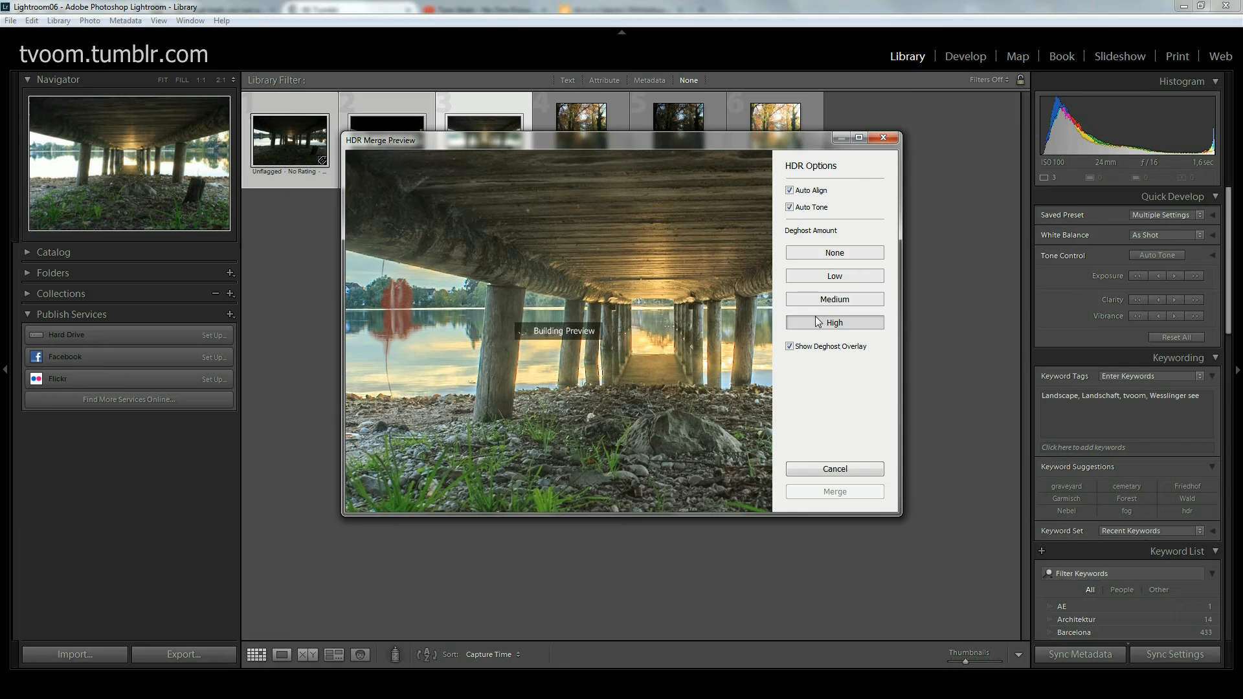
mouse_move(779, 317)
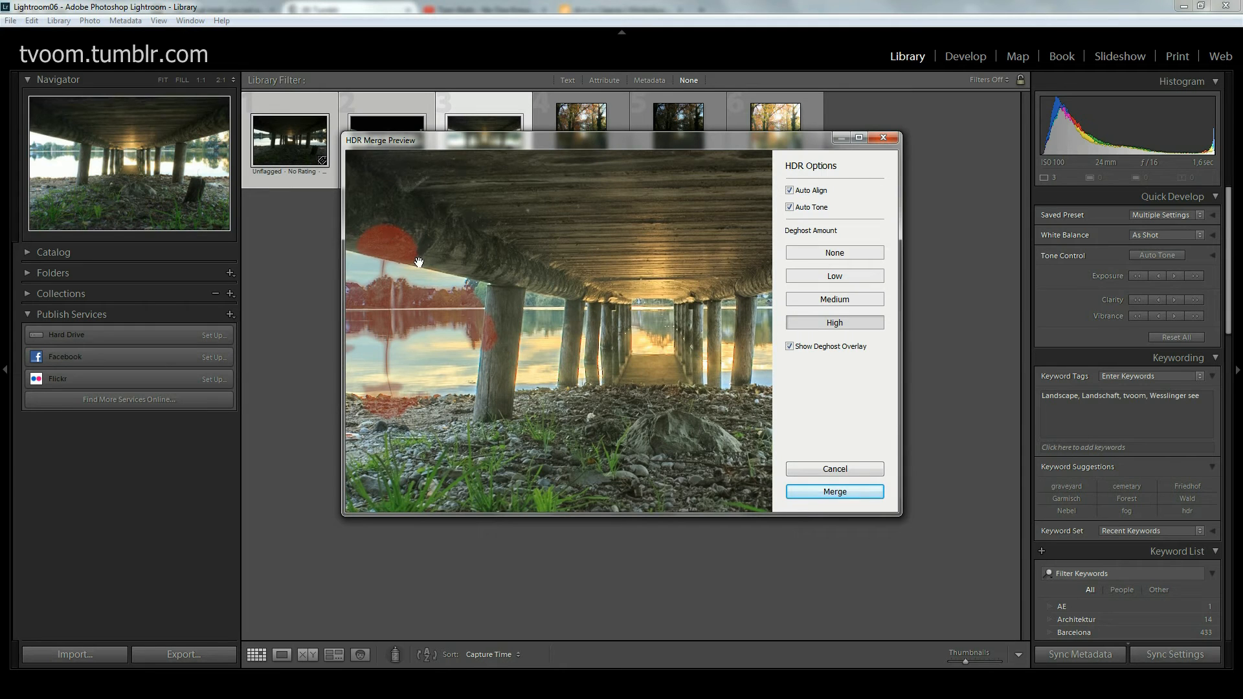
mouse_move(545, 328)
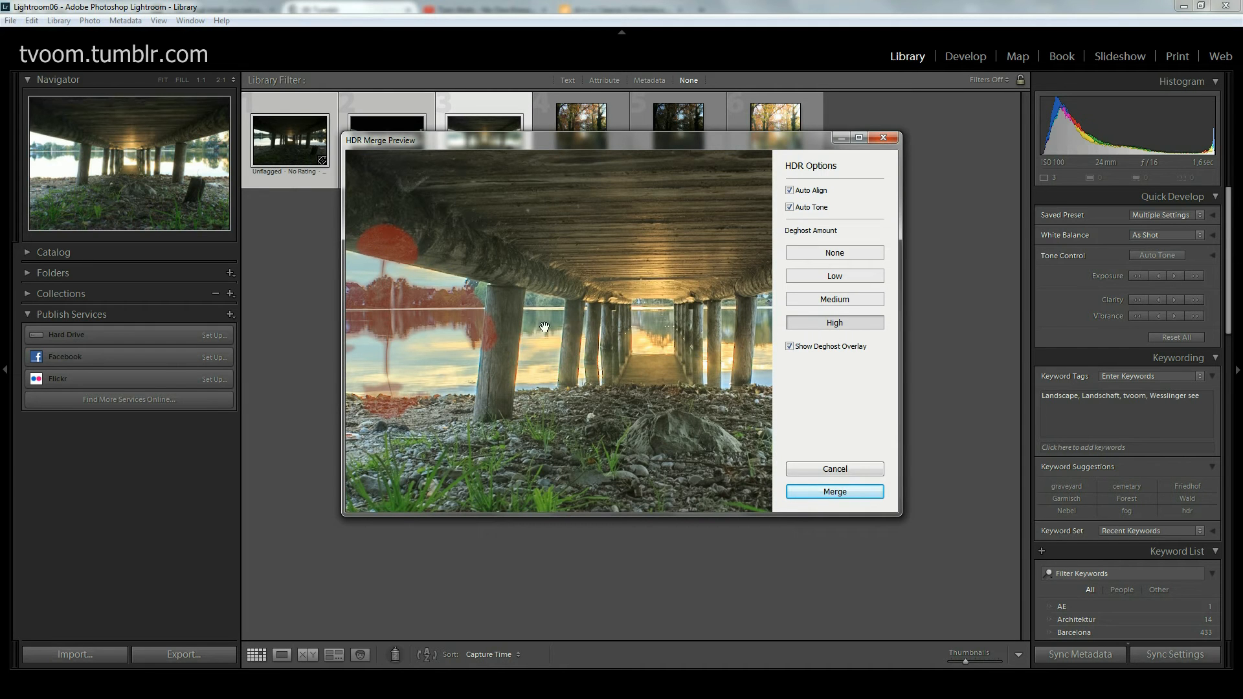
mouse_move(461, 332)
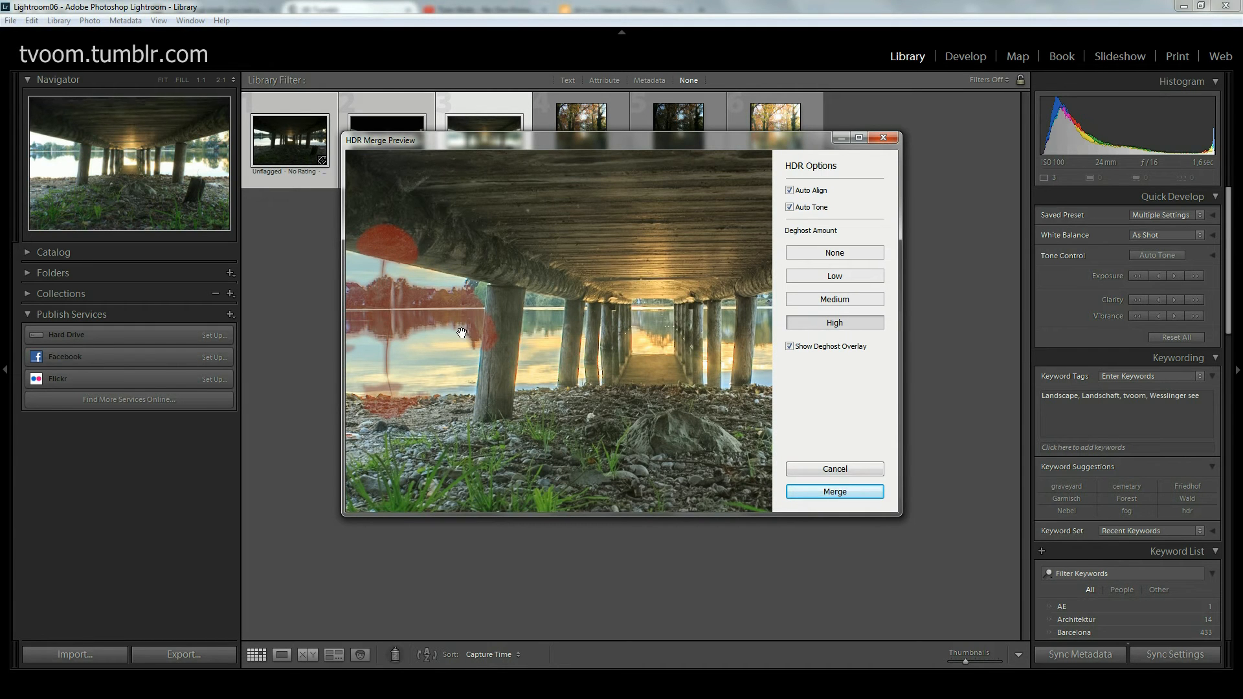
mouse_move(406, 237)
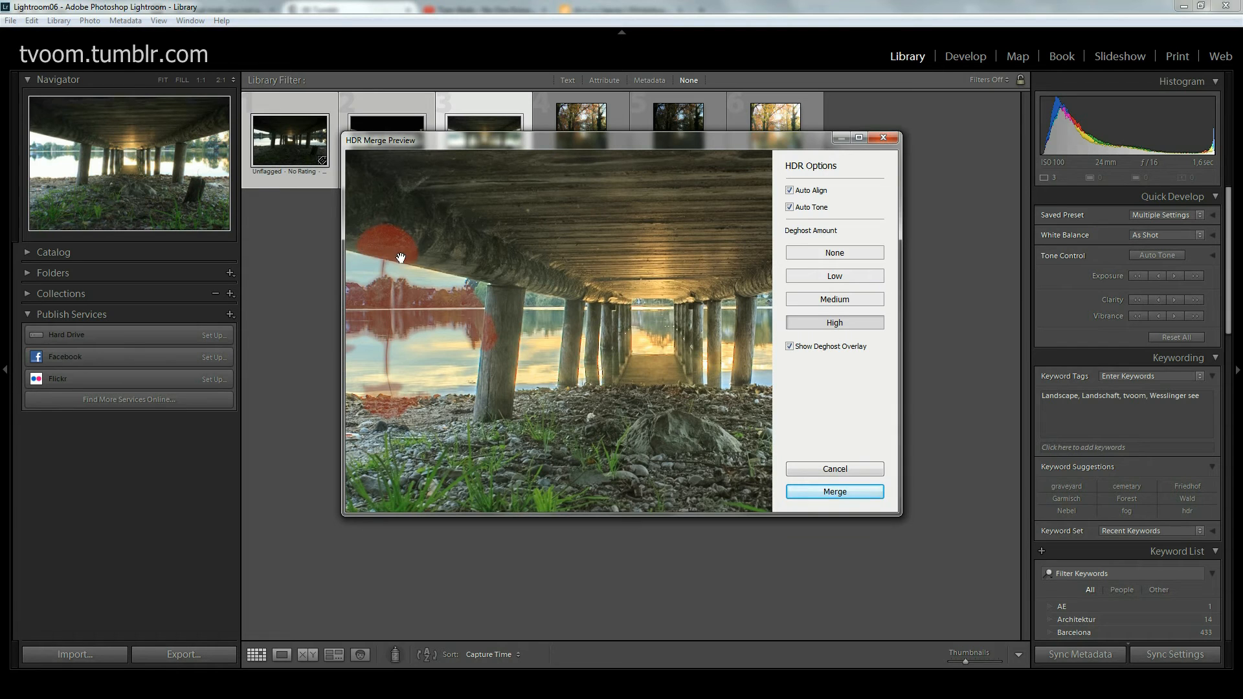
mouse_move(514, 277)
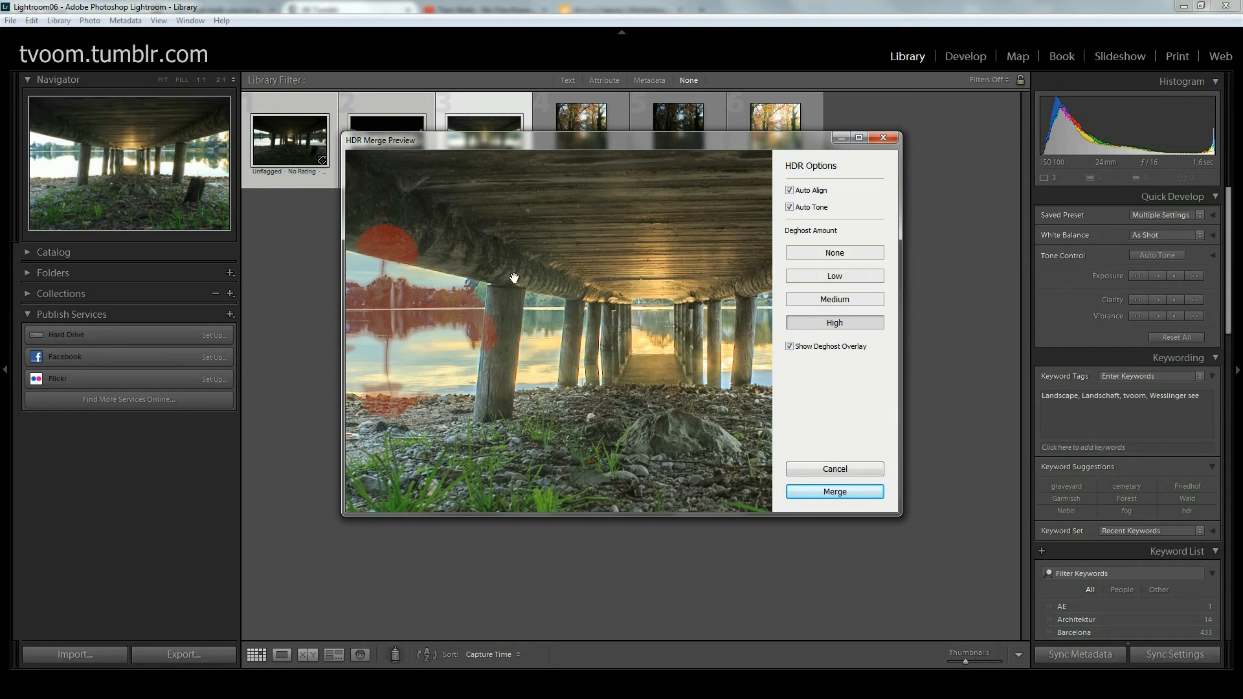
mouse_move(411, 257)
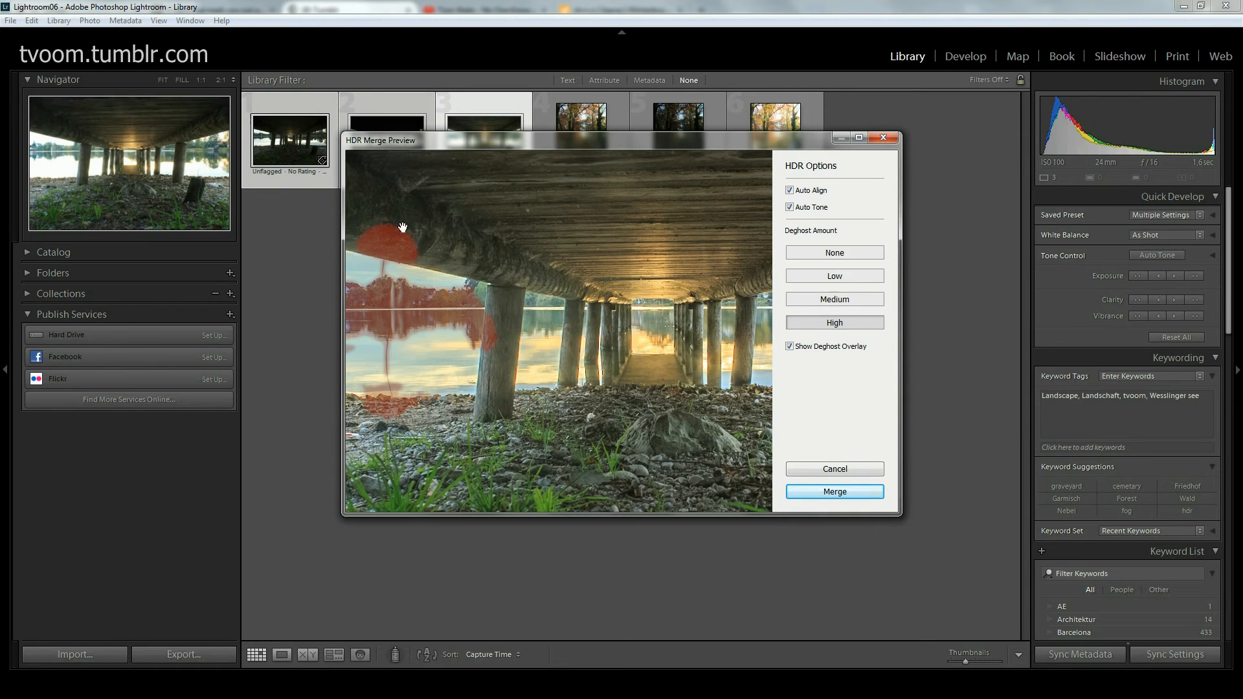
mouse_move(352, 300)
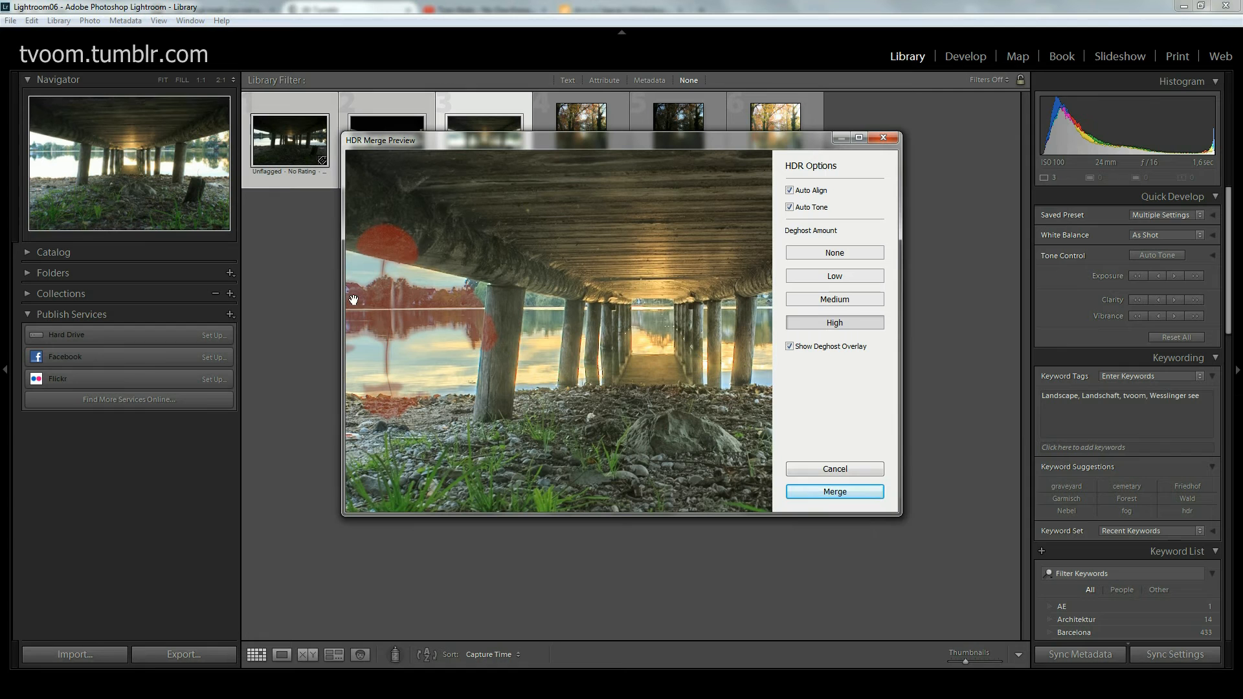
mouse_move(394, 320)
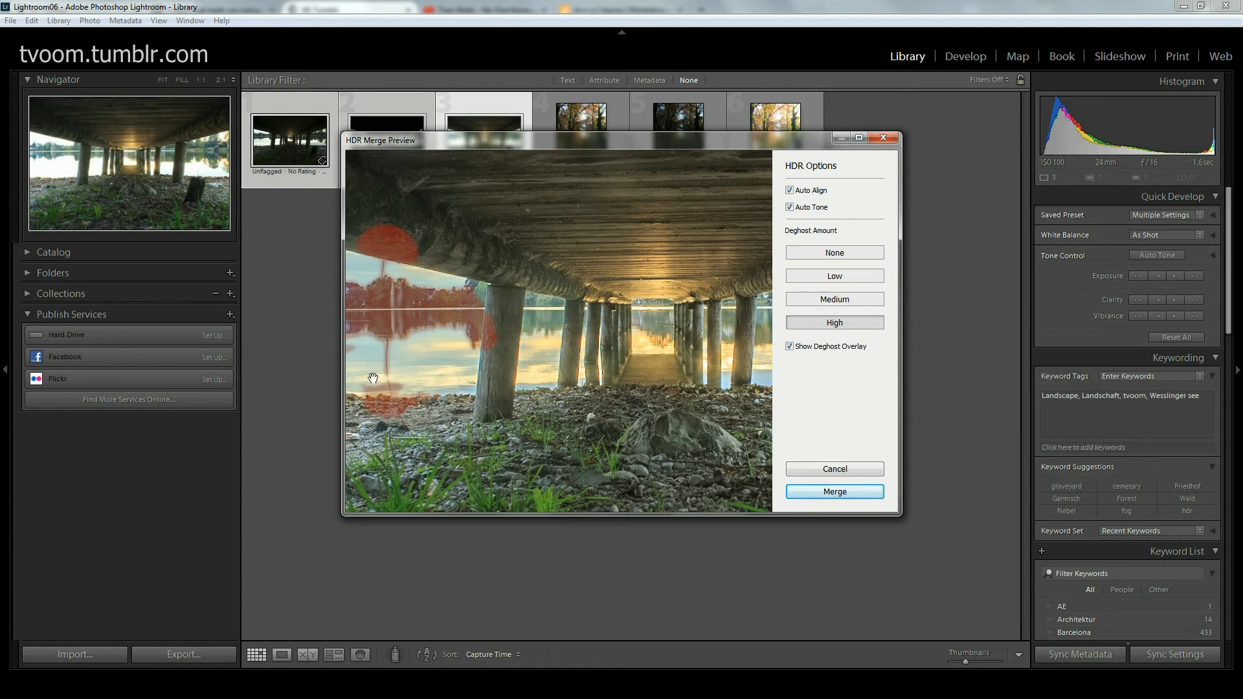
mouse_move(567, 351)
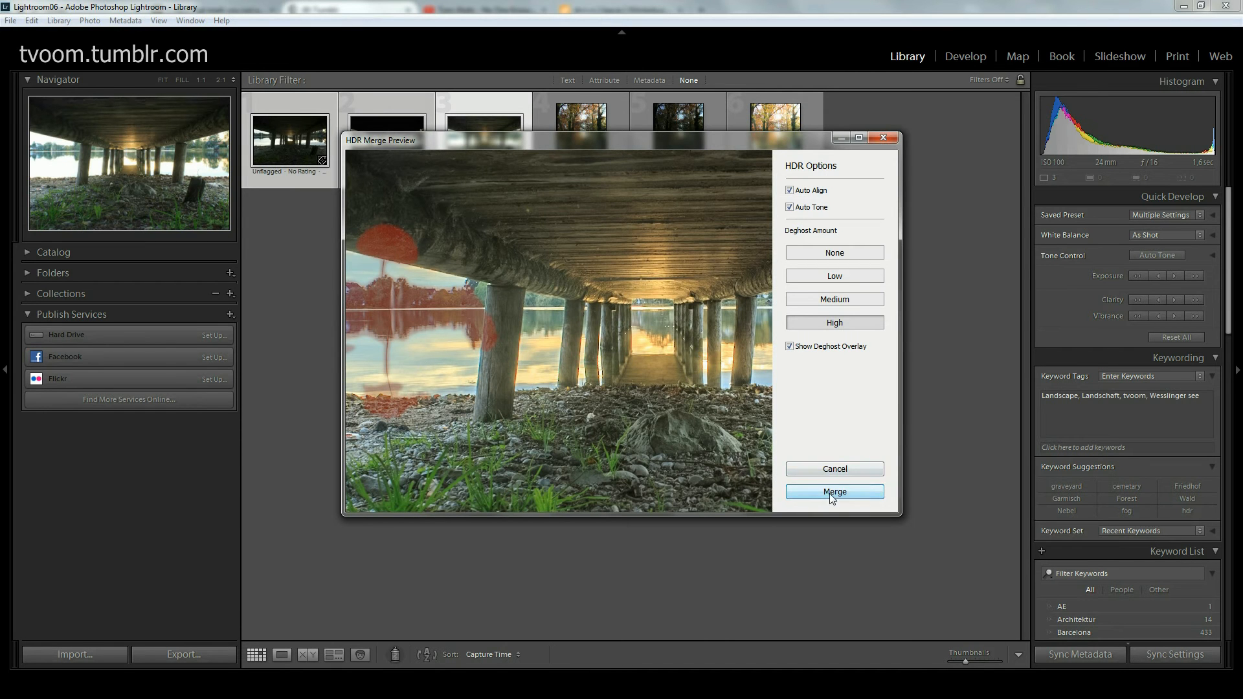
Step: Merge the bracket into IMG_0280-HDR.dng, adding a seventh photo to the grid
left_click(833, 492)
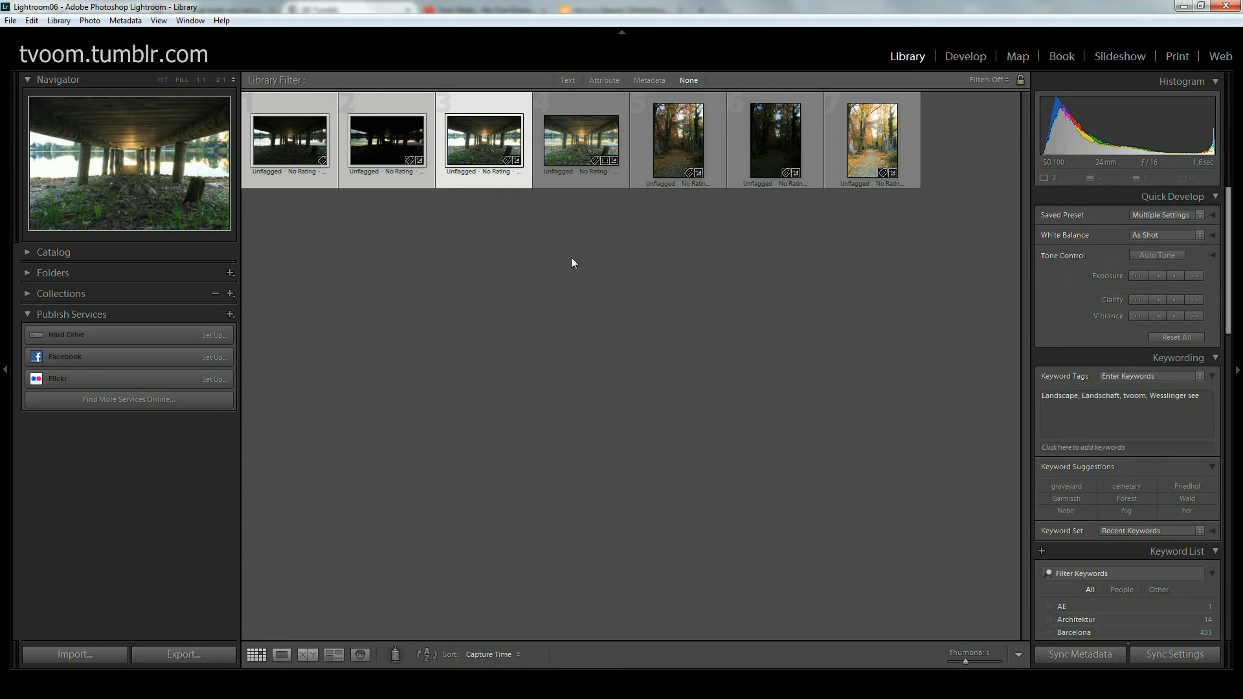
mouse_move(580, 299)
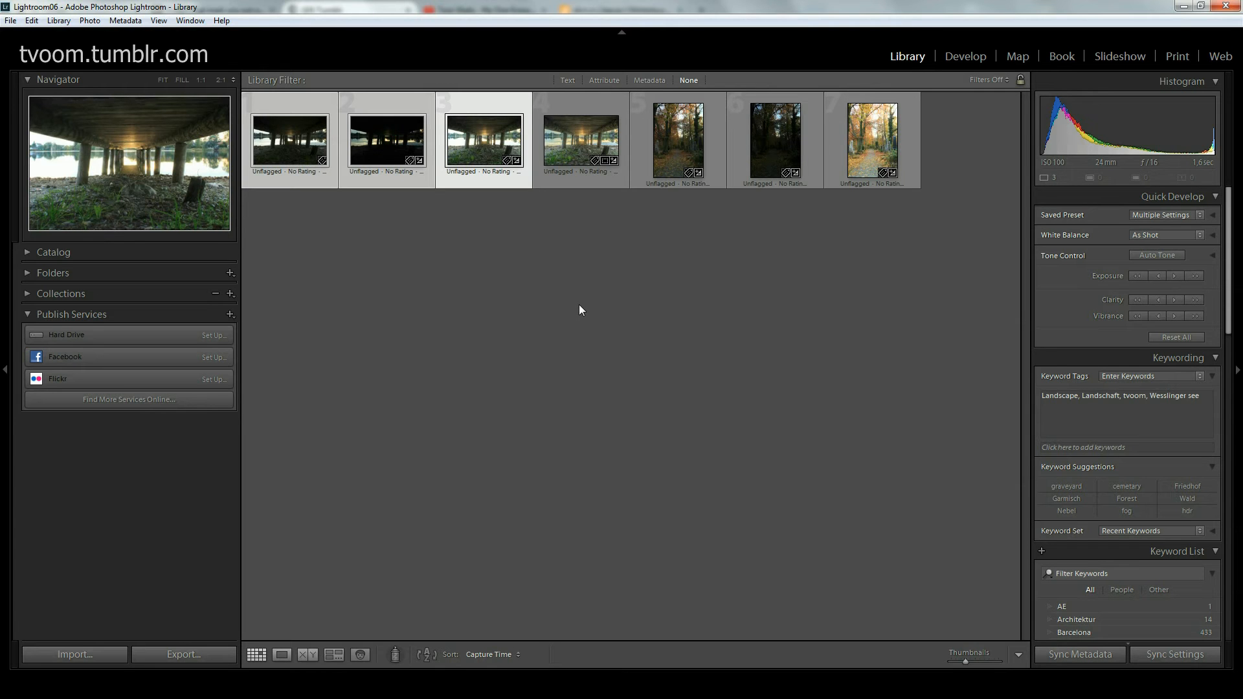
mouse_move(579, 193)
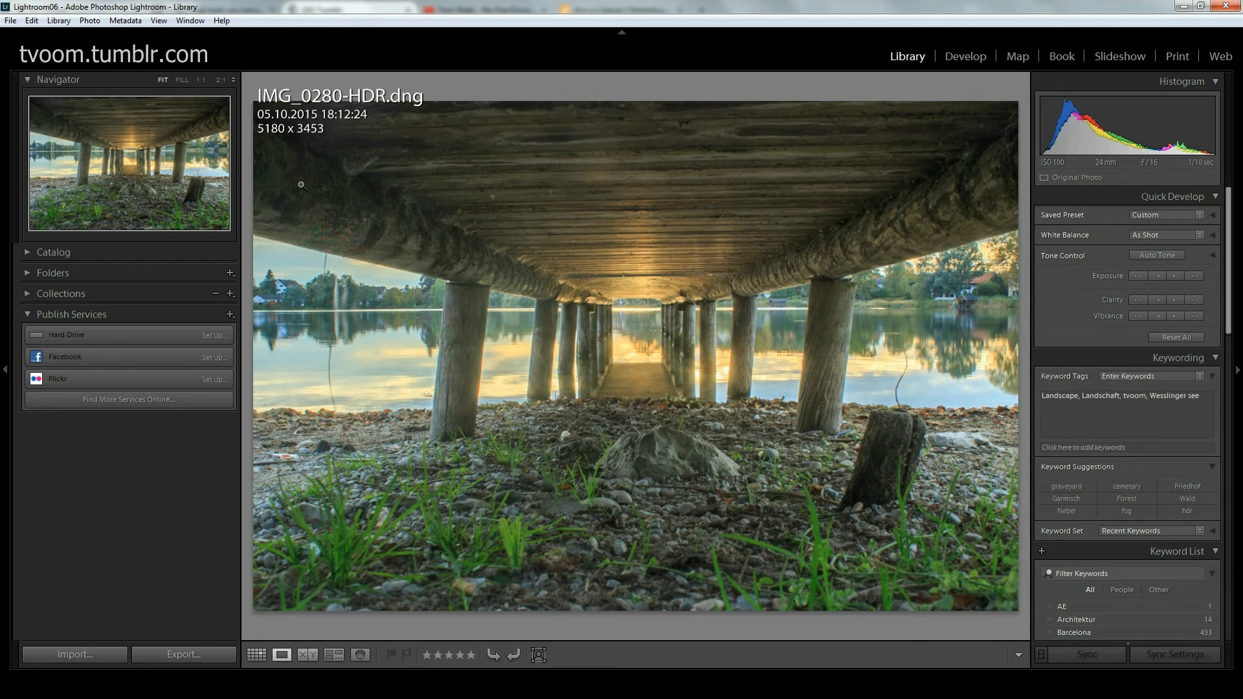
Step: Zoom into the merged HDR photo to check detail, then go back to the grid
left_click(302, 184)
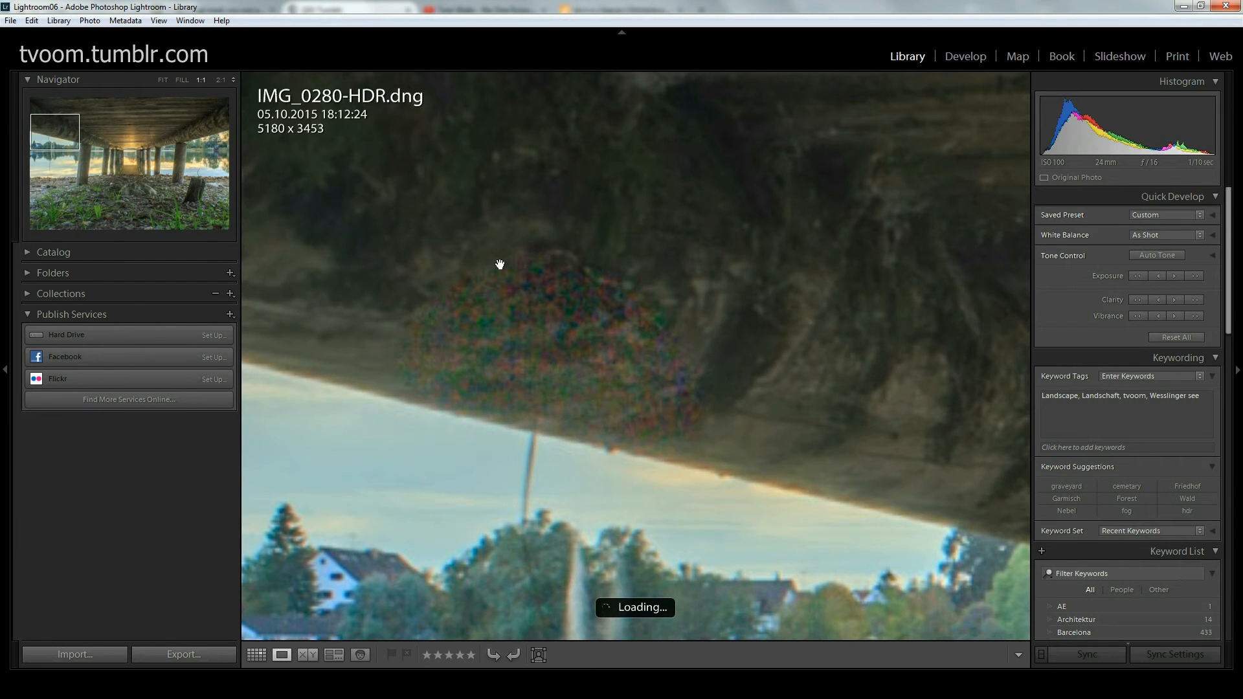
mouse_move(613, 535)
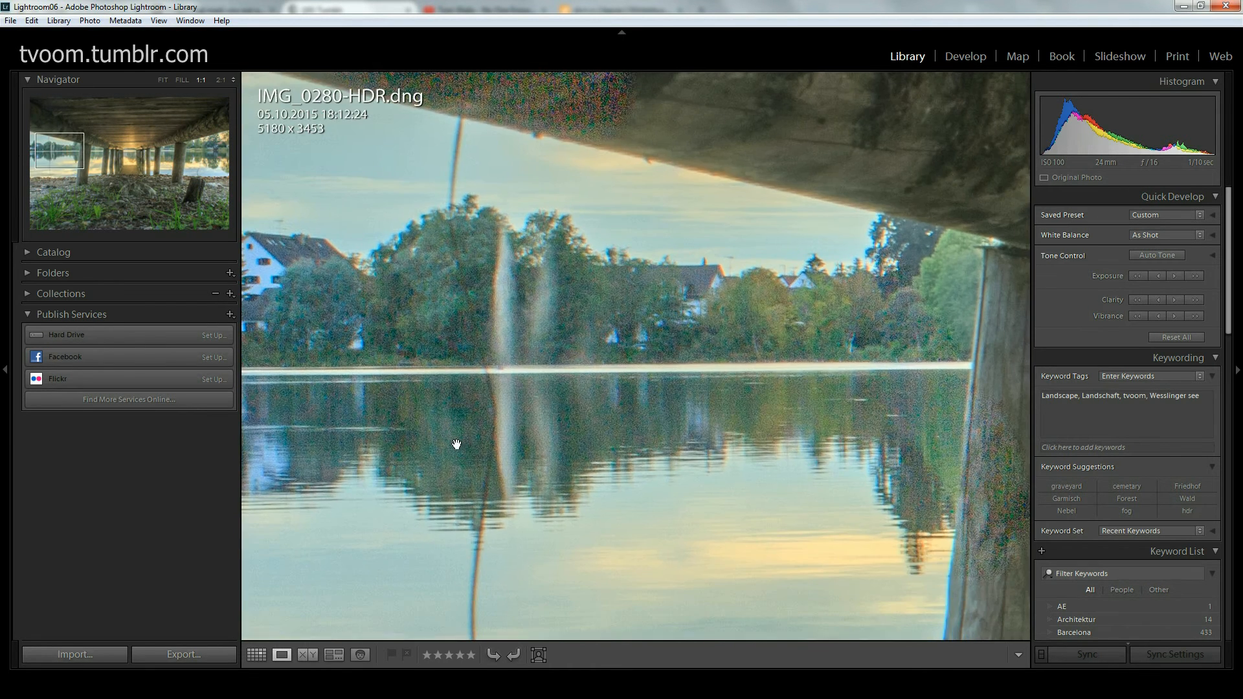
mouse_move(427, 450)
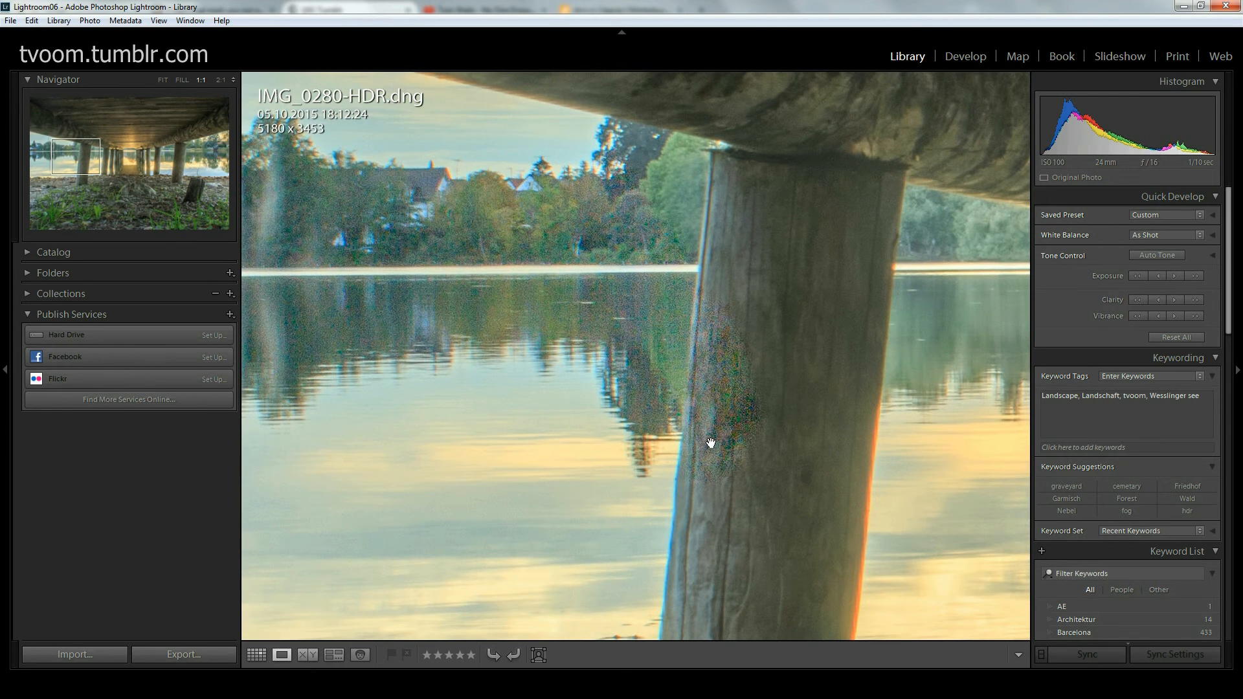
mouse_move(704, 439)
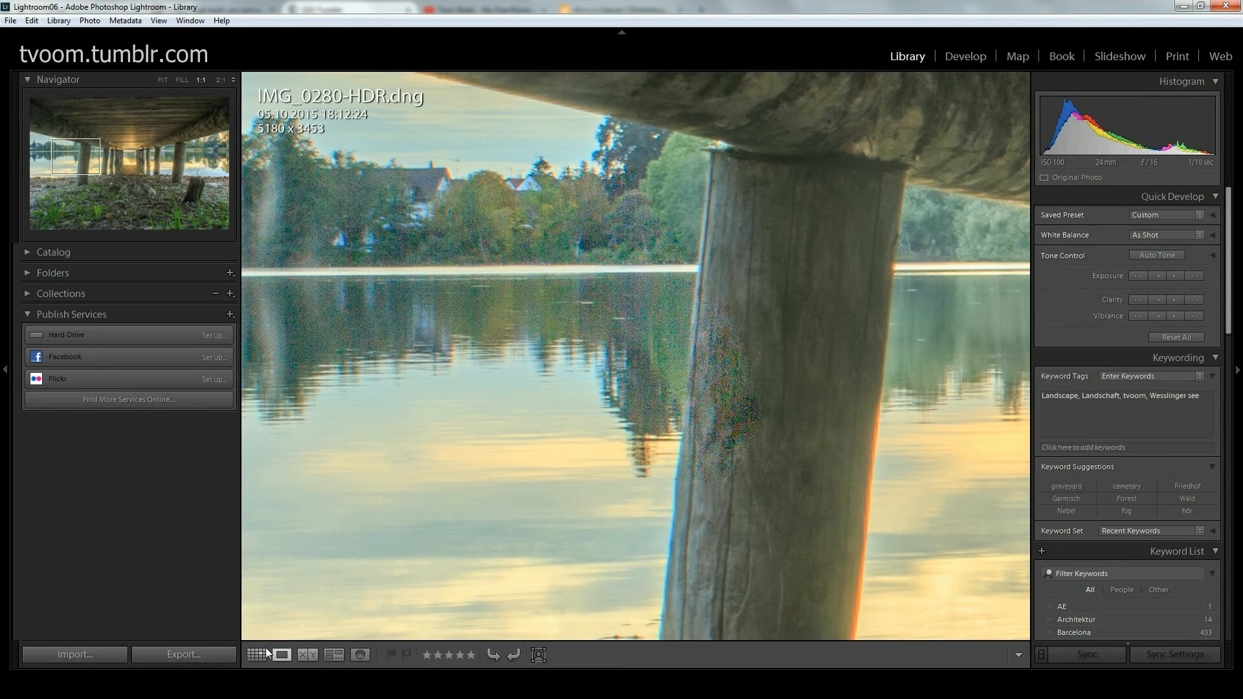
left_click(256, 654)
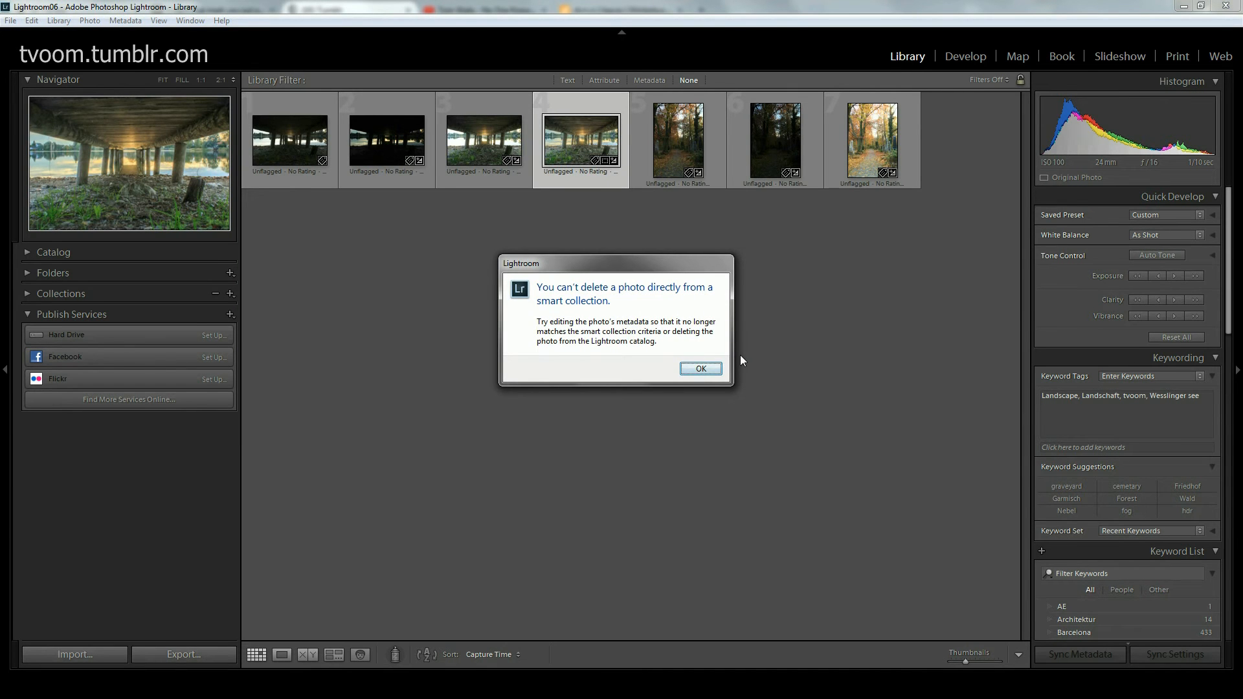
Step: Dismiss the smart-collection warning and start a new HDR merge from the original pier exposures
left_click(699, 369)
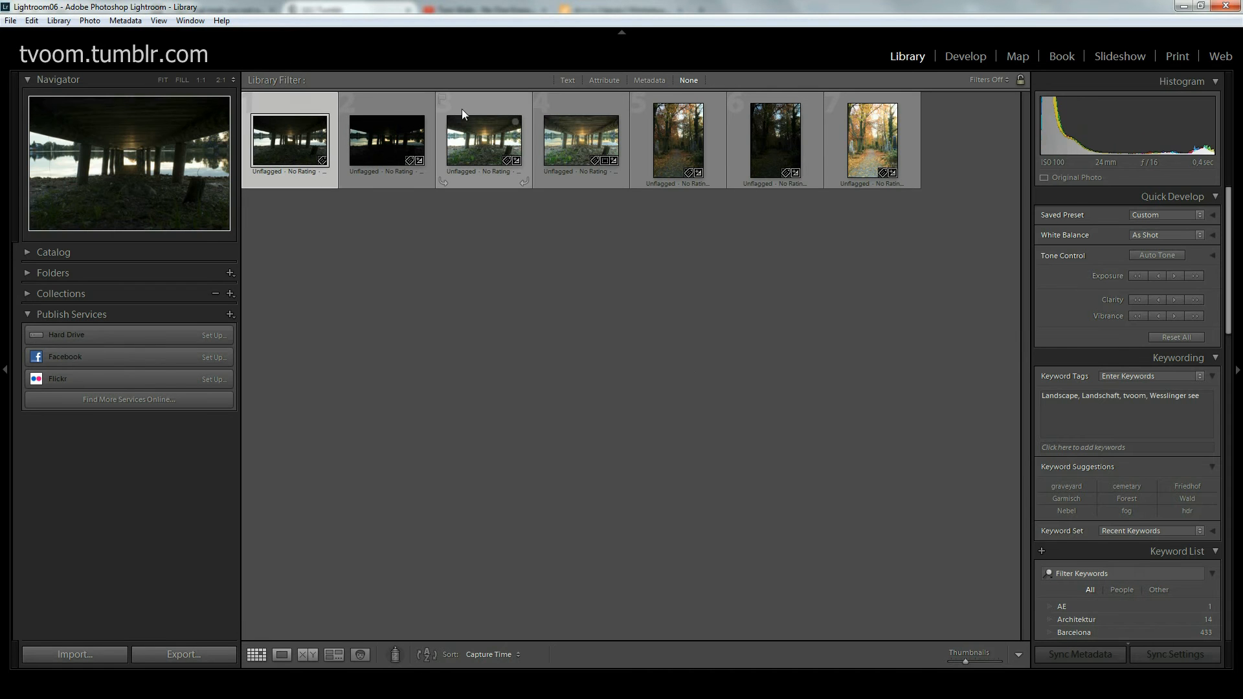
left_click(1162, 215)
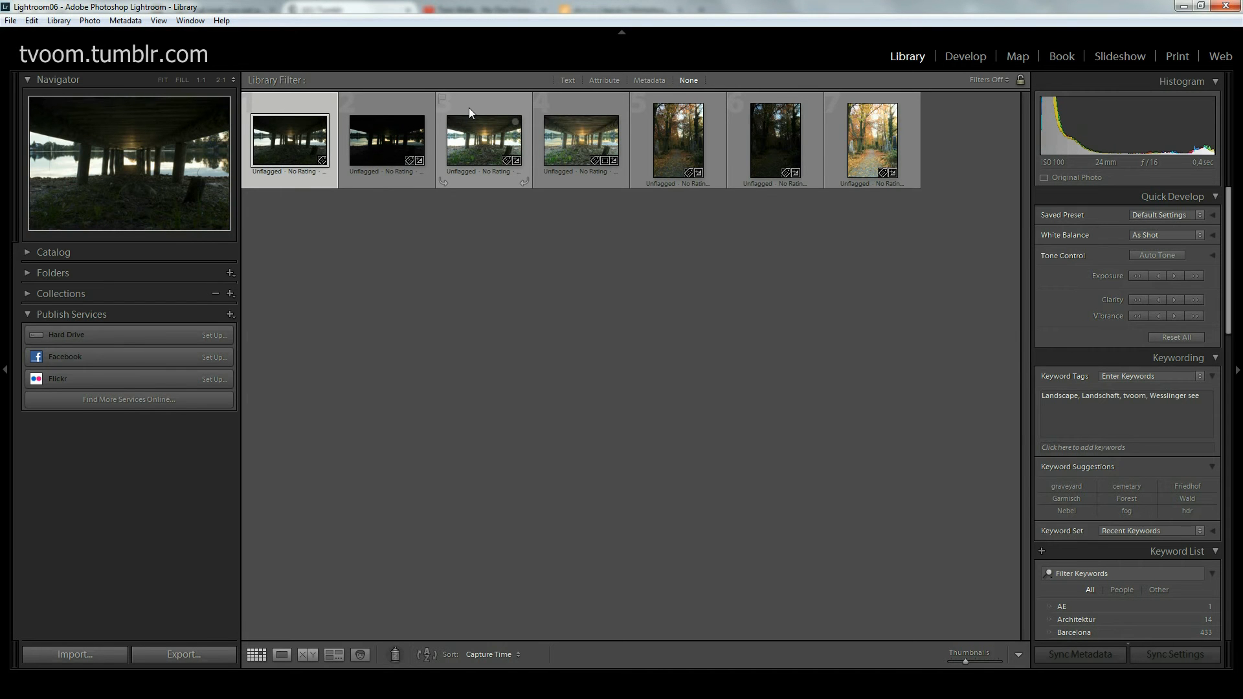
right_click(483, 143)
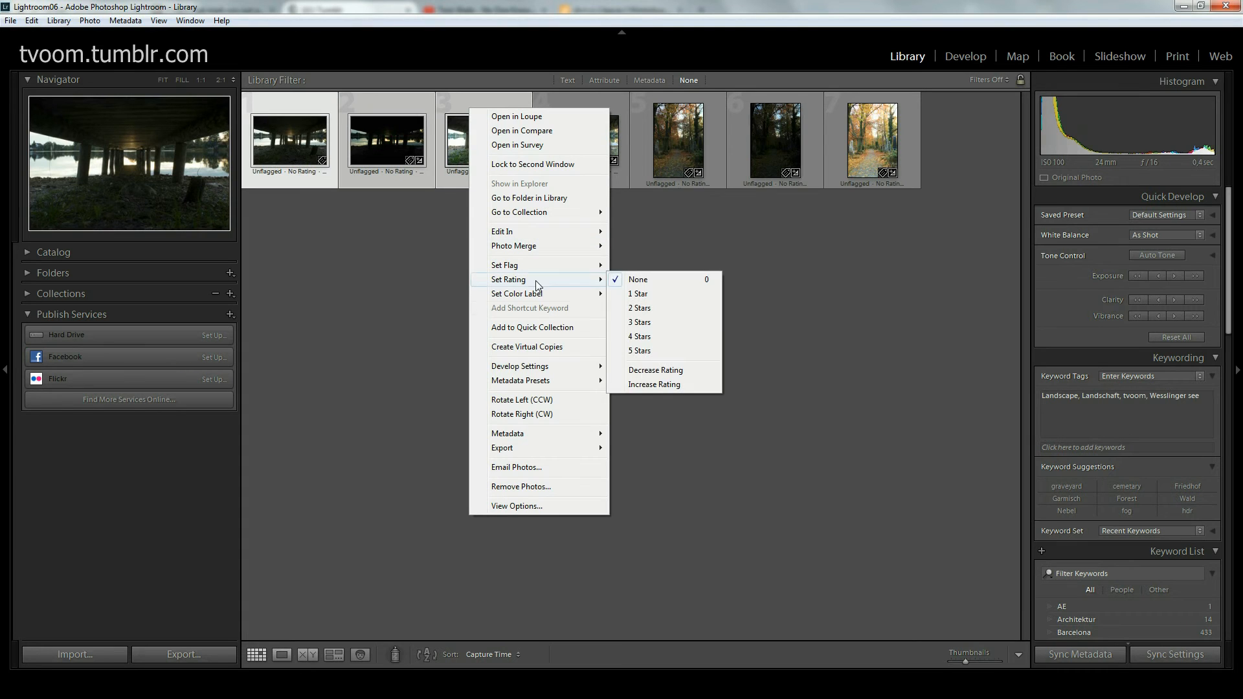
mouse_move(521, 365)
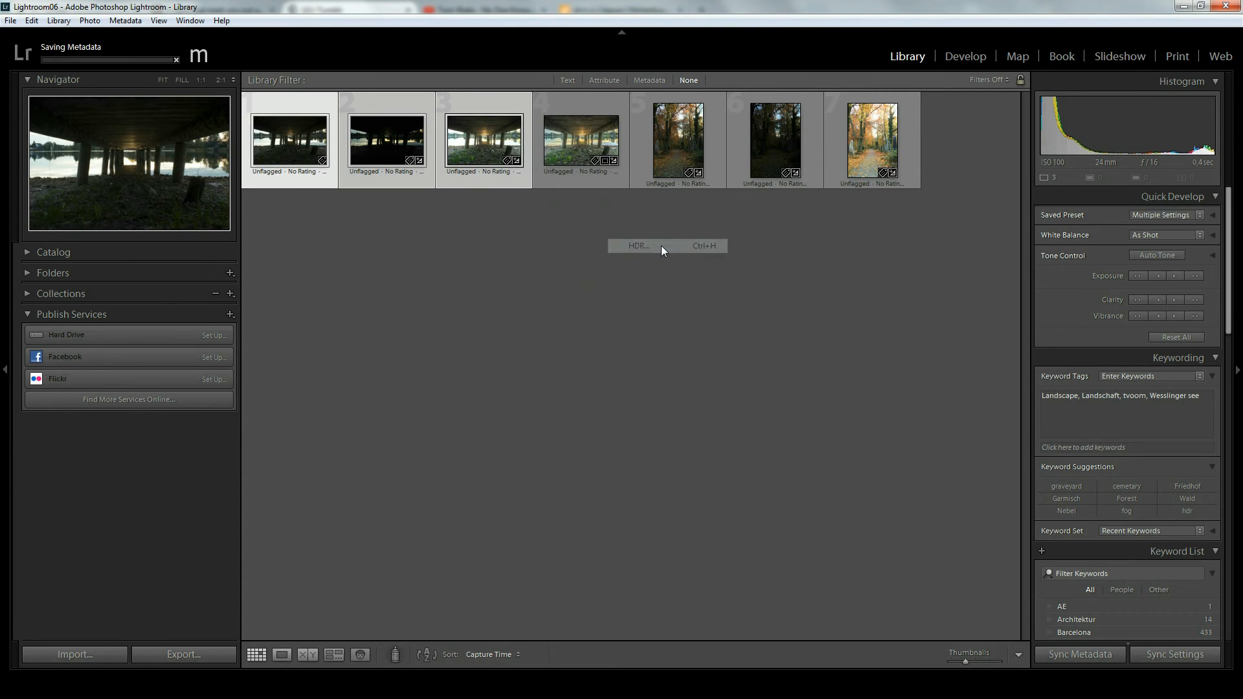
left_click(637, 246)
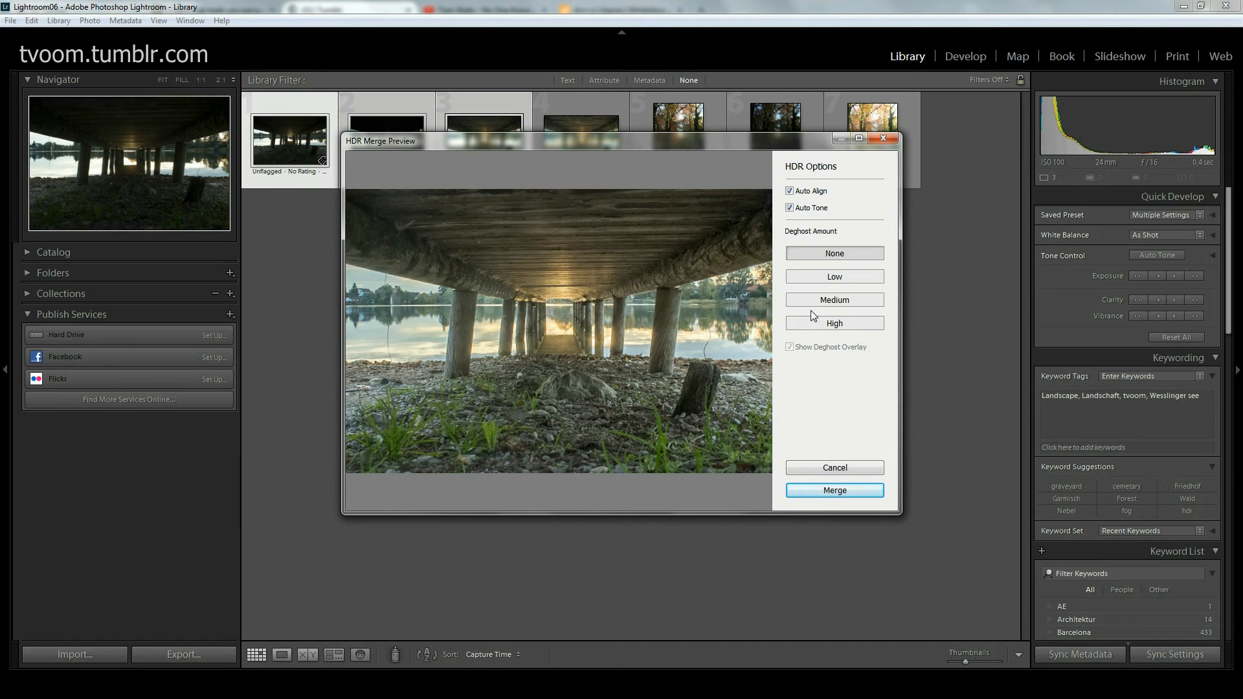
mouse_move(840, 343)
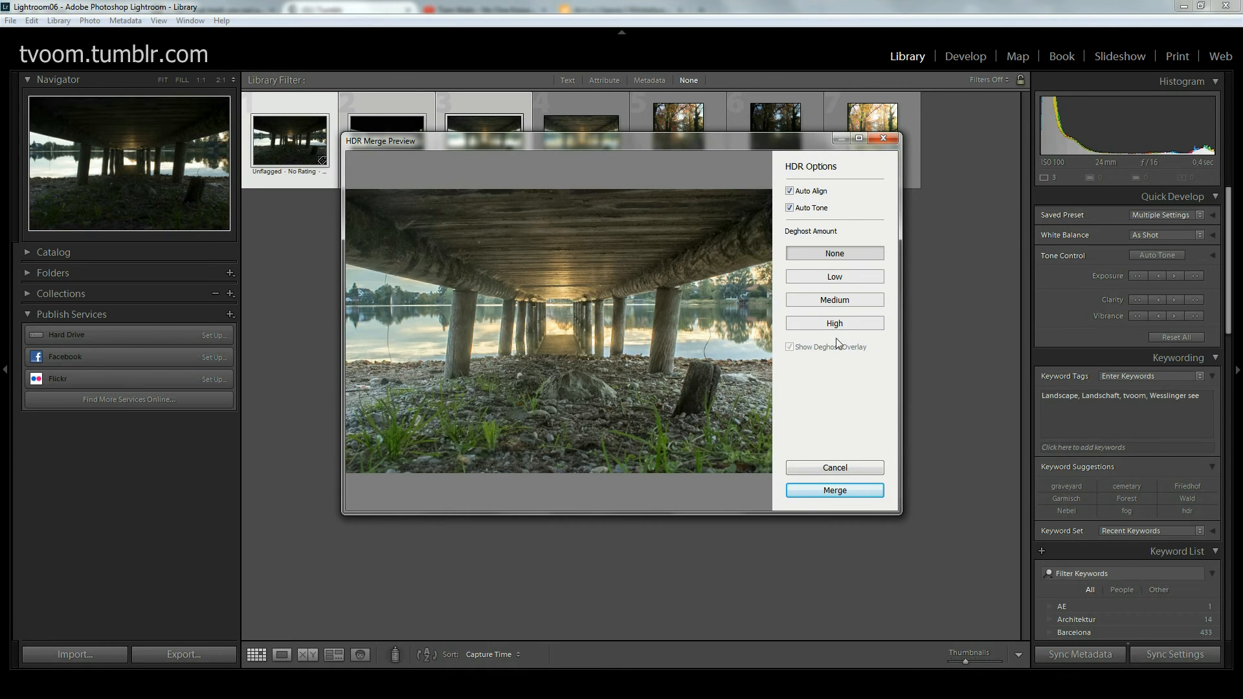
Step: Merge into IMG_0278-HDR-3.dng and step forward to show it large
left_click(833, 490)
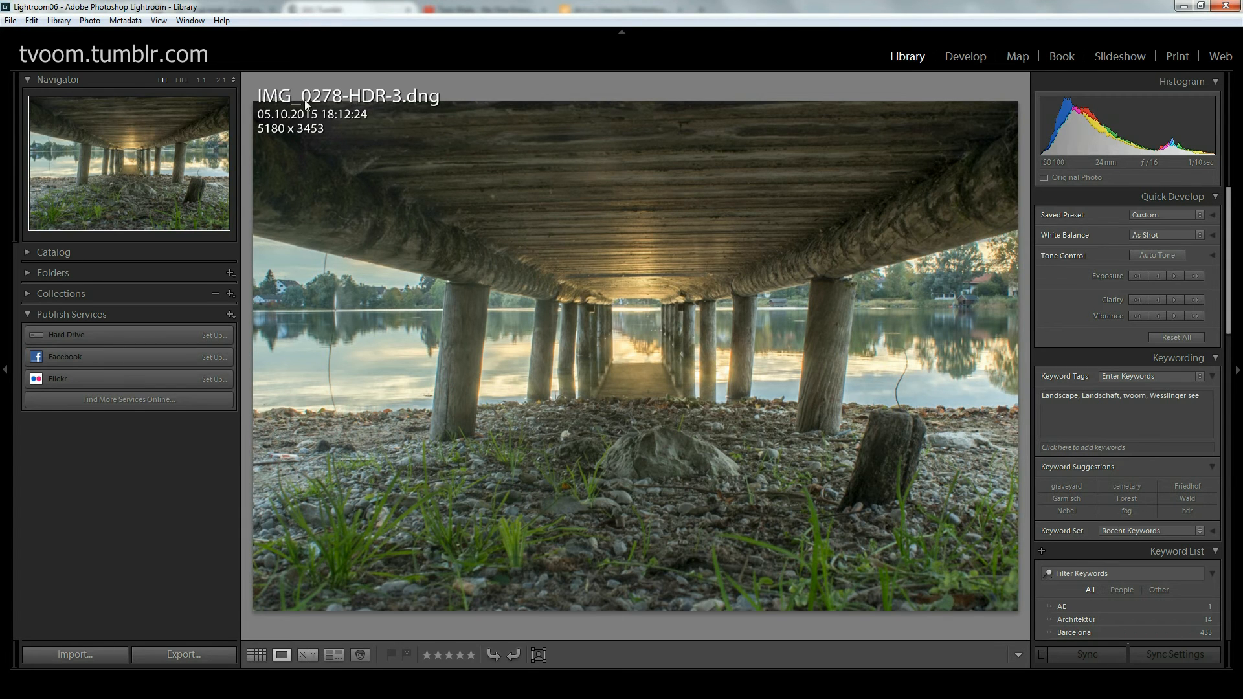
mouse_move(377, 101)
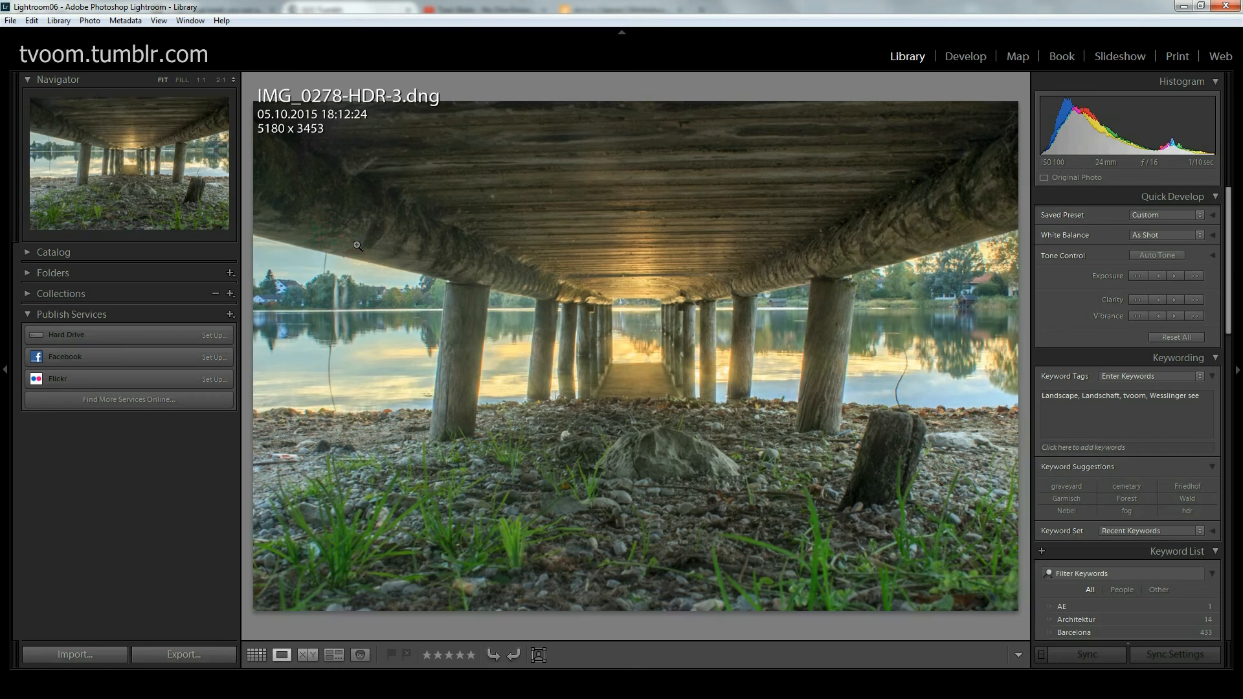
key("Right")
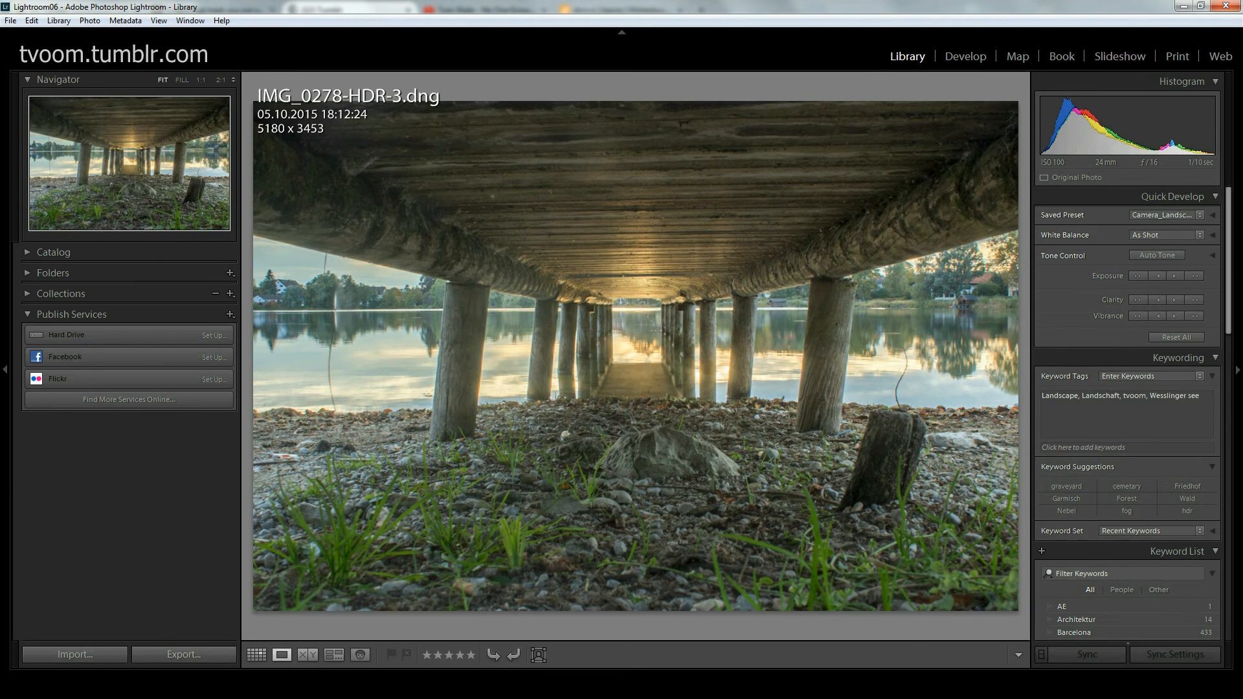
key("right")
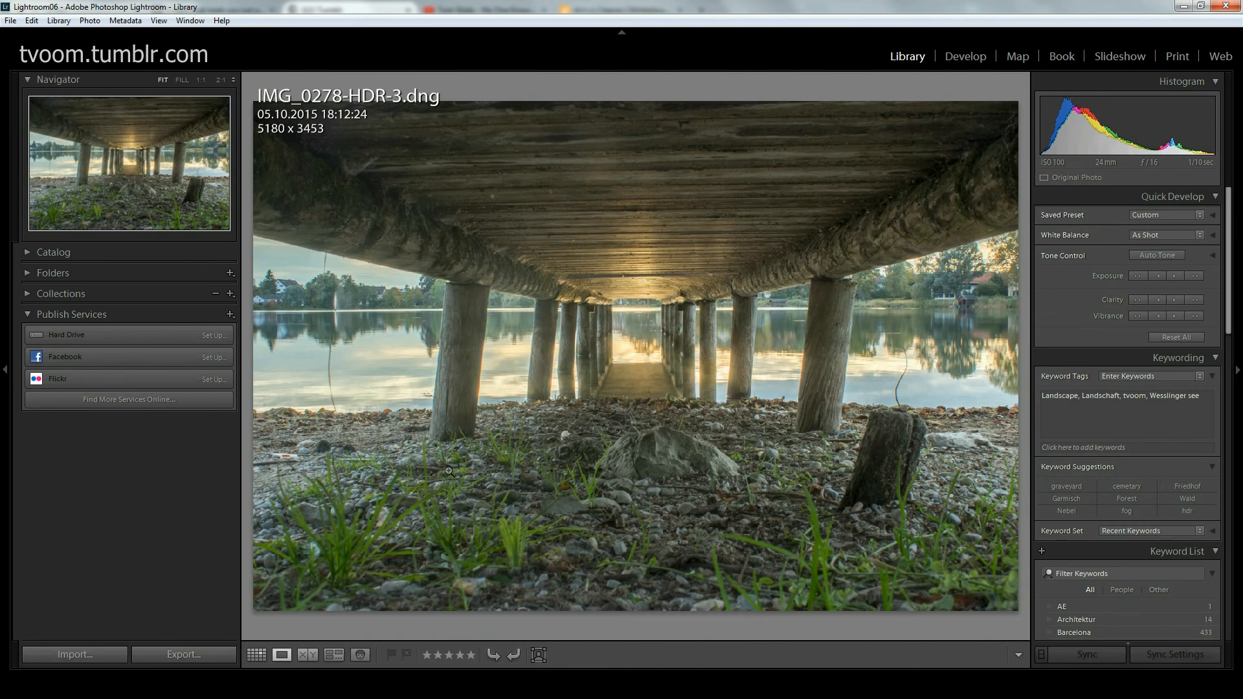
Step: In Develop, swing Exposure from fully dark back up to about +1.5 on the HDR pier photo
left_click(963, 55)
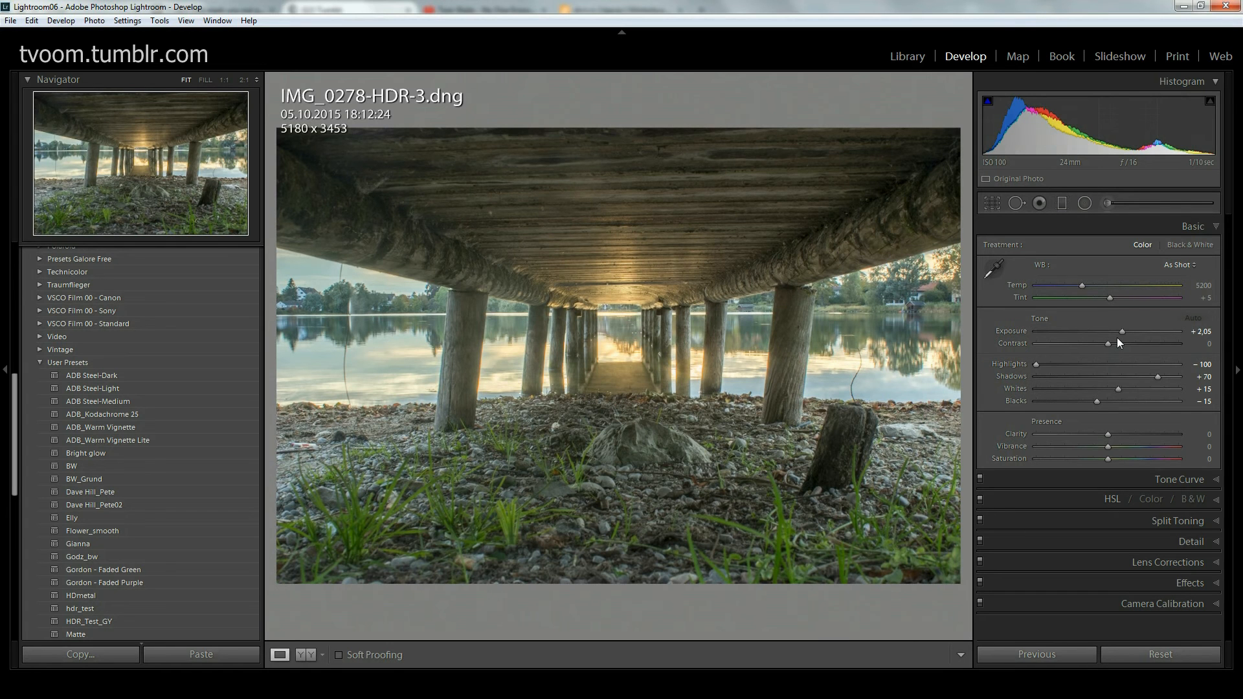
mouse_move(1094, 327)
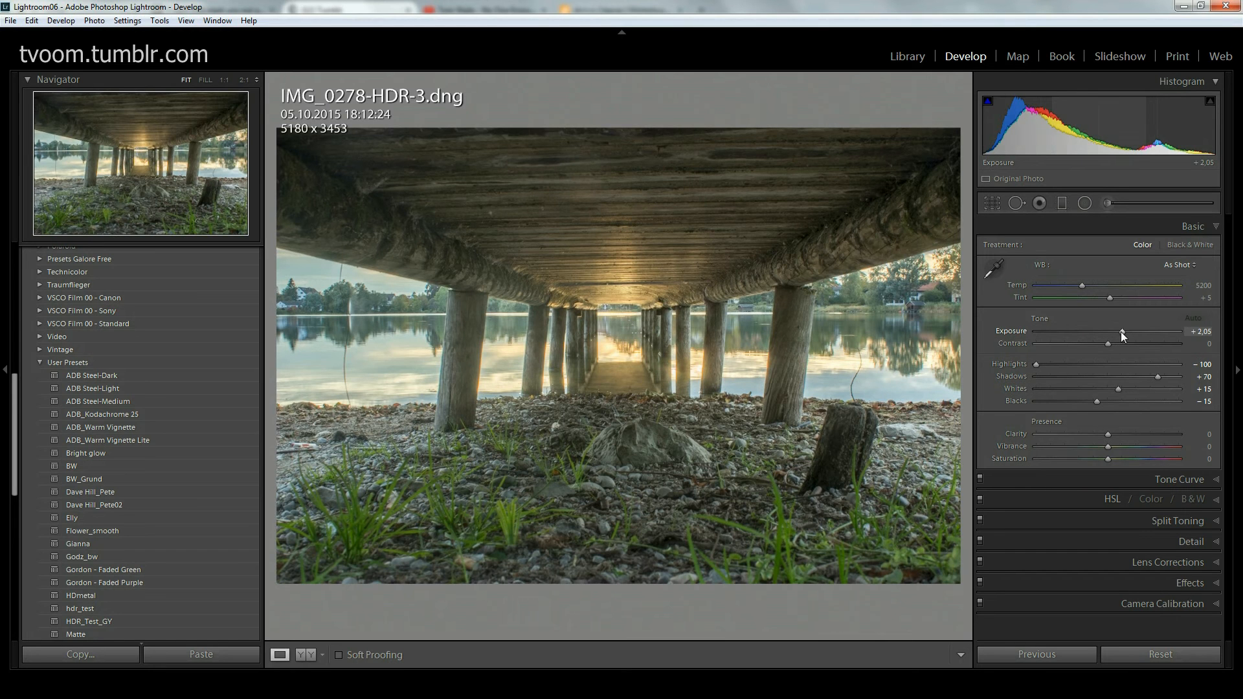
left_click_drag(1121, 334, 1072, 334)
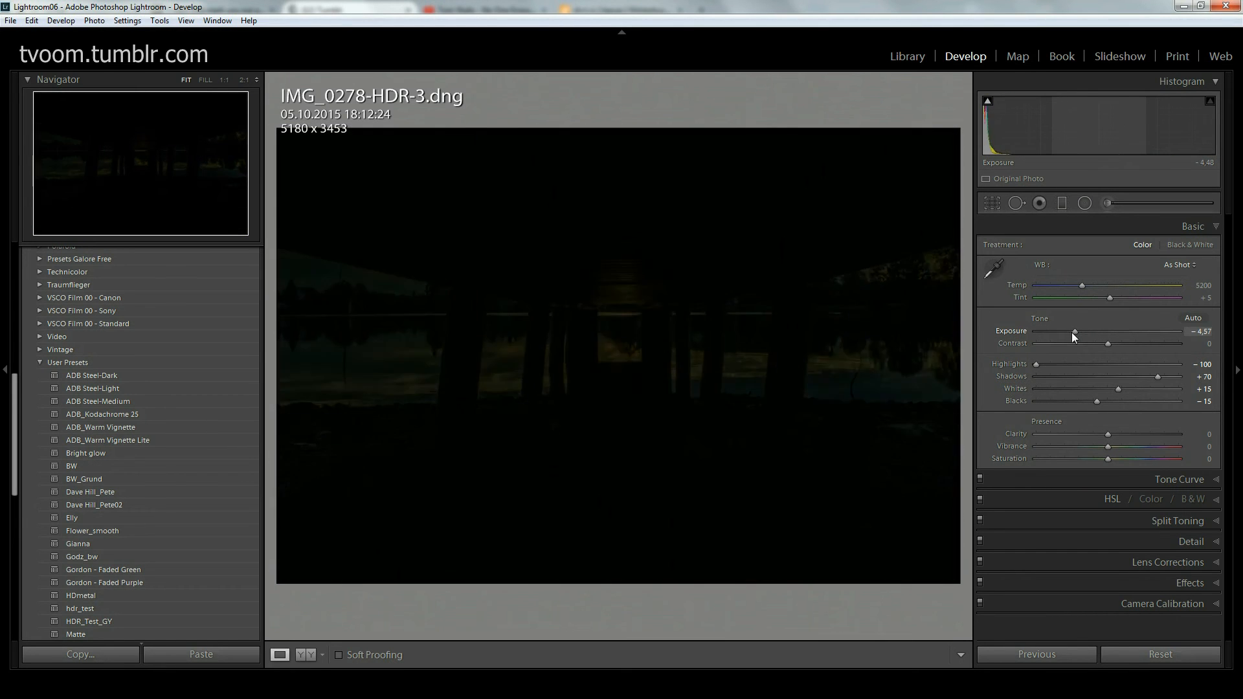
left_click_drag(1073, 332, 1032, 332)
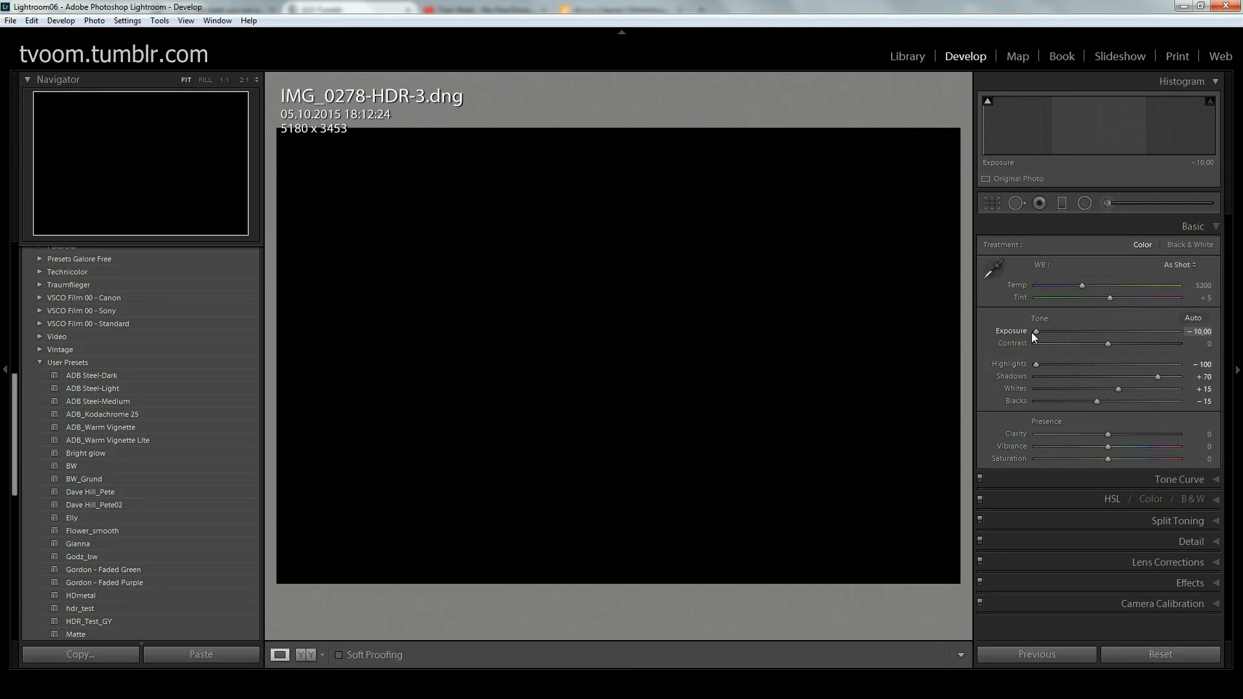
left_click_drag(1035, 332, 1104, 332)
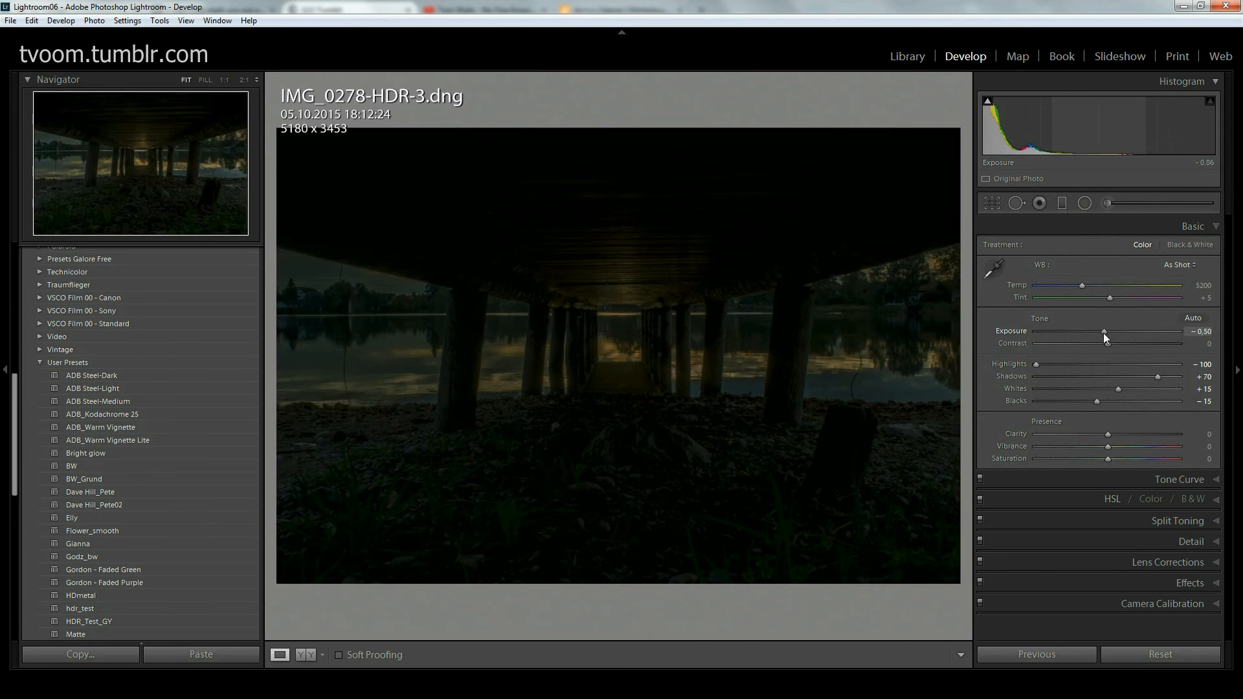
left_click_drag(1105, 335, 1110, 335)
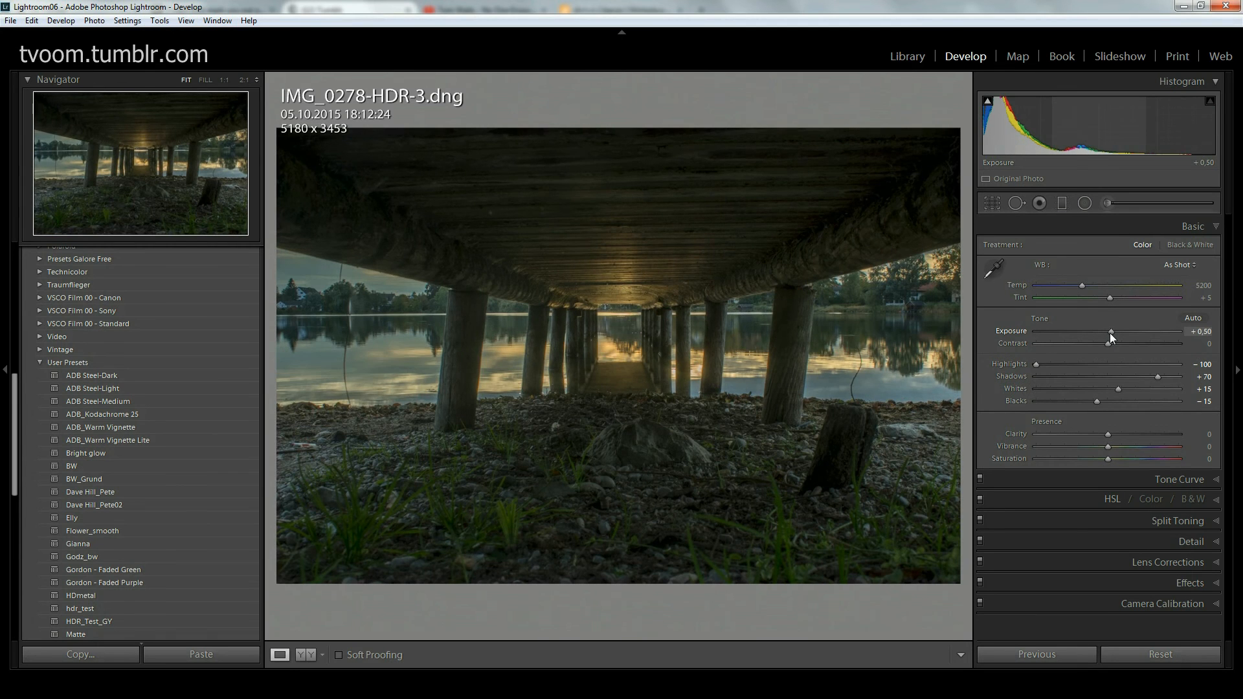
left_click_drag(1110, 332, 1118, 331)
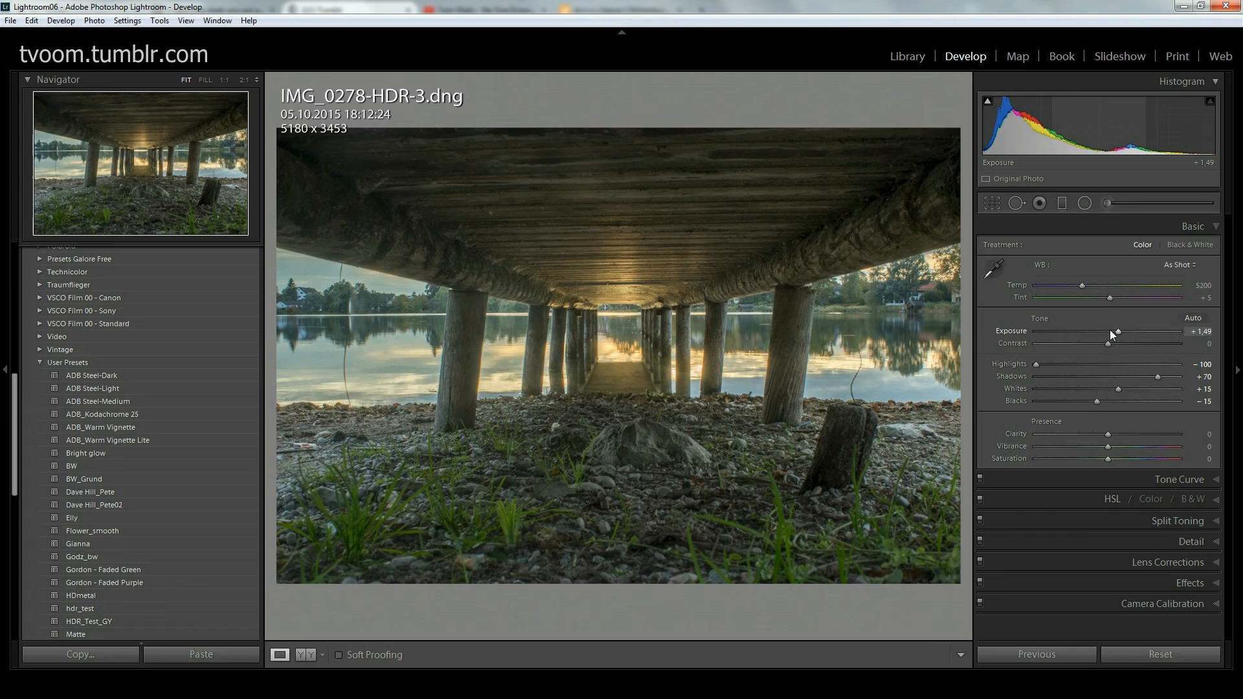
Step: Settle Exposure at +2.40 after a few nudges around +2.2
left_click_drag(1110, 334, 1146, 334)
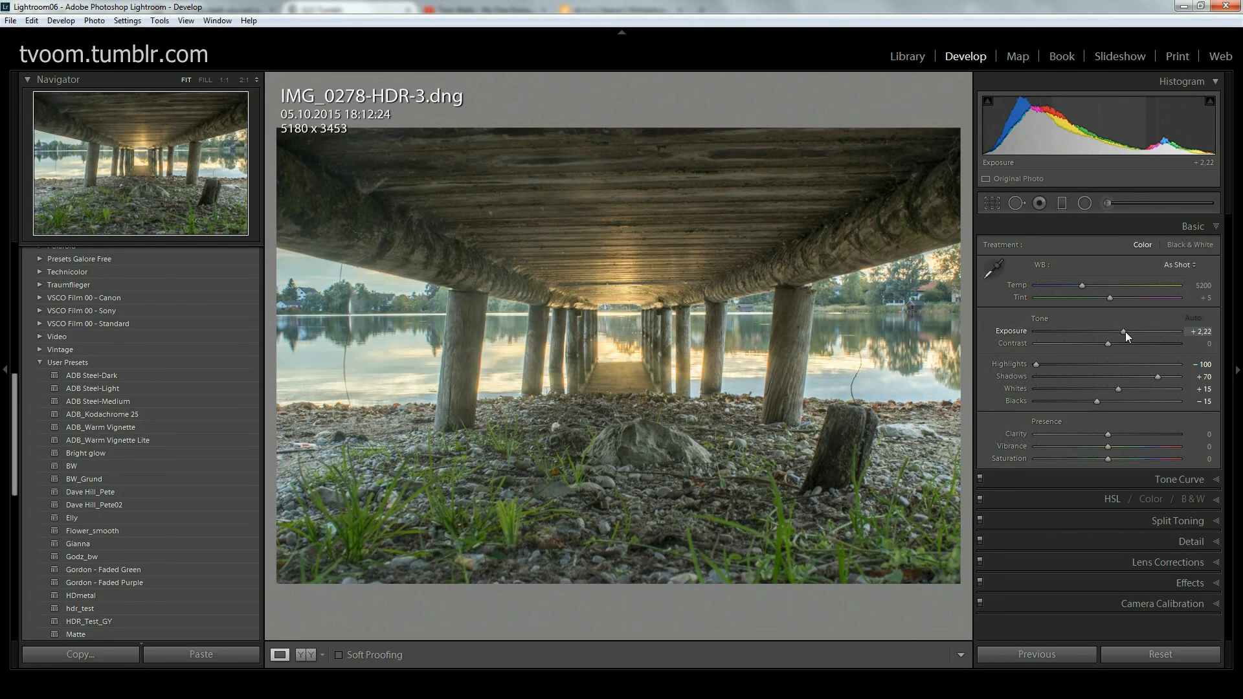
left_click_drag(1144, 333, 1150, 333)
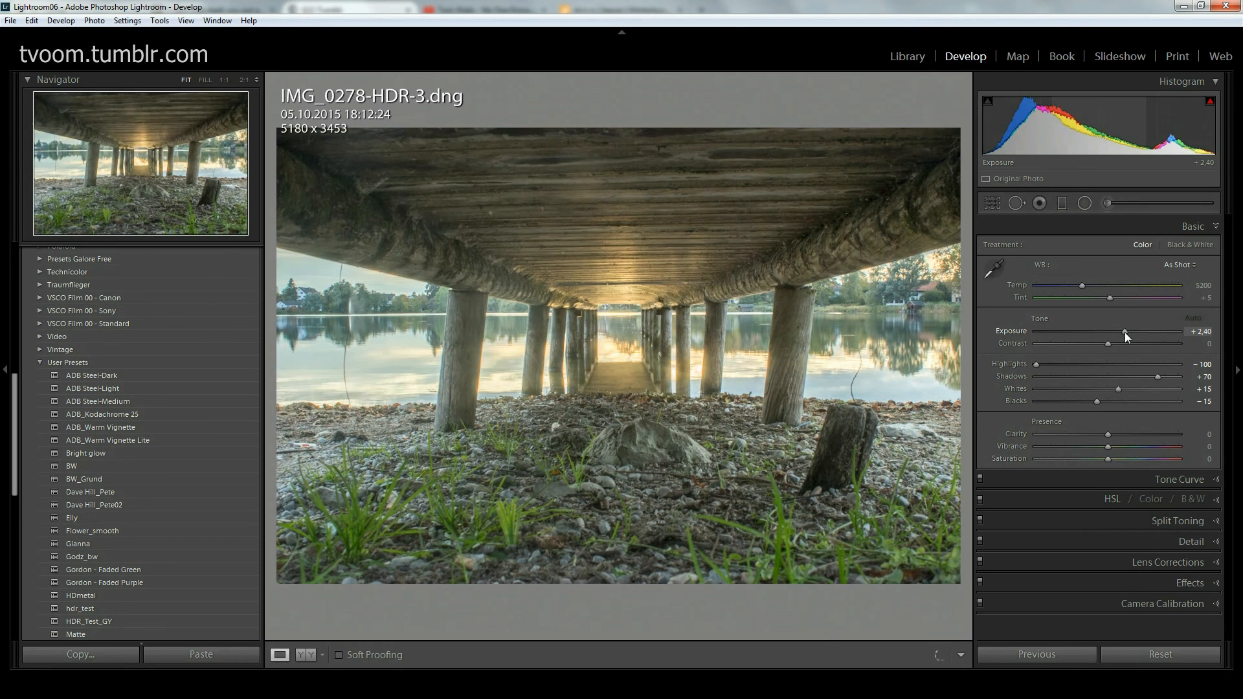
left_click_drag(1149, 334, 1132, 334)
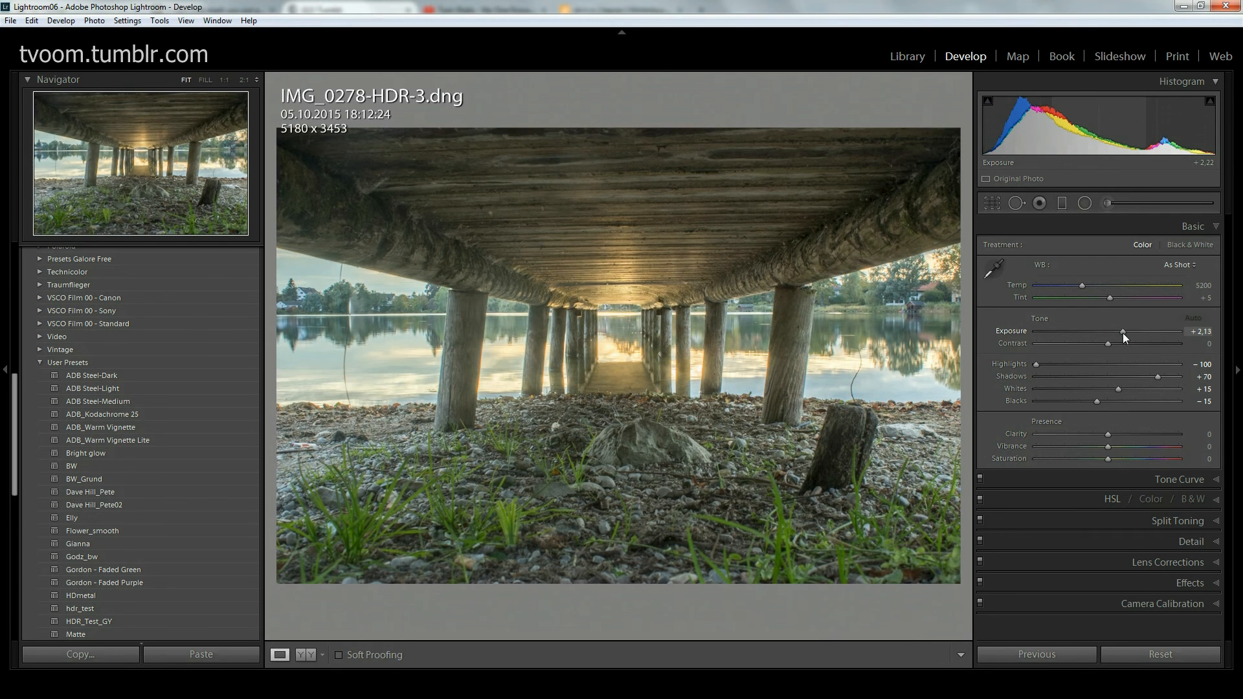
left_click_drag(1144, 333, 1149, 333)
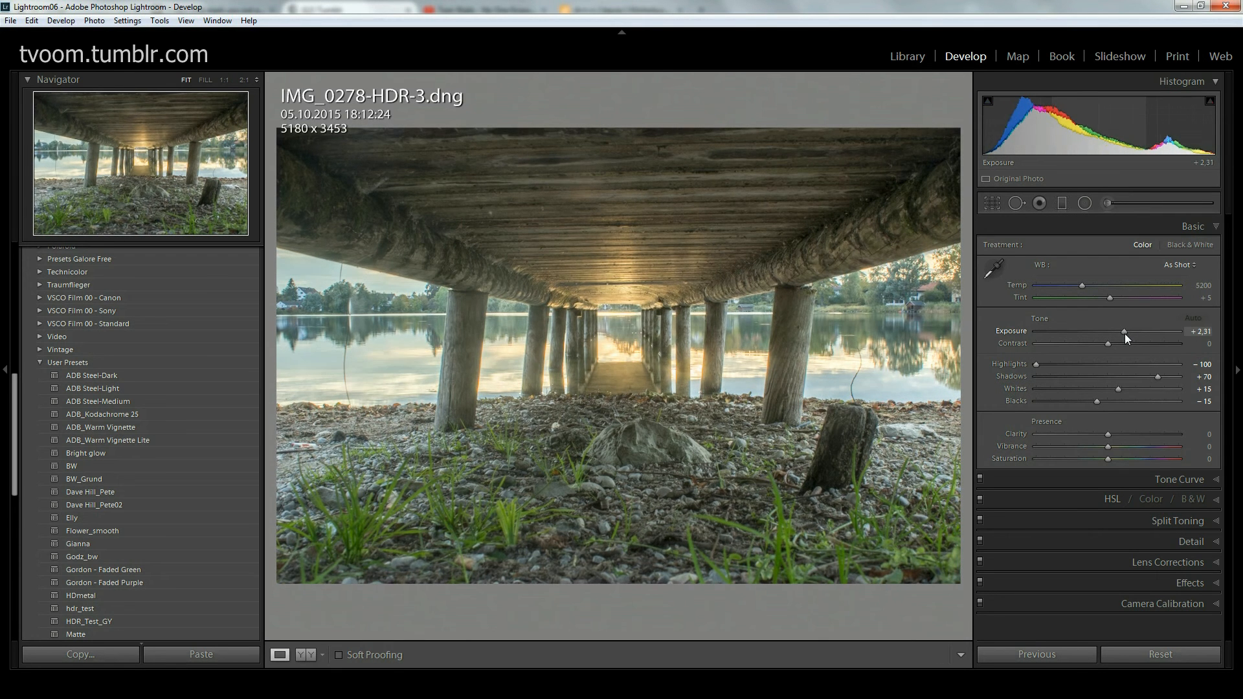
left_click_drag(1145, 332, 1149, 332)
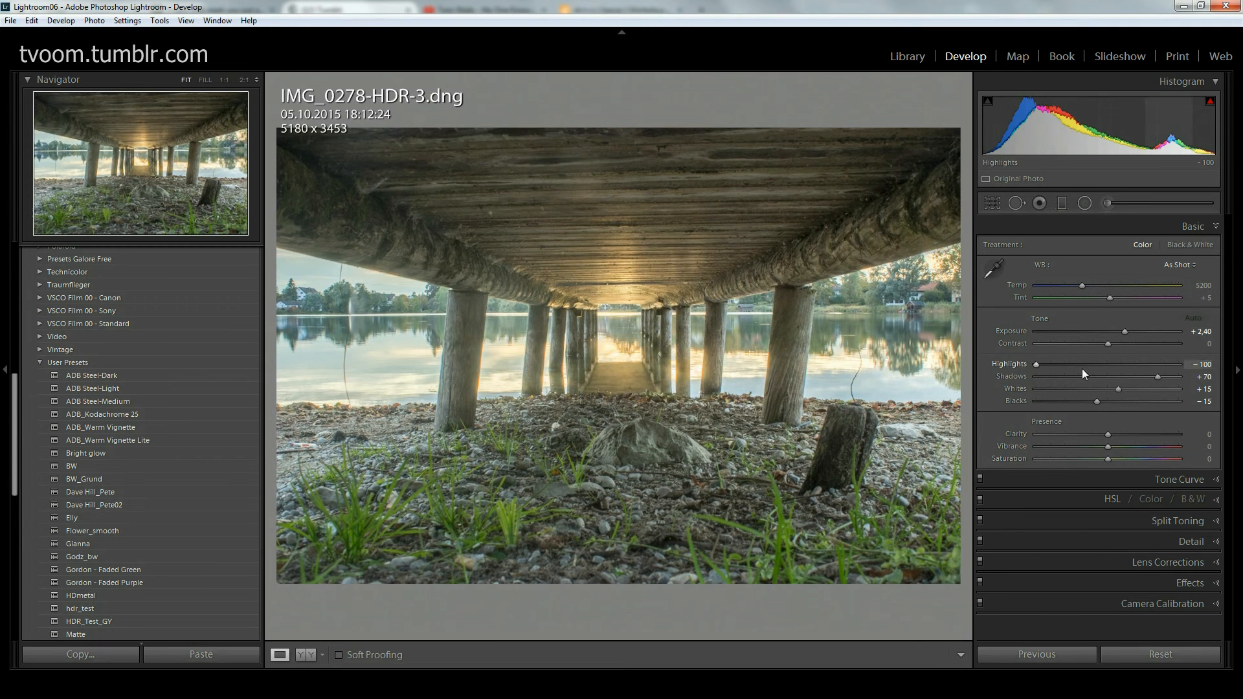
Step: Set Shadows to +48 and Whites to about −10
left_click_drag(1131, 376, 1119, 377)
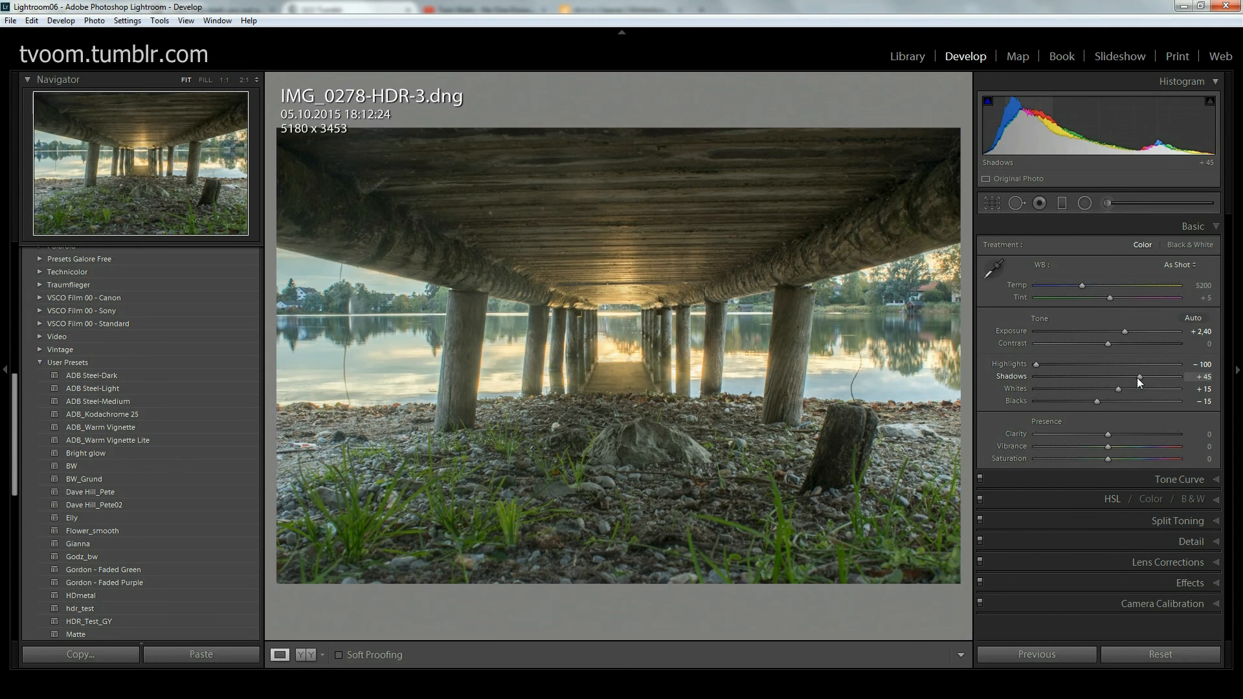
left_click_drag(1139, 376, 1150, 376)
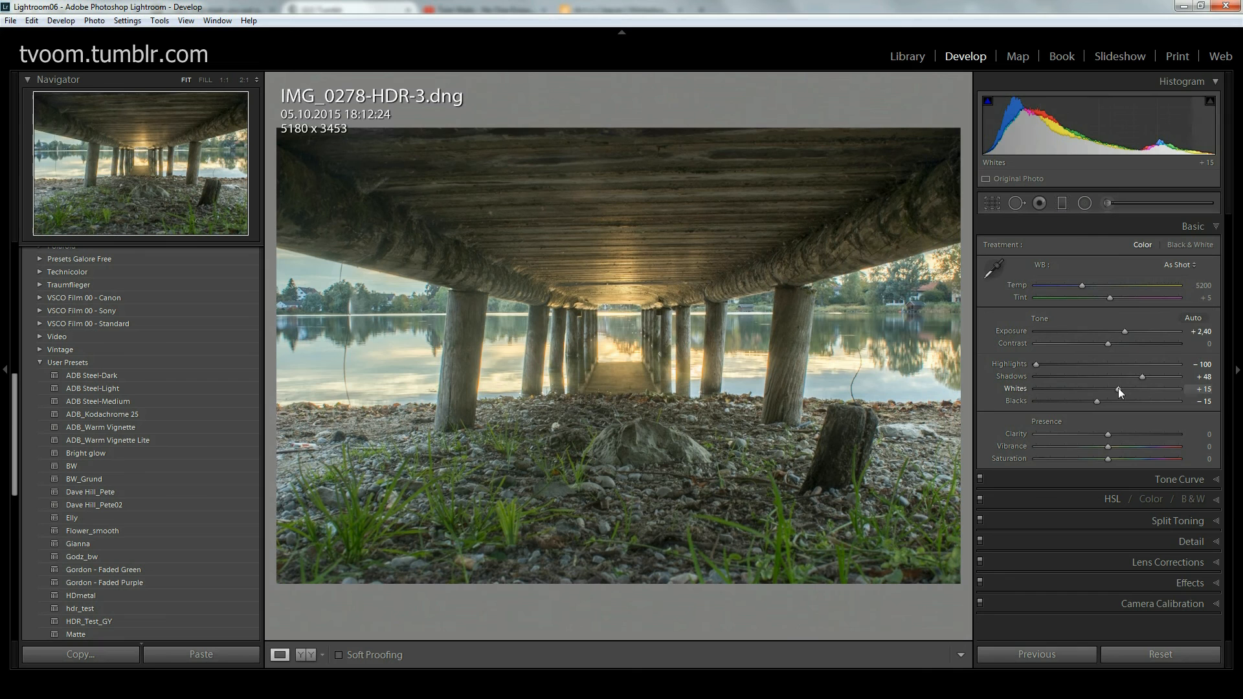
left_click_drag(1121, 390, 1100, 390)
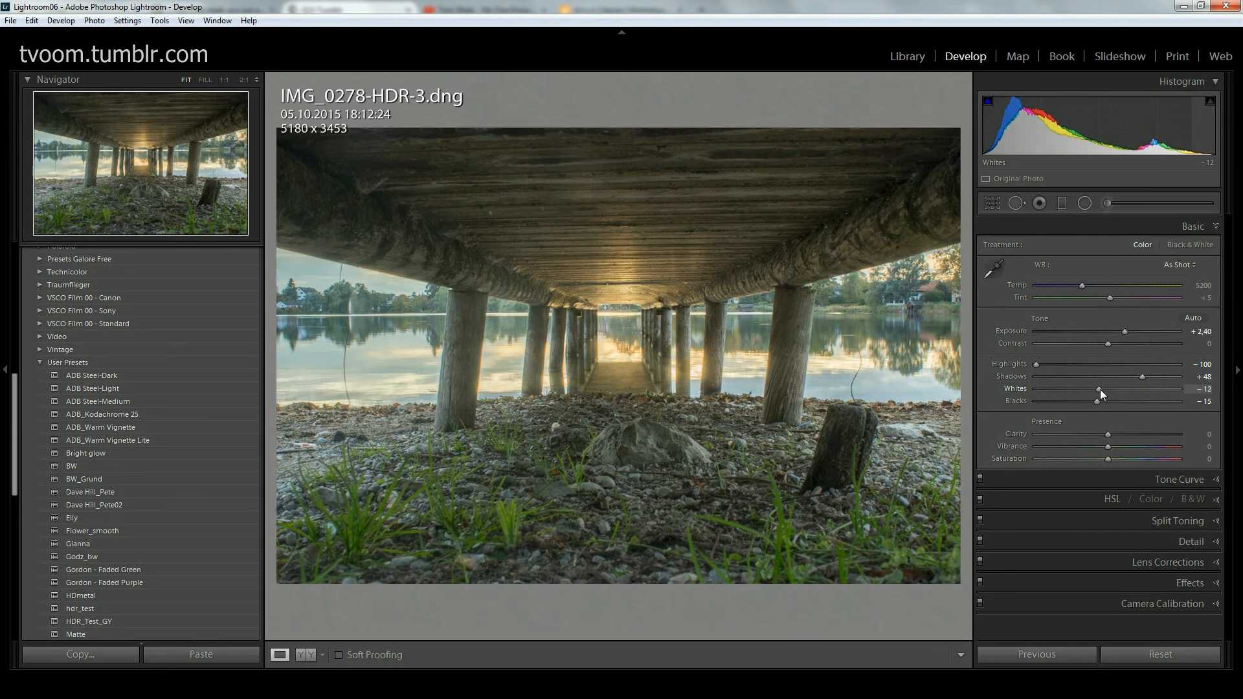
left_click_drag(1100, 390, 1102, 390)
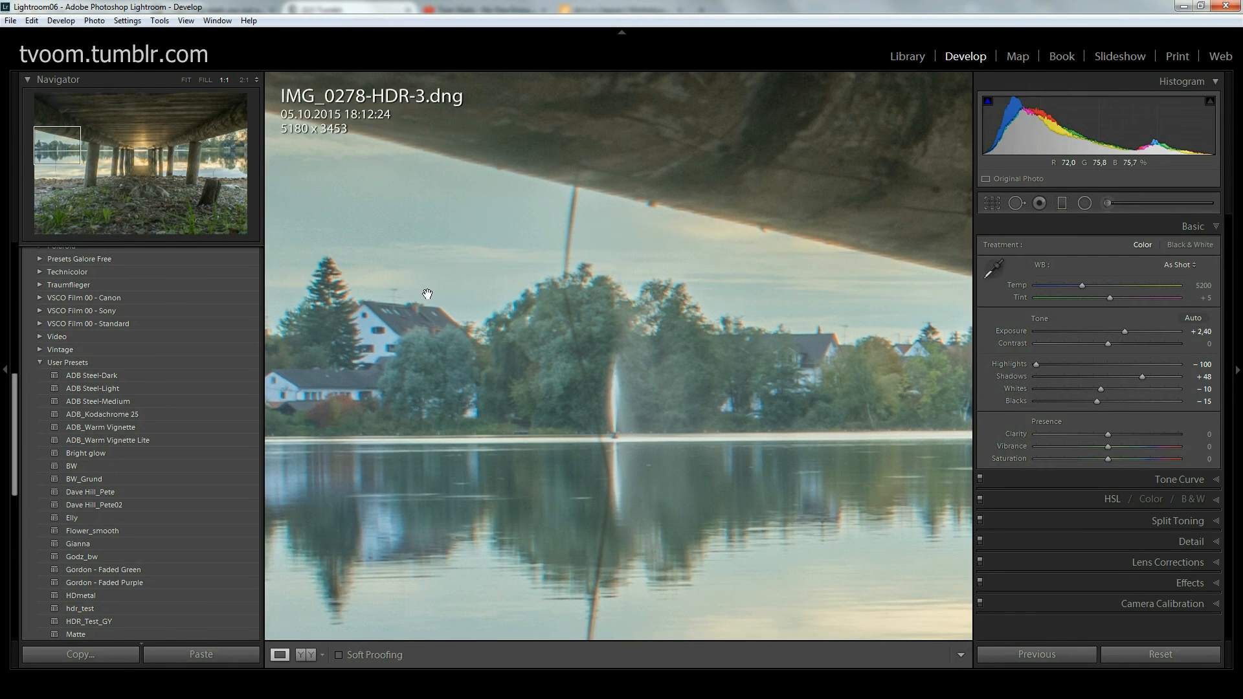
mouse_move(496, 369)
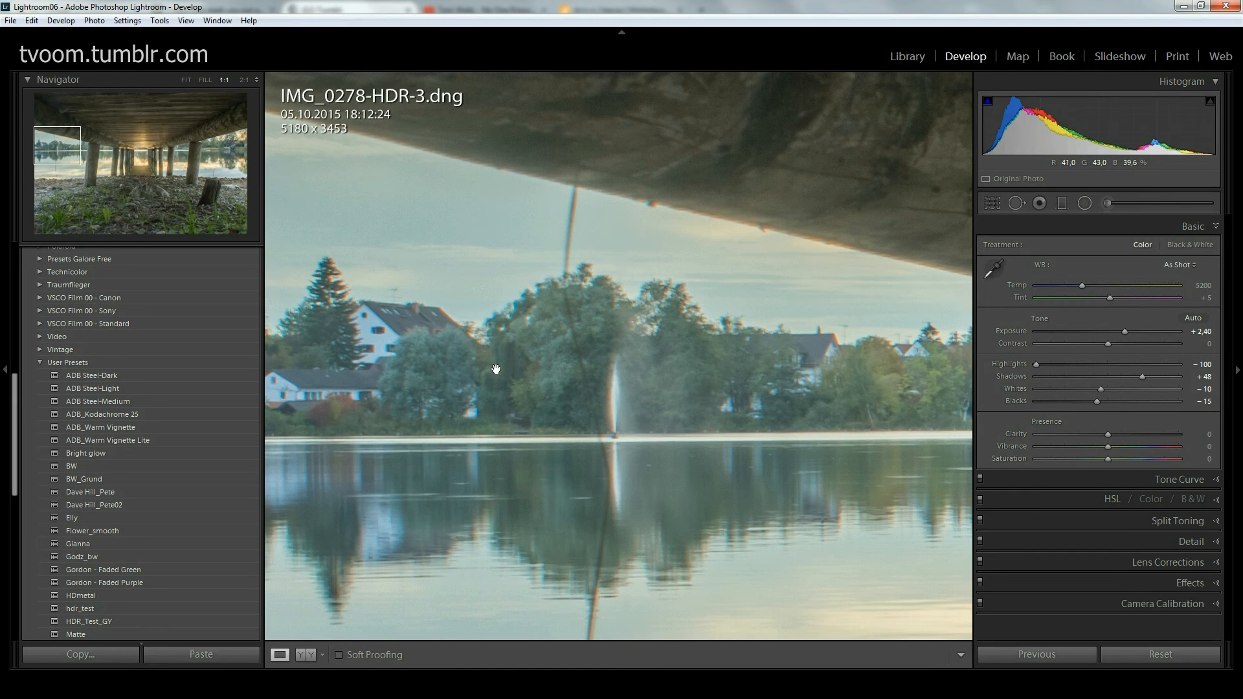
mouse_move(817, 365)
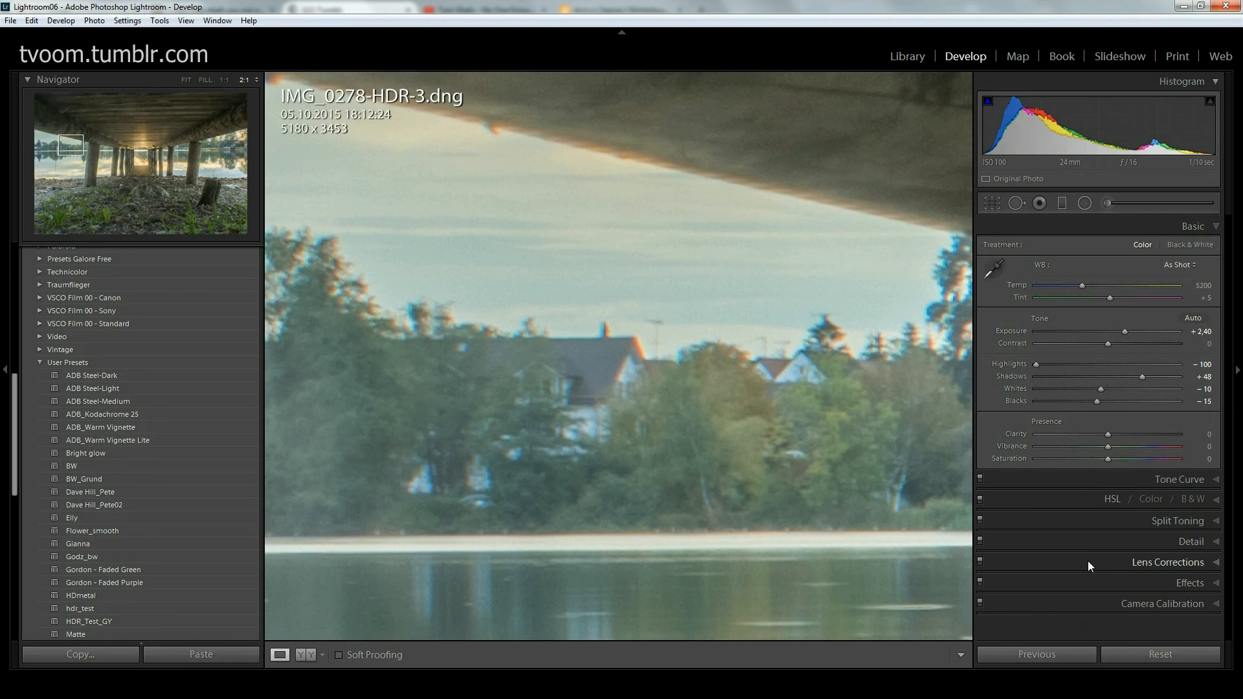
Step: Enable Remove Chromatic Aberration in Lens Corrections, toggling it once to compare
left_click(1167, 562)
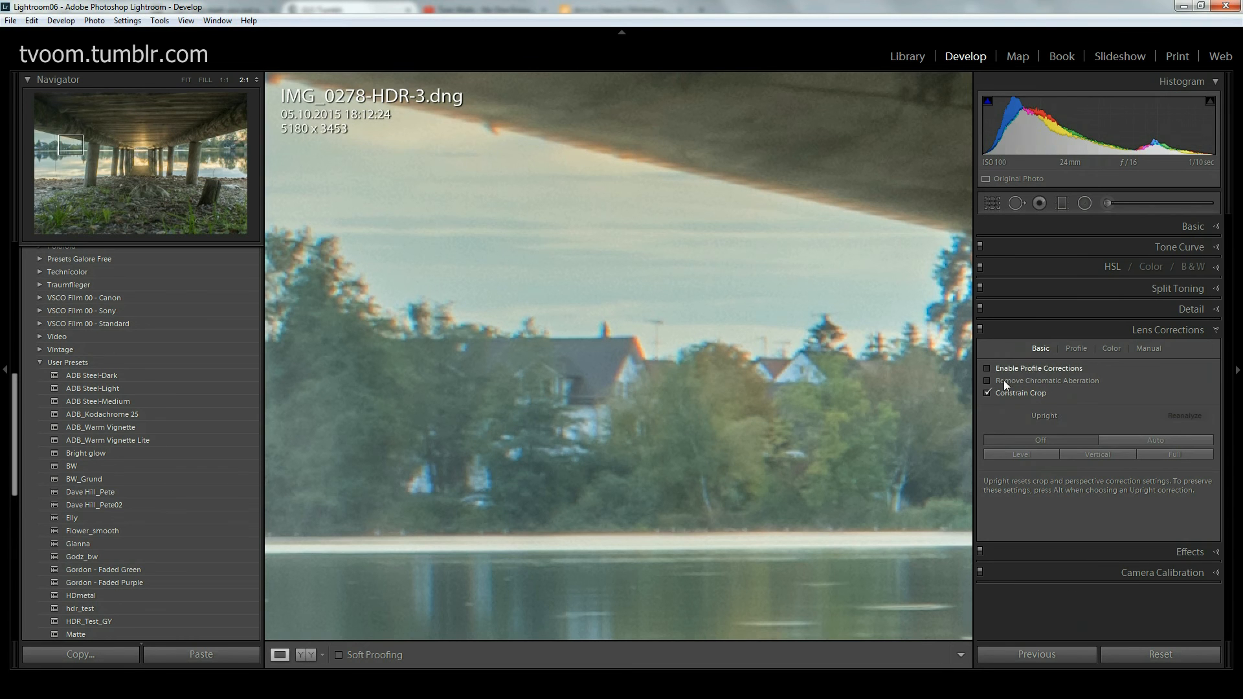
left_click(987, 381)
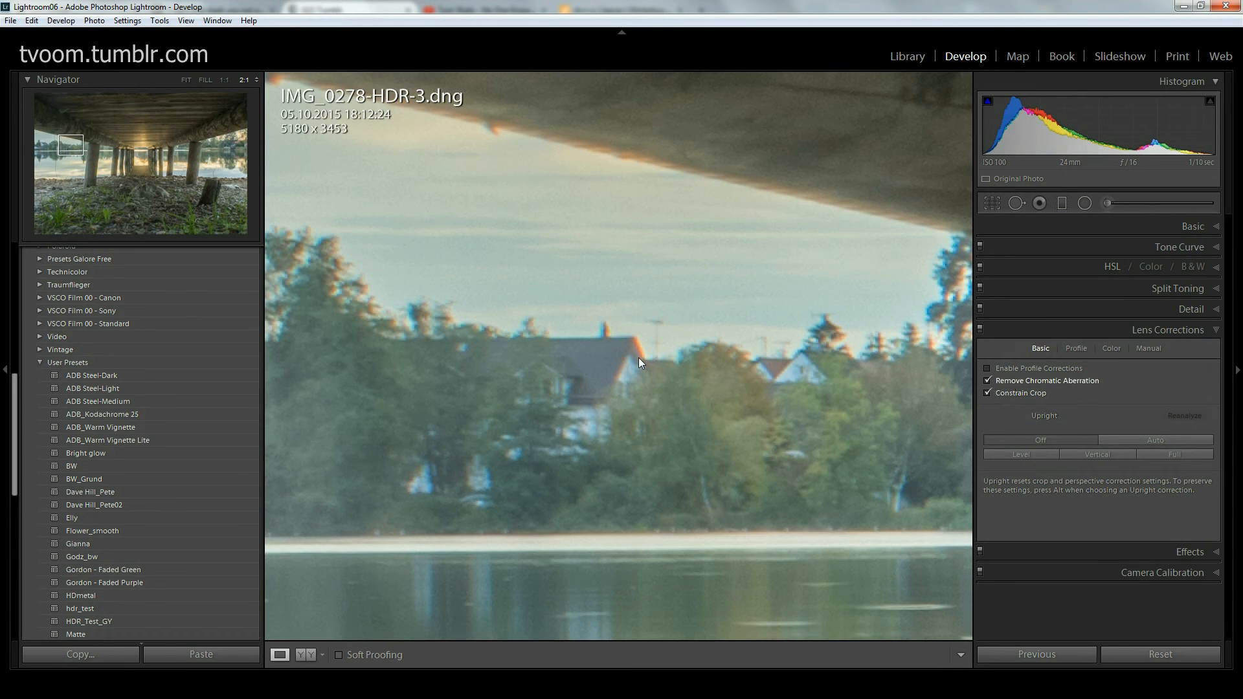
mouse_move(680, 354)
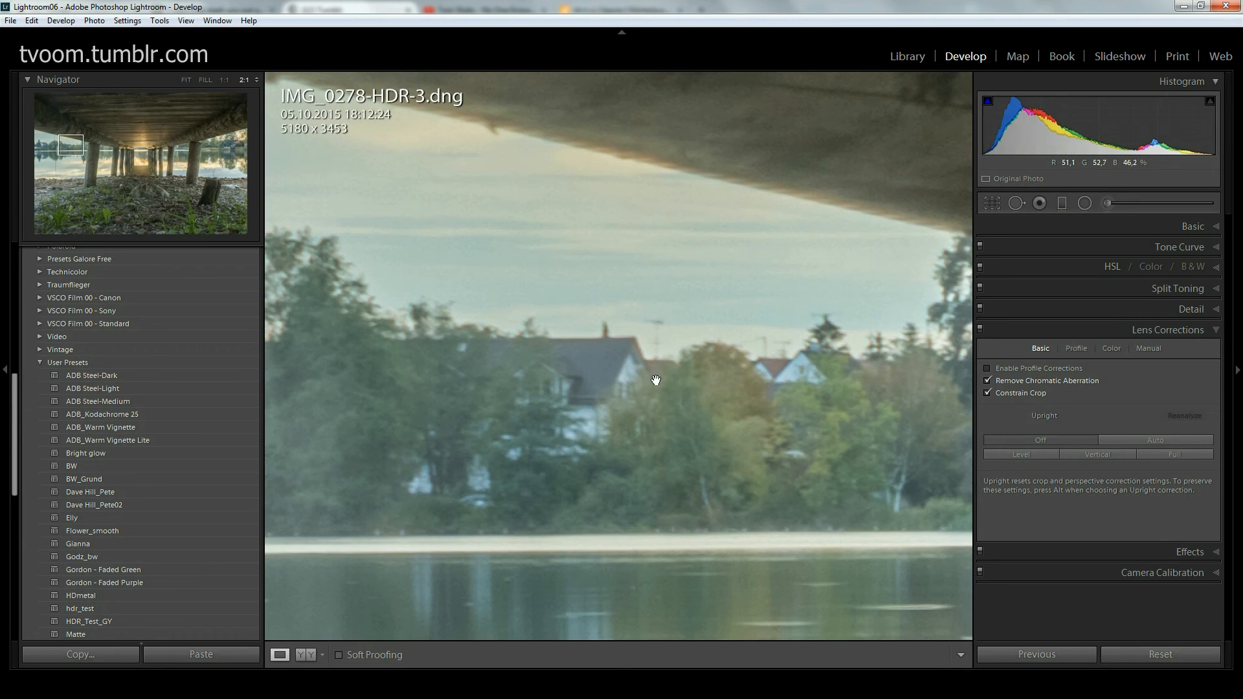
left_click(988, 381)
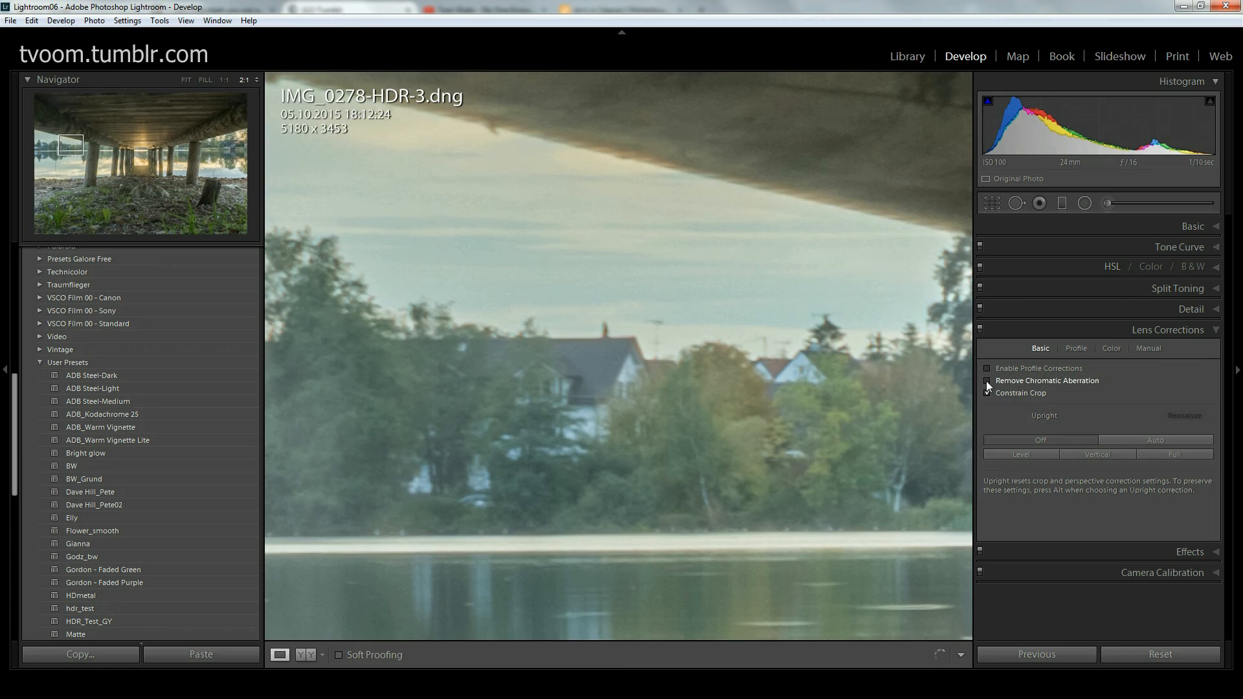
left_click(987, 380)
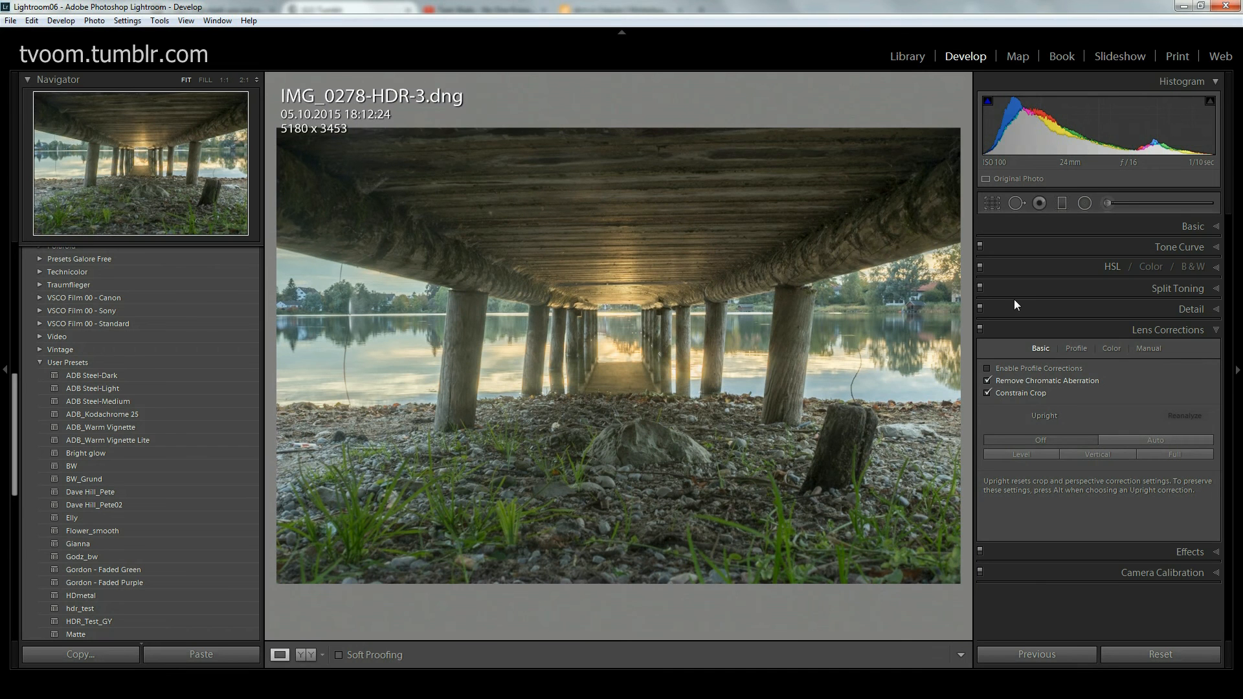
mouse_move(907, 85)
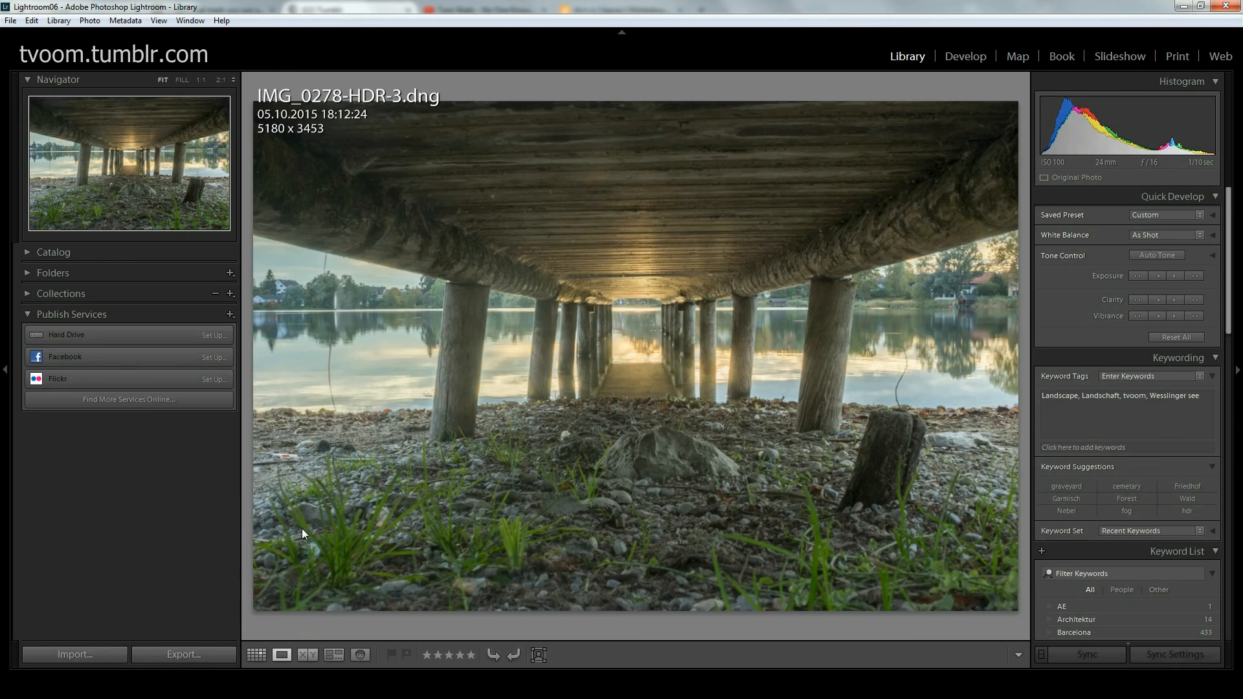
Step: Flip between the brighter IMG_1310 and darker IMG_1311 cemetery path exposures twice
left_click(256, 654)
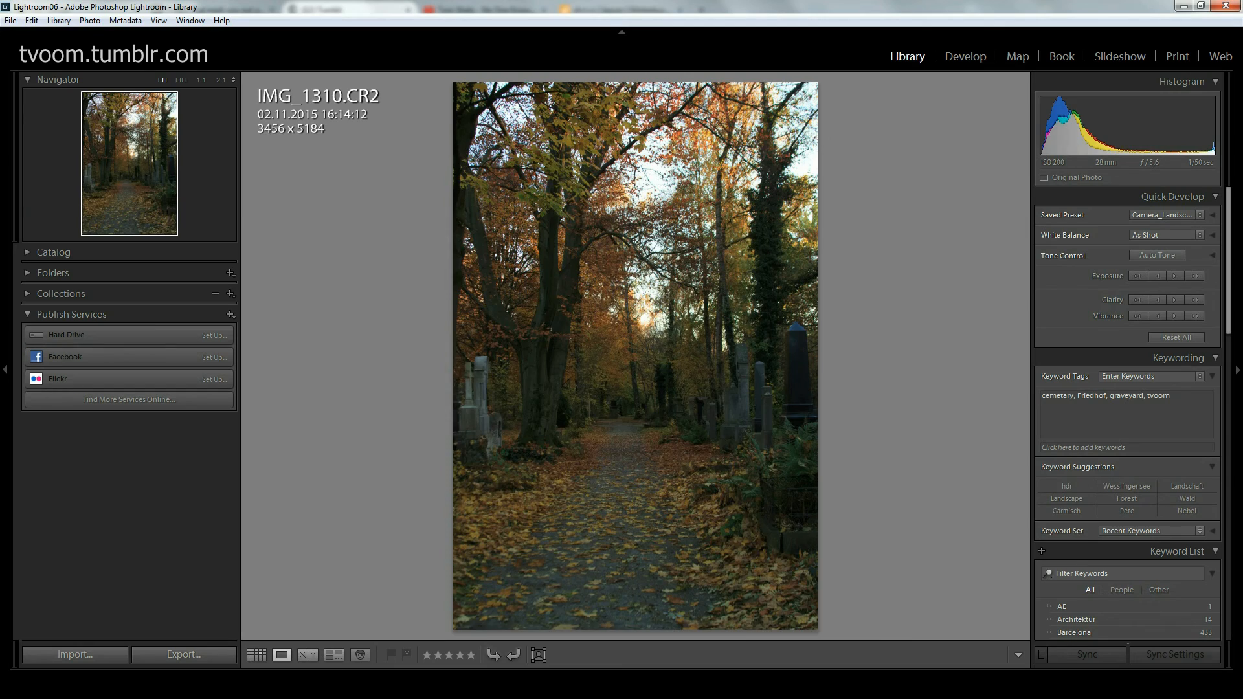
key("Right")
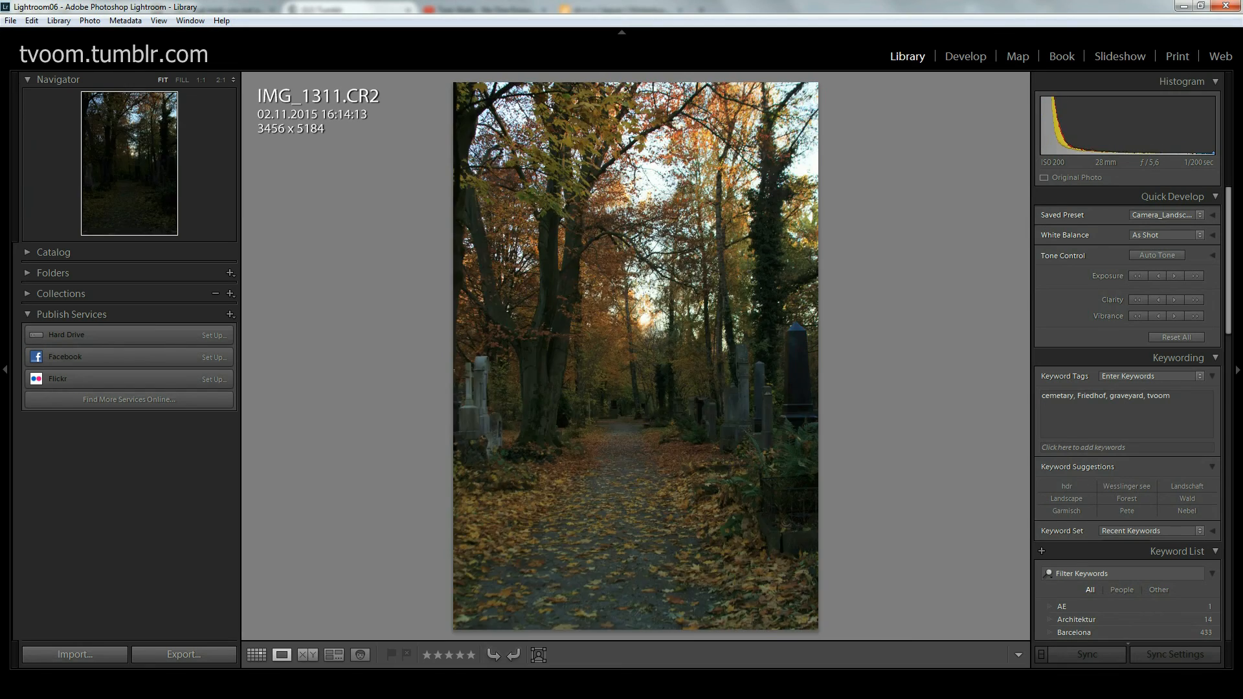
key("Left")
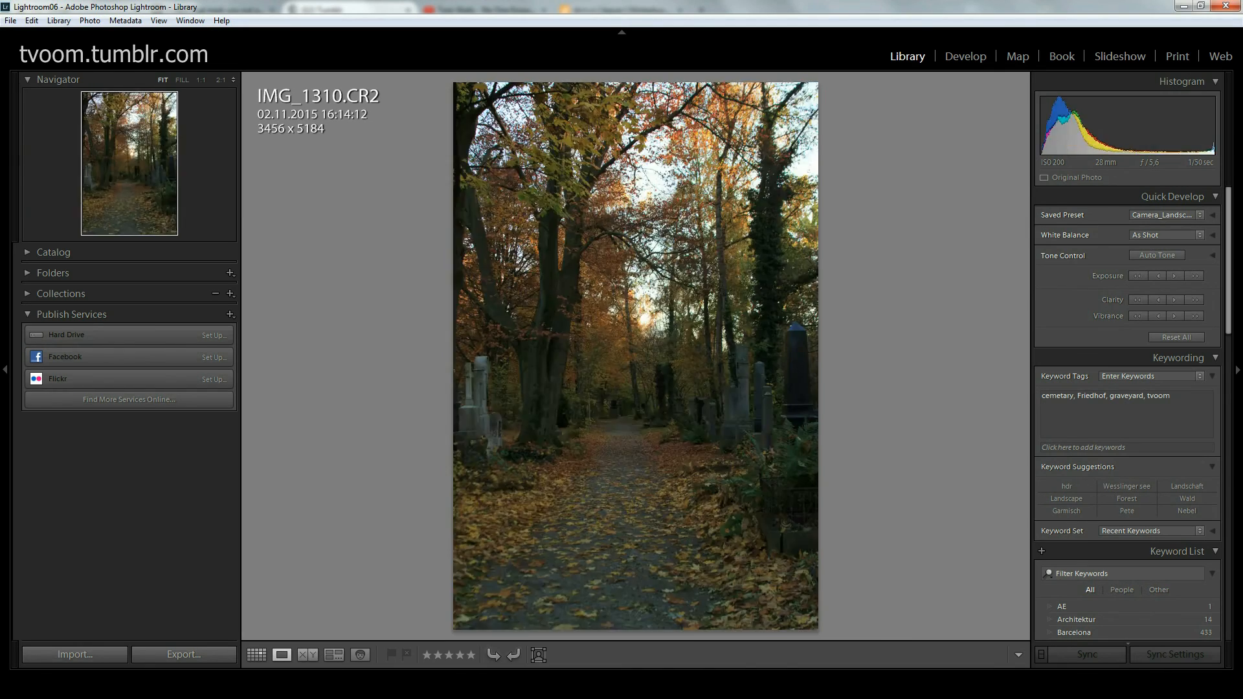
key("Right")
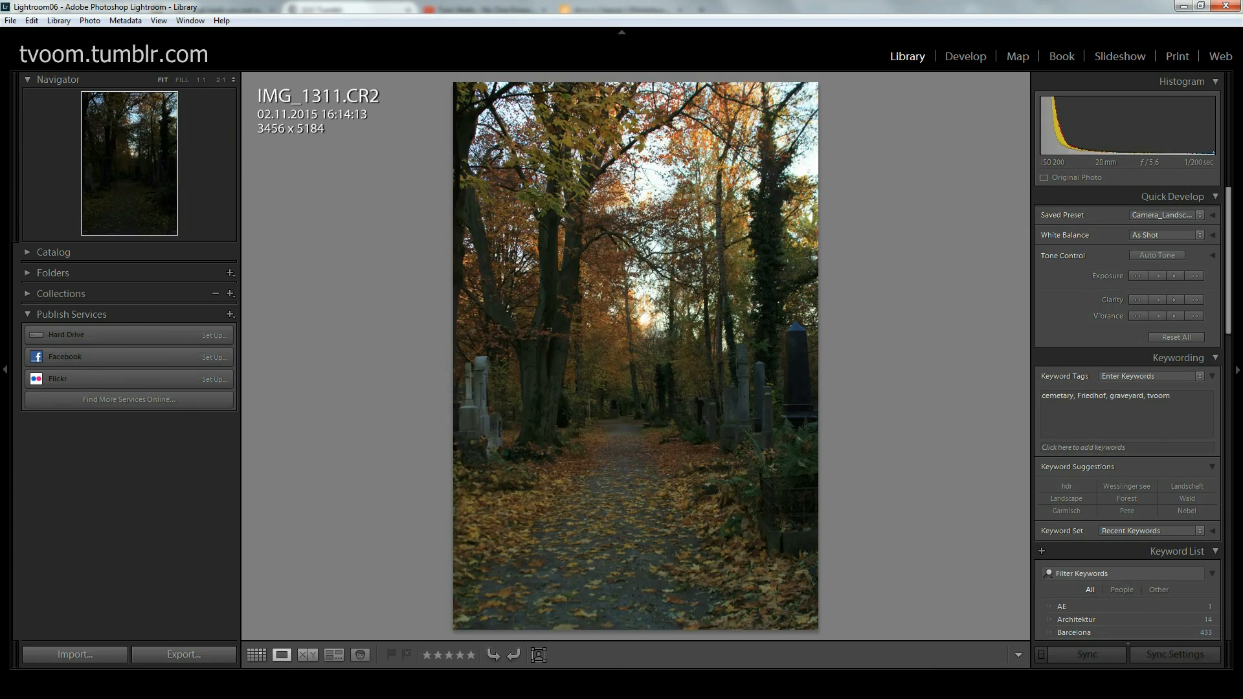
key("Left")
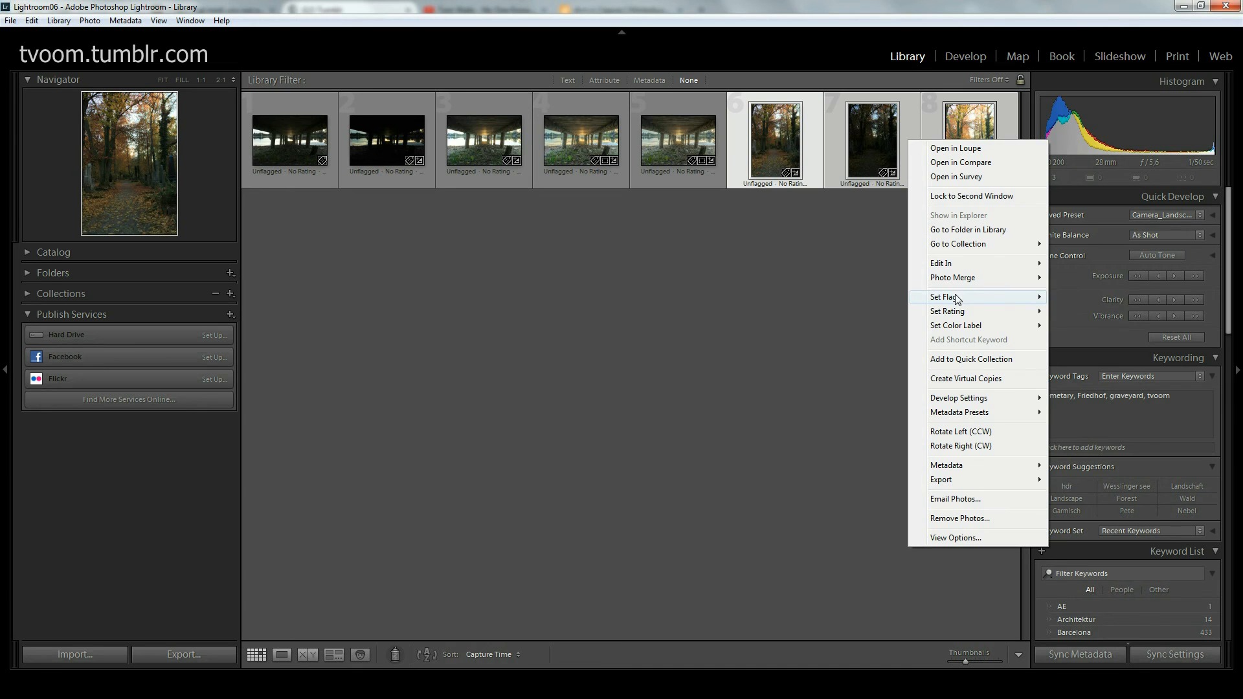
mouse_move(952, 277)
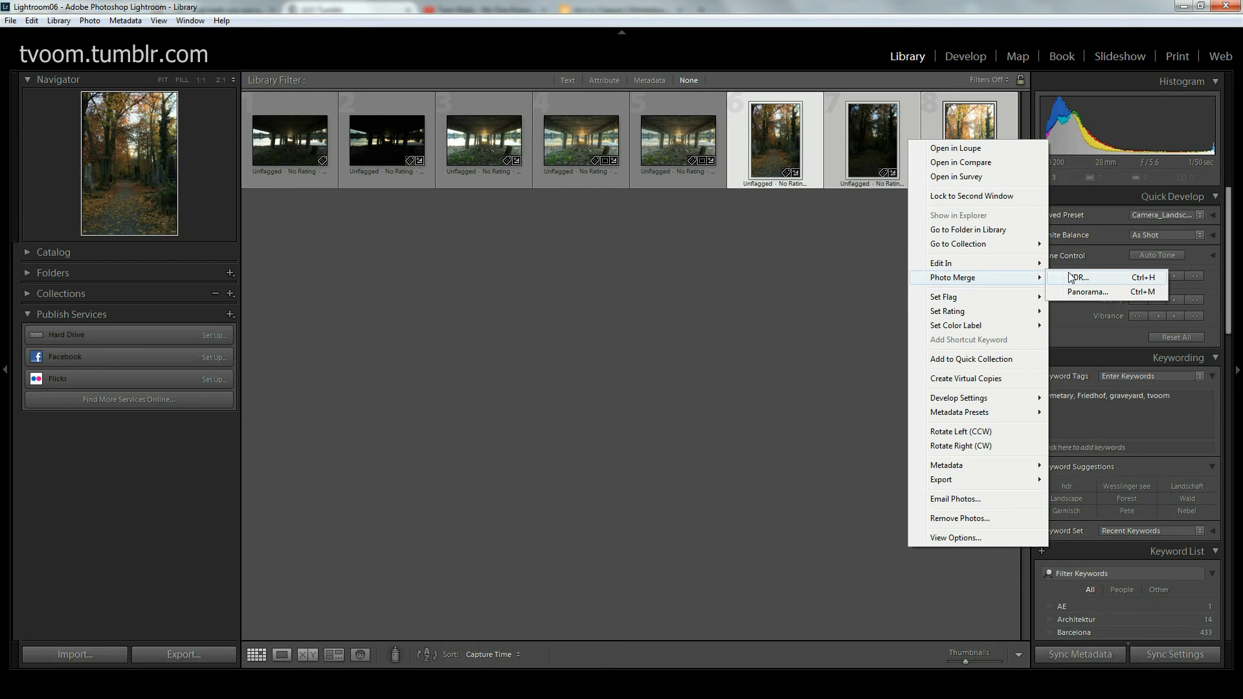
Step: Merge the three selected cemetery exposures via Photo Merge > HDR into a preview
left_click(1075, 277)
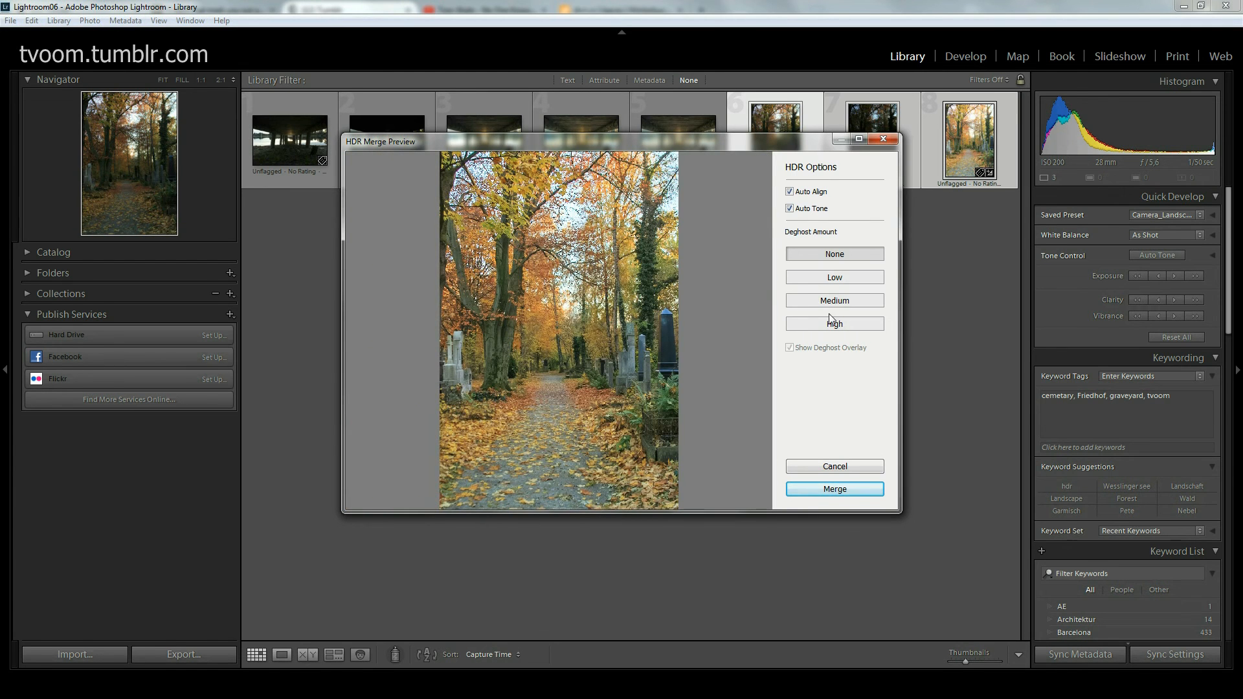
Step: Choose a strong deghost amount for the cemetery path HDR merge preview
left_click(833, 324)
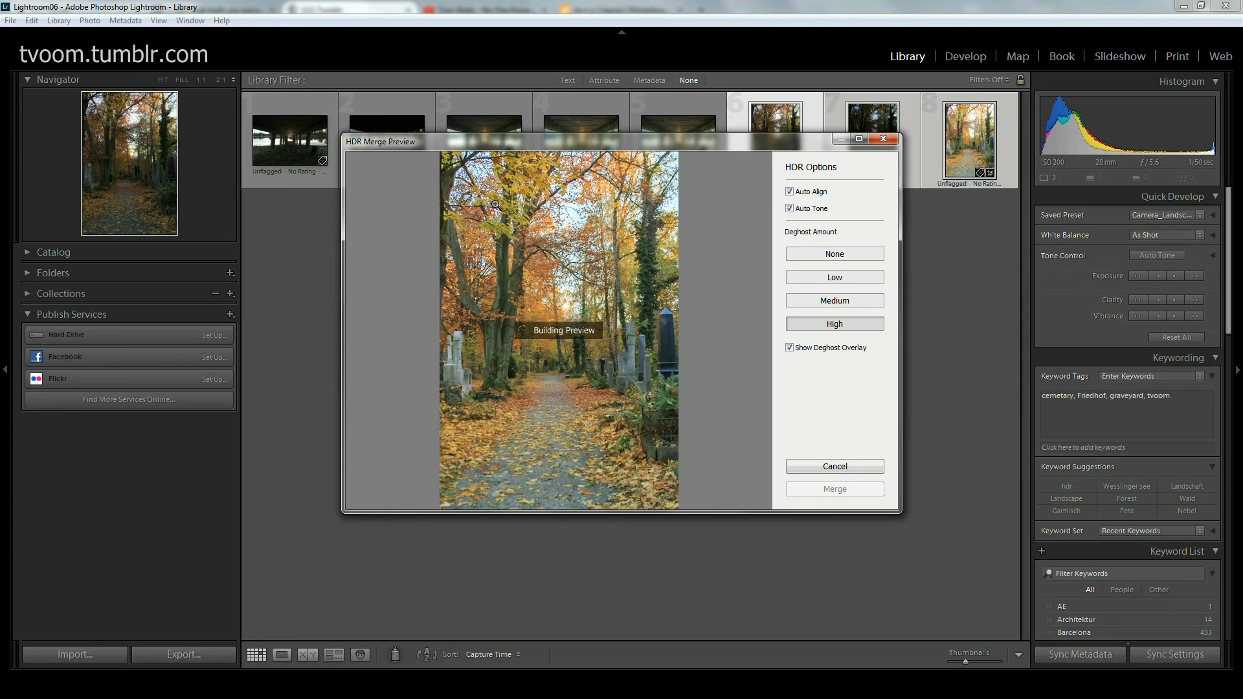
mouse_move(581, 372)
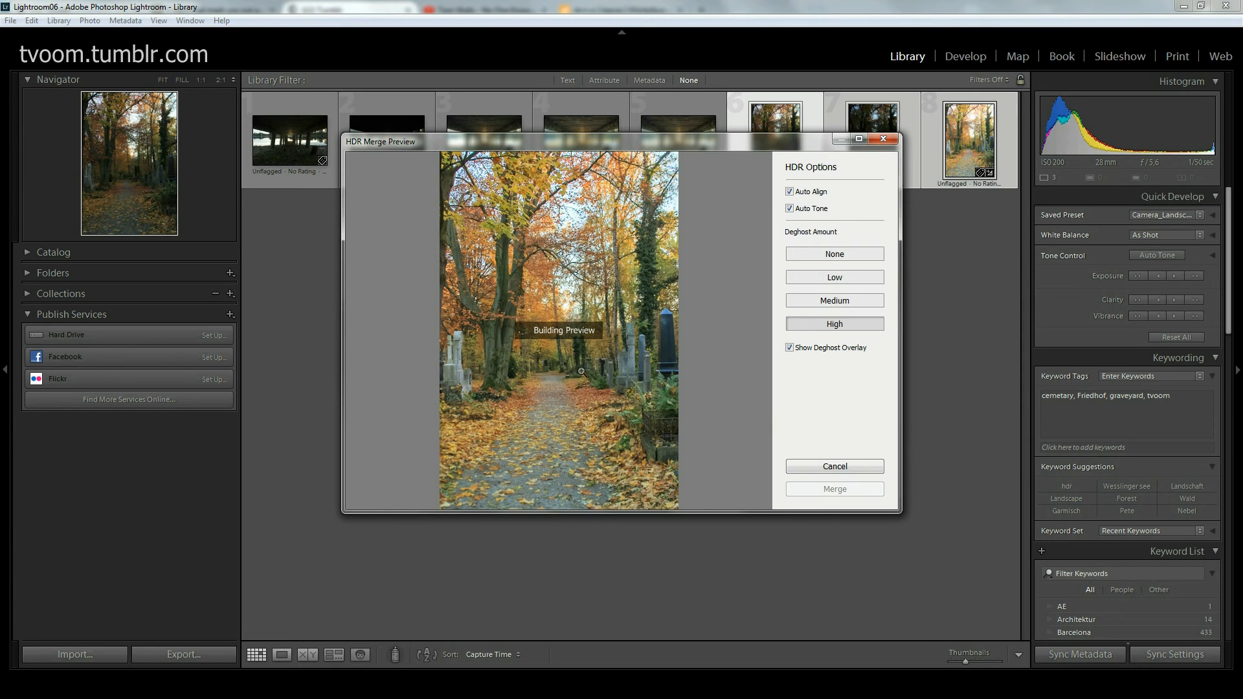
mouse_move(568, 365)
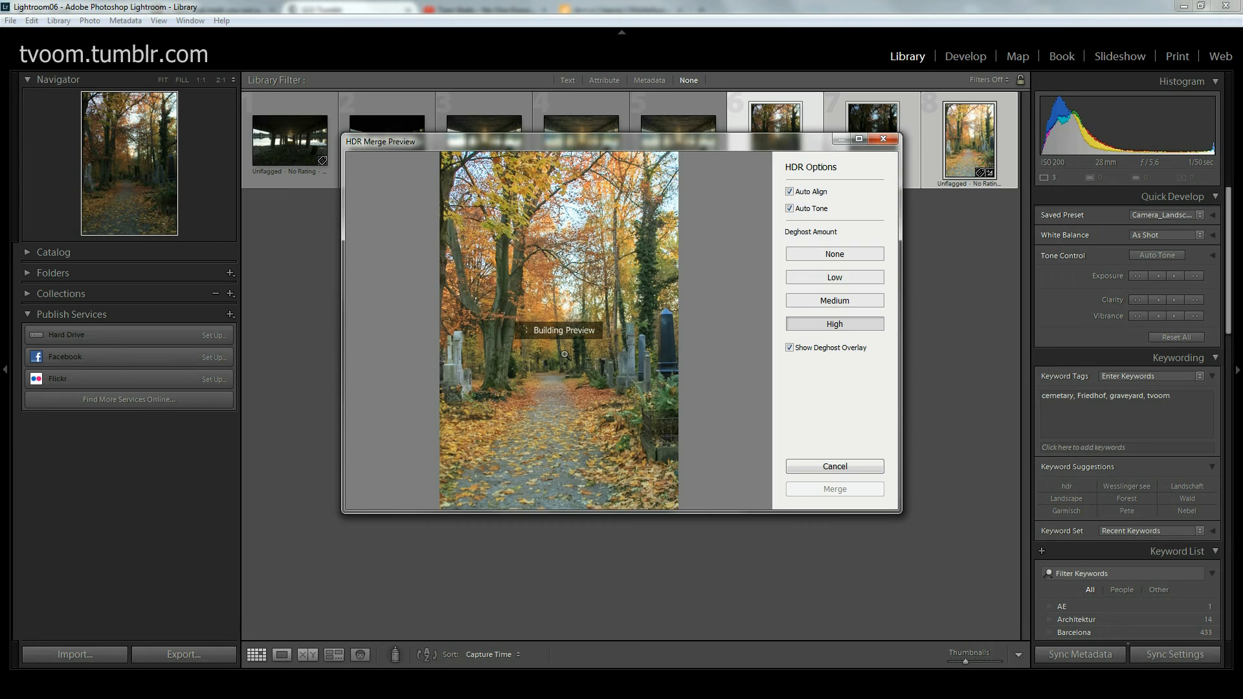
mouse_move(833, 488)
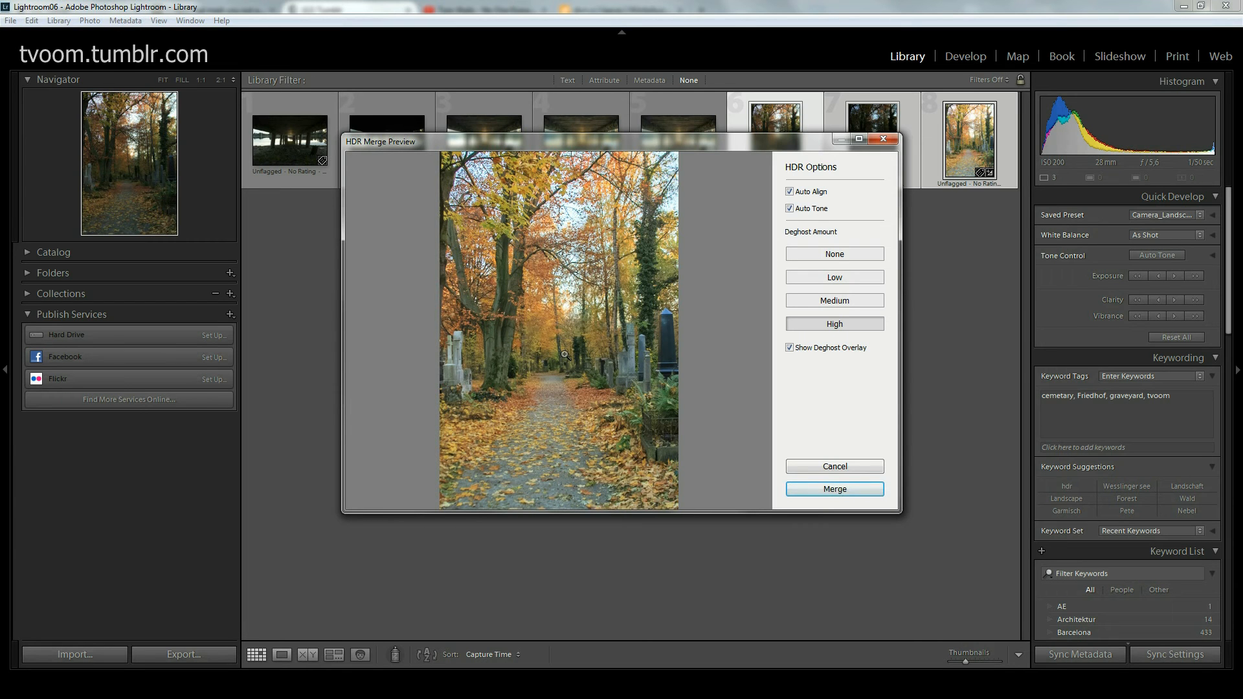
mouse_move(544, 320)
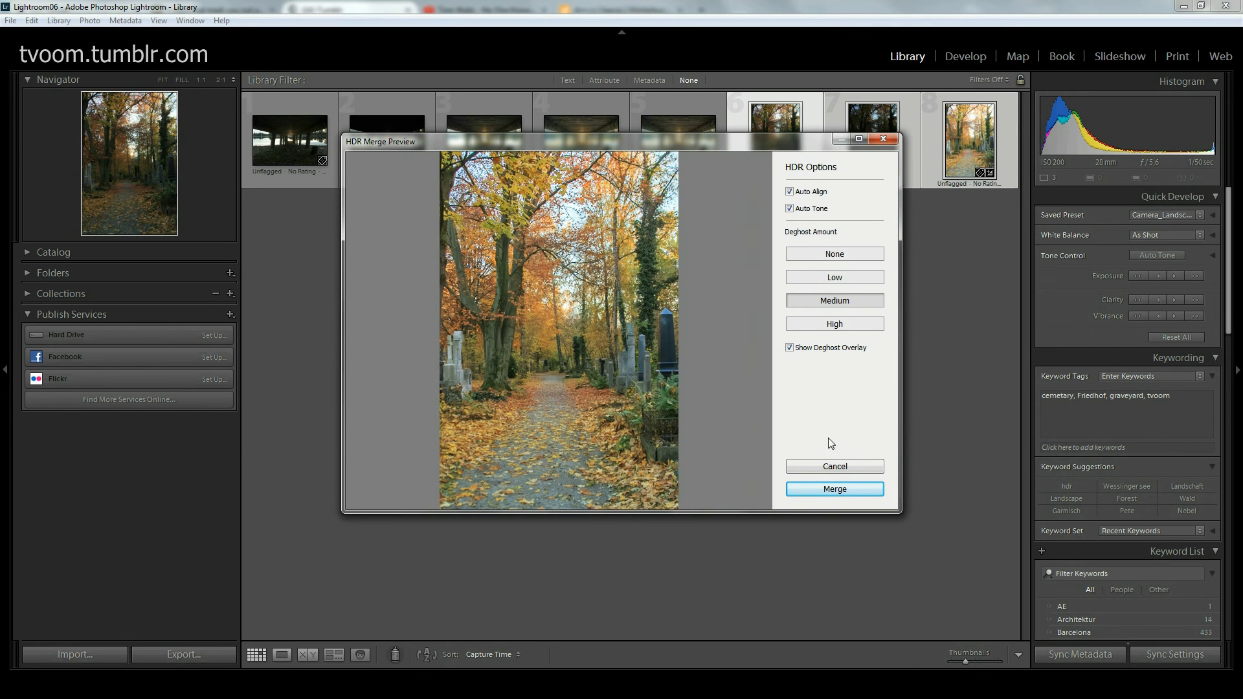
Step: Start creating the merged cemetery HDR file, closing the merge dialog
left_click(833, 489)
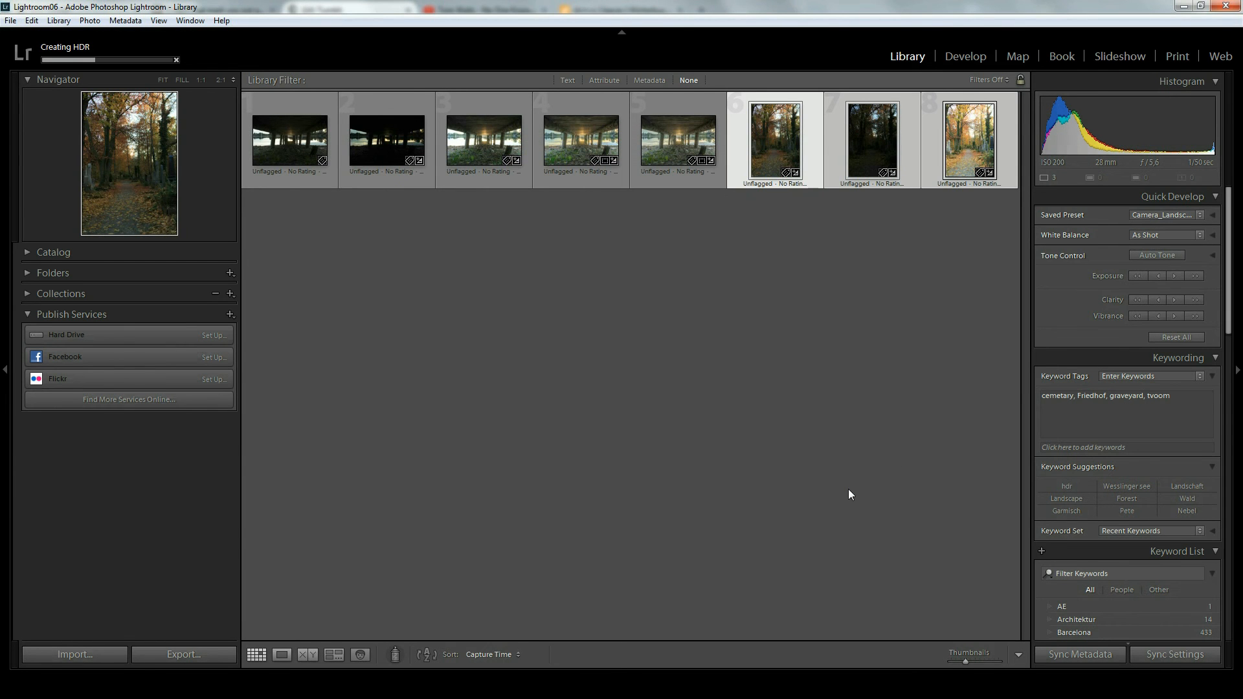
mouse_move(835, 295)
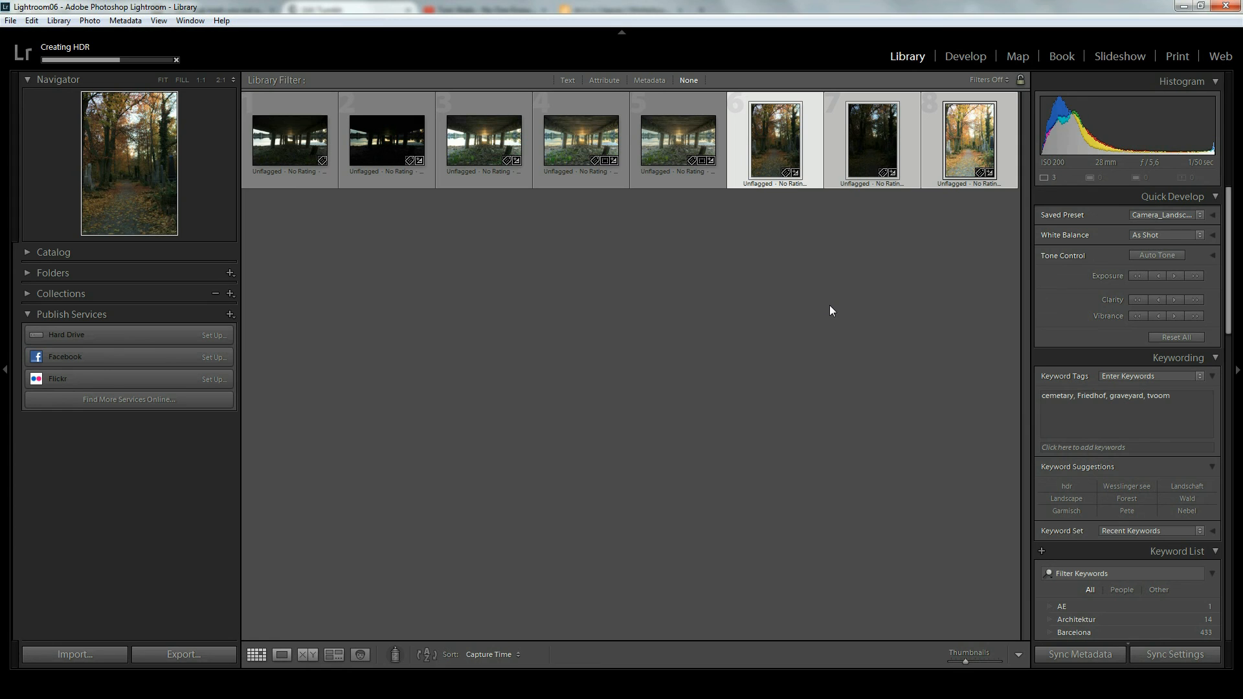
mouse_move(829, 309)
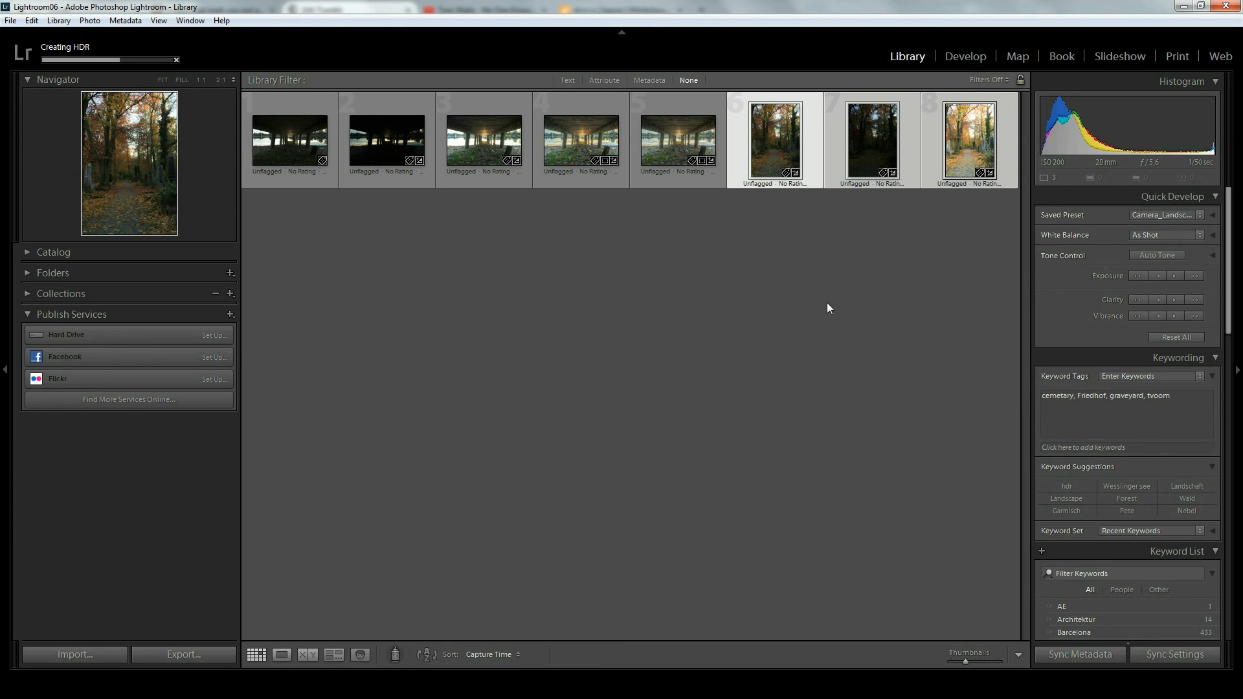
mouse_move(985, 160)
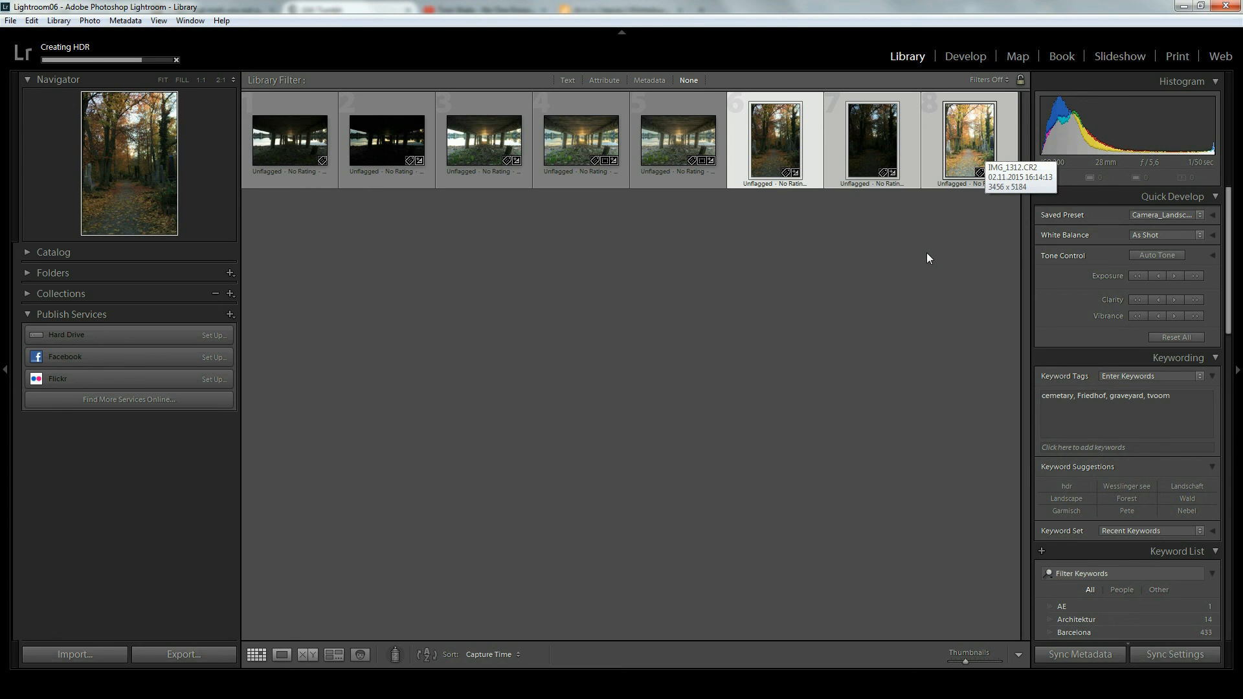
mouse_move(946, 205)
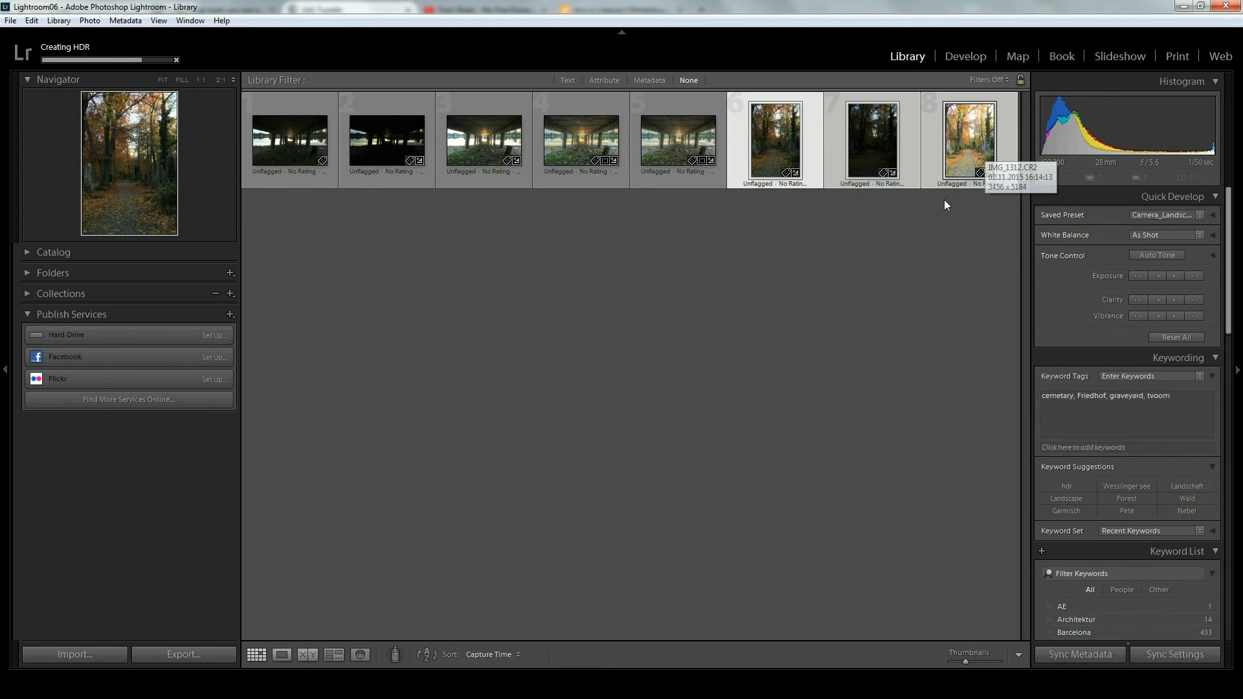
mouse_move(948, 202)
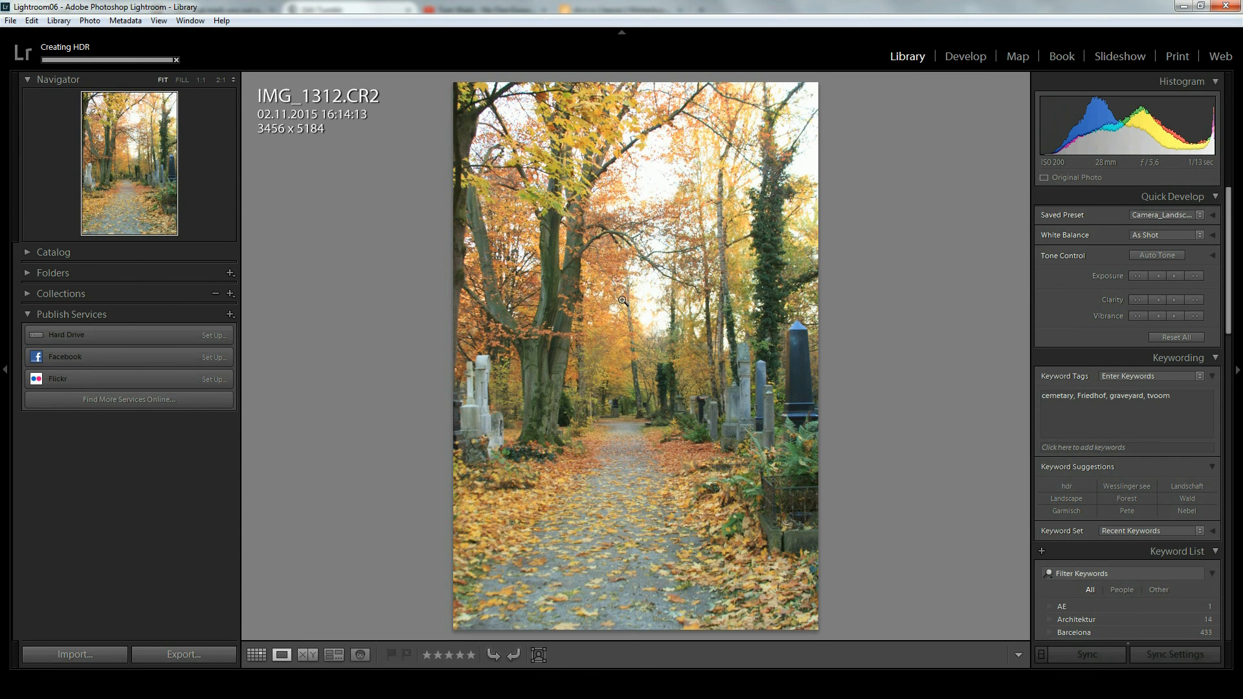
mouse_move(626, 294)
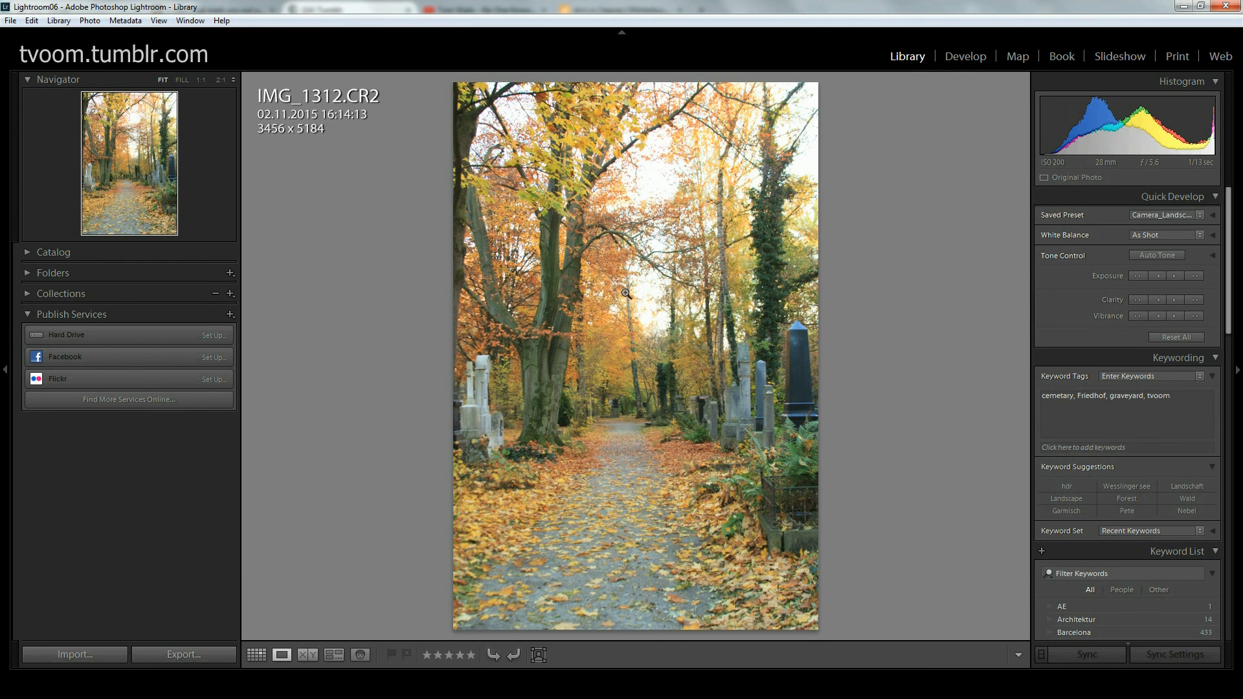
mouse_move(601, 282)
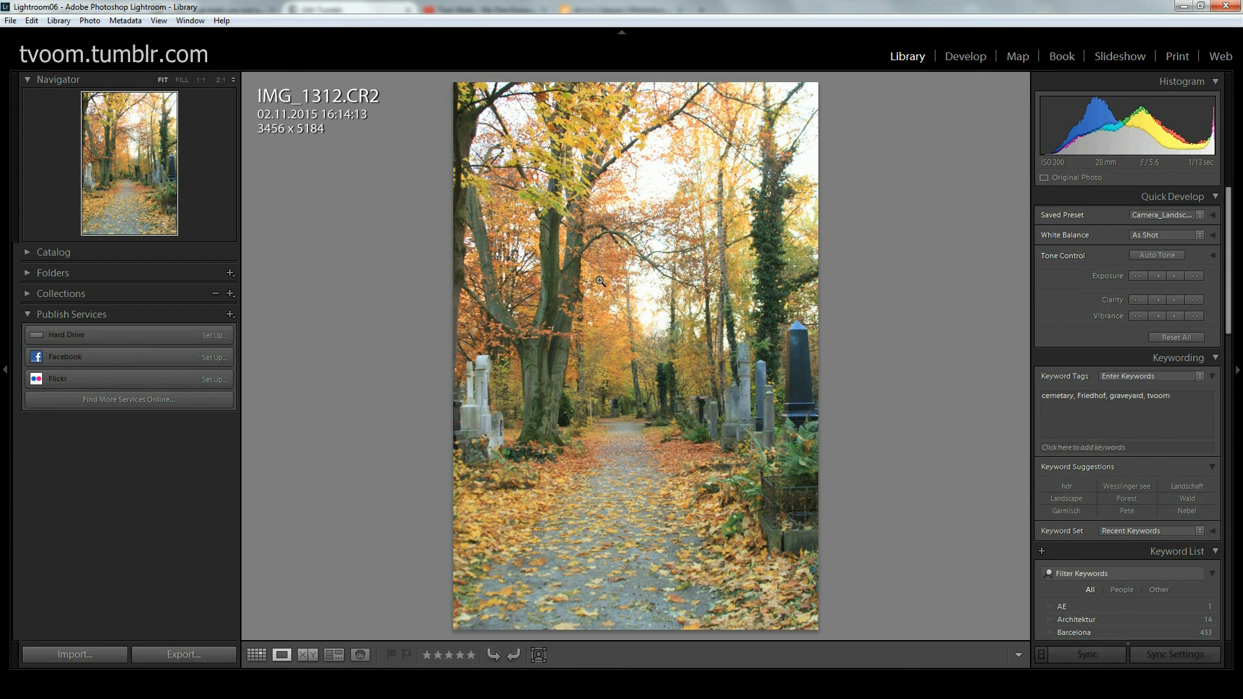
left_click(599, 281)
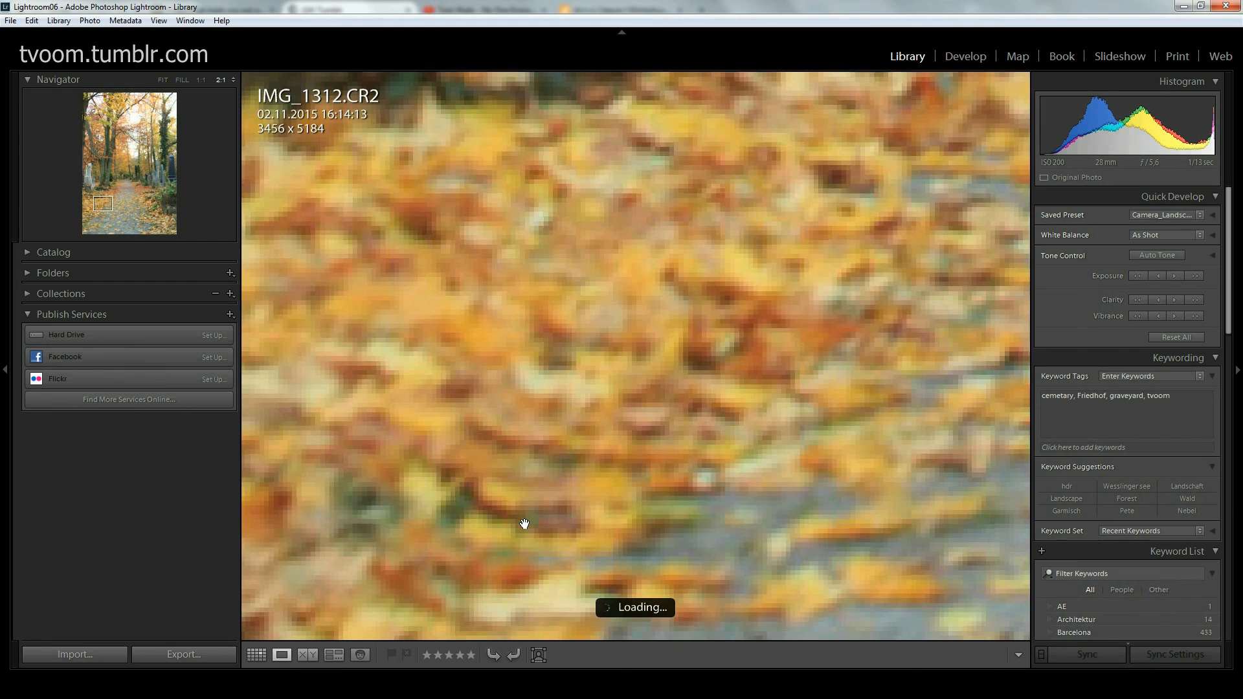
mouse_move(542, 465)
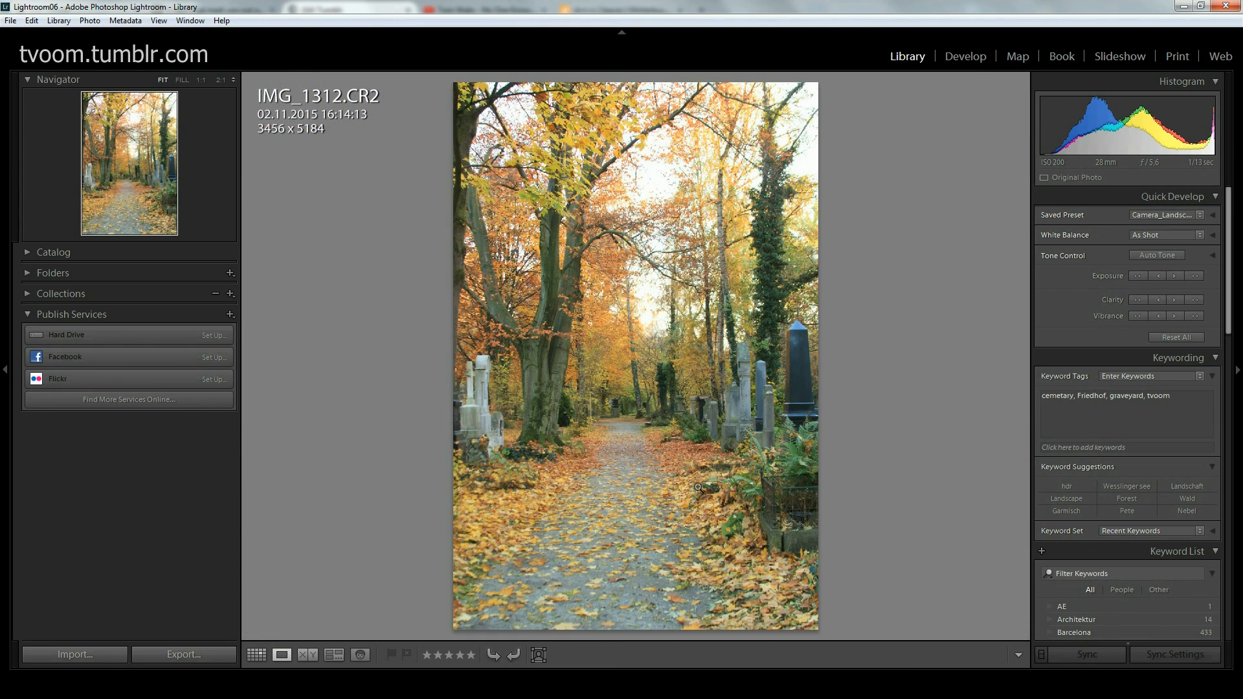
left_click(699, 487)
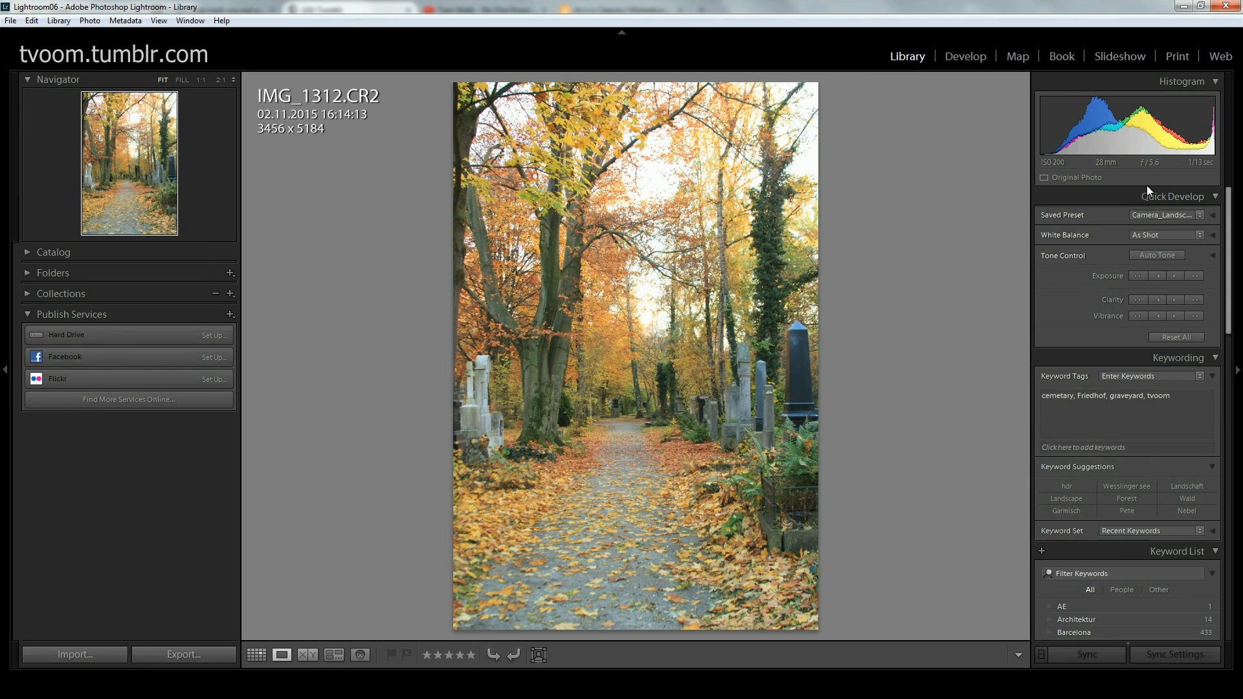
mouse_move(620, 361)
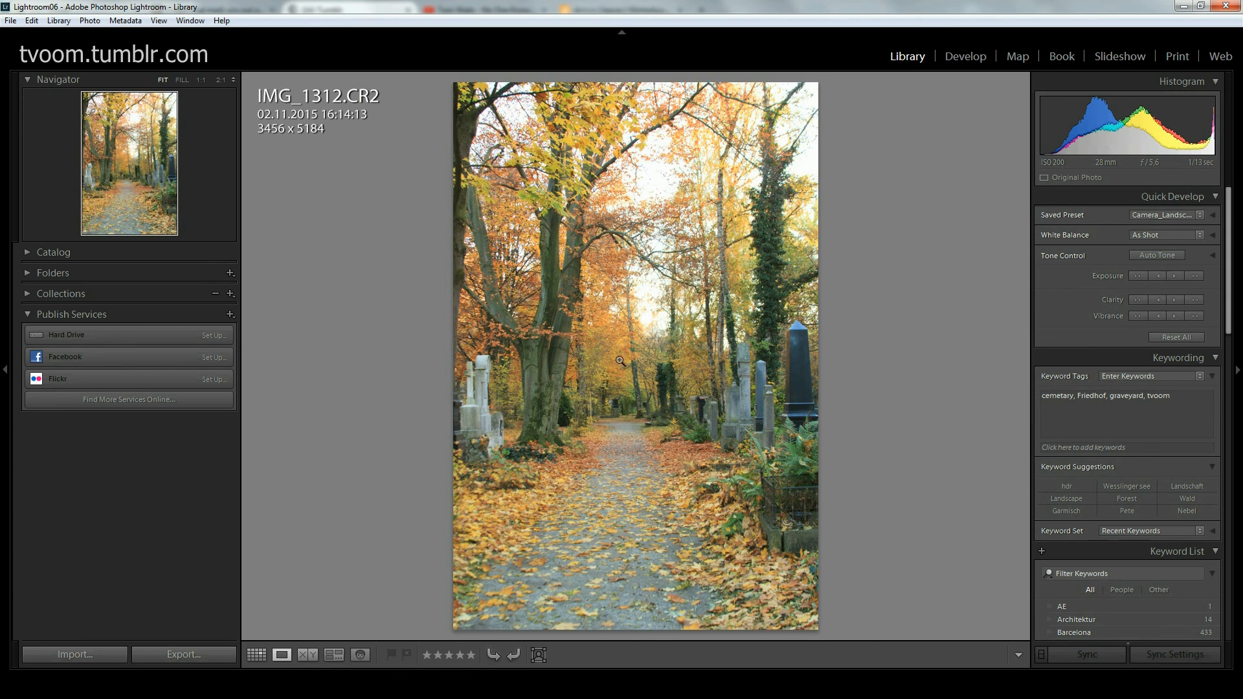
left_click(621, 361)
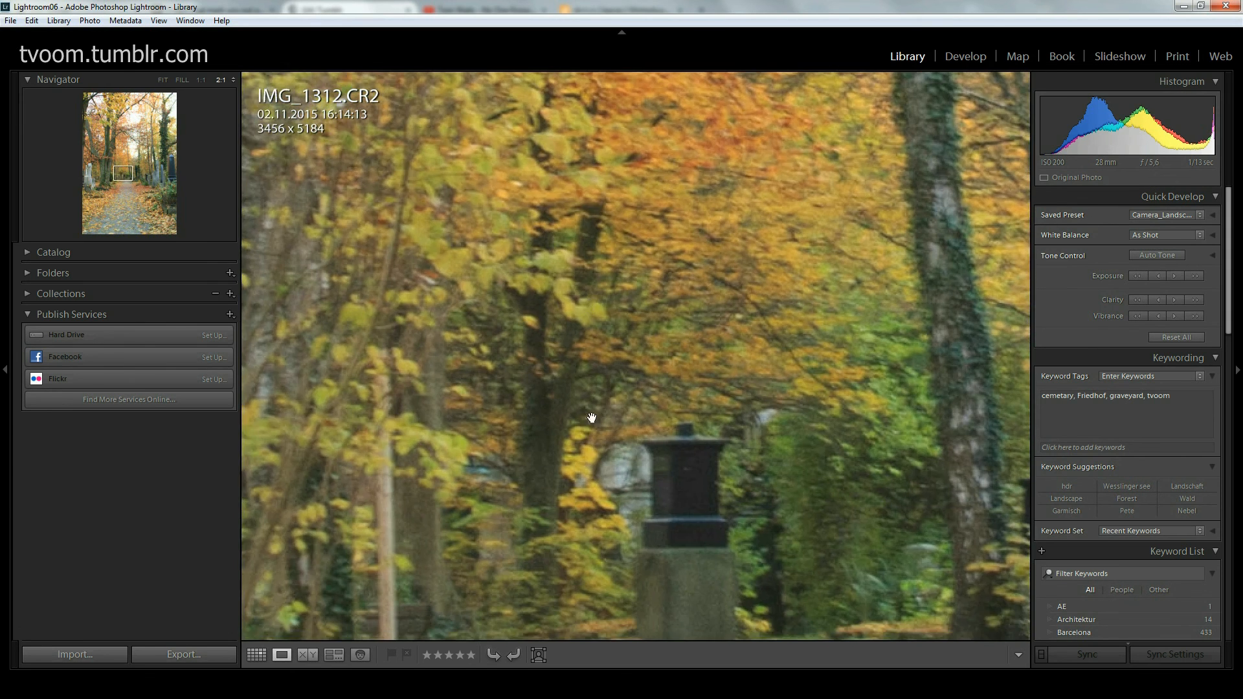
left_click_drag(591, 418, 595, 386)
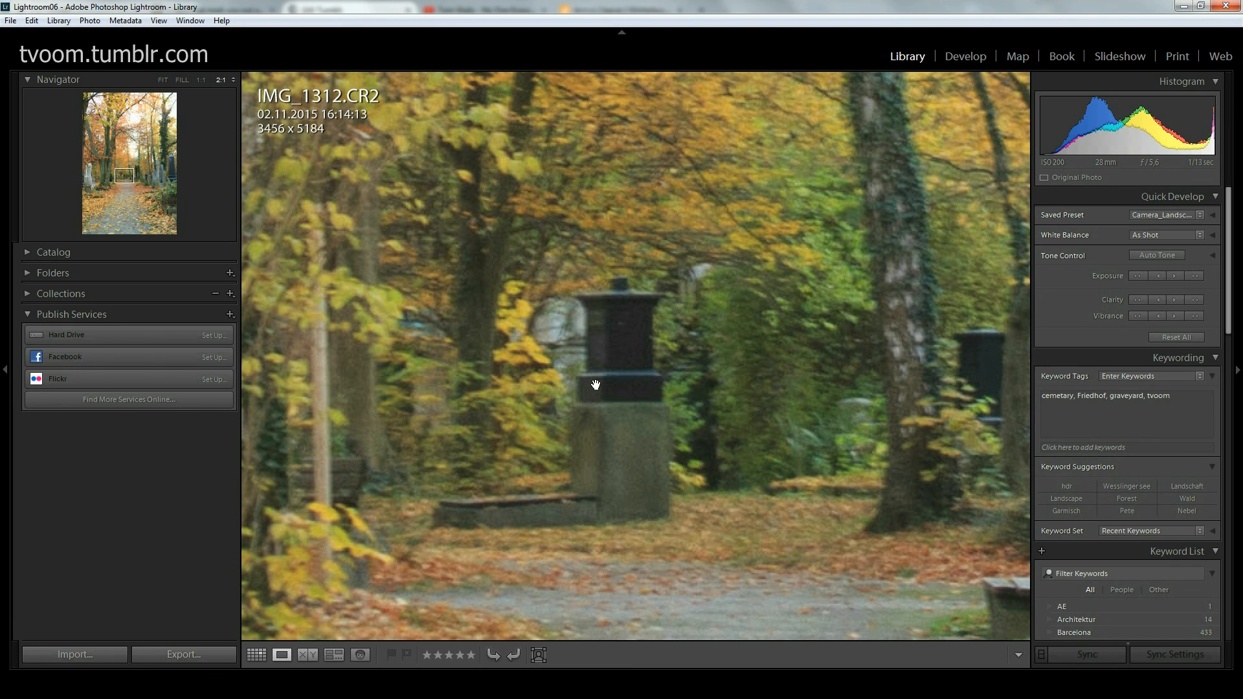
mouse_move(624, 386)
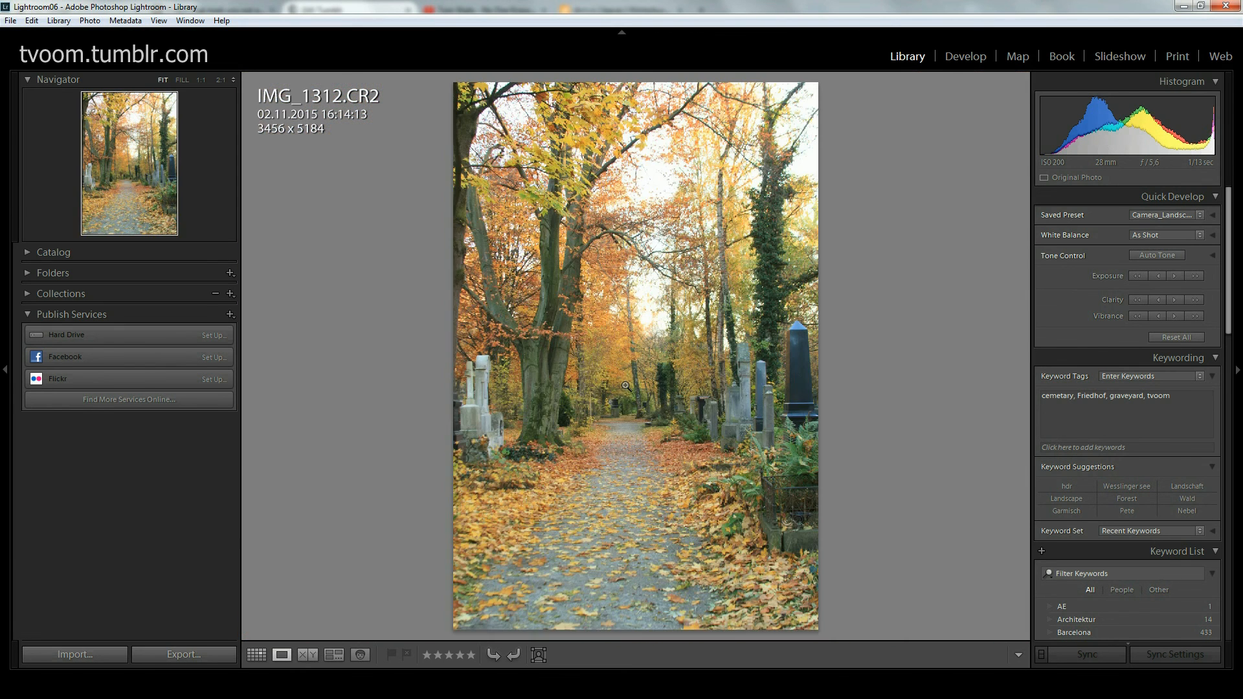
left_click(626, 386)
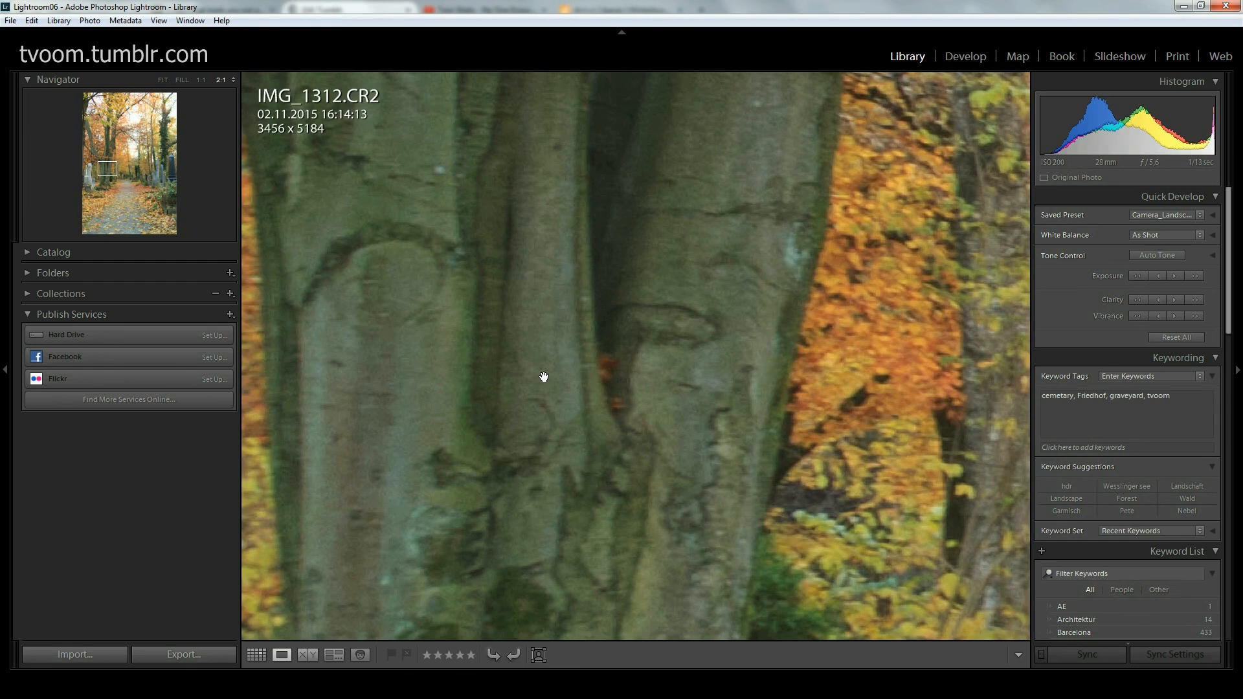
left_click(544, 376)
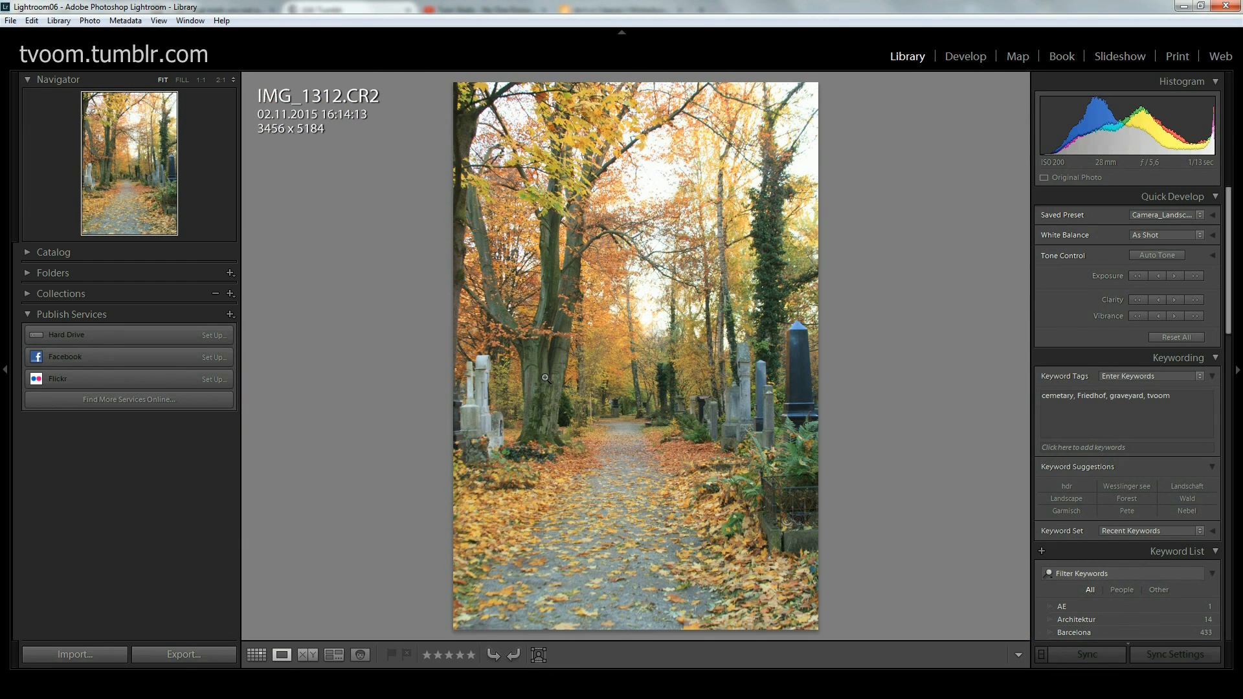
mouse_move(864, 355)
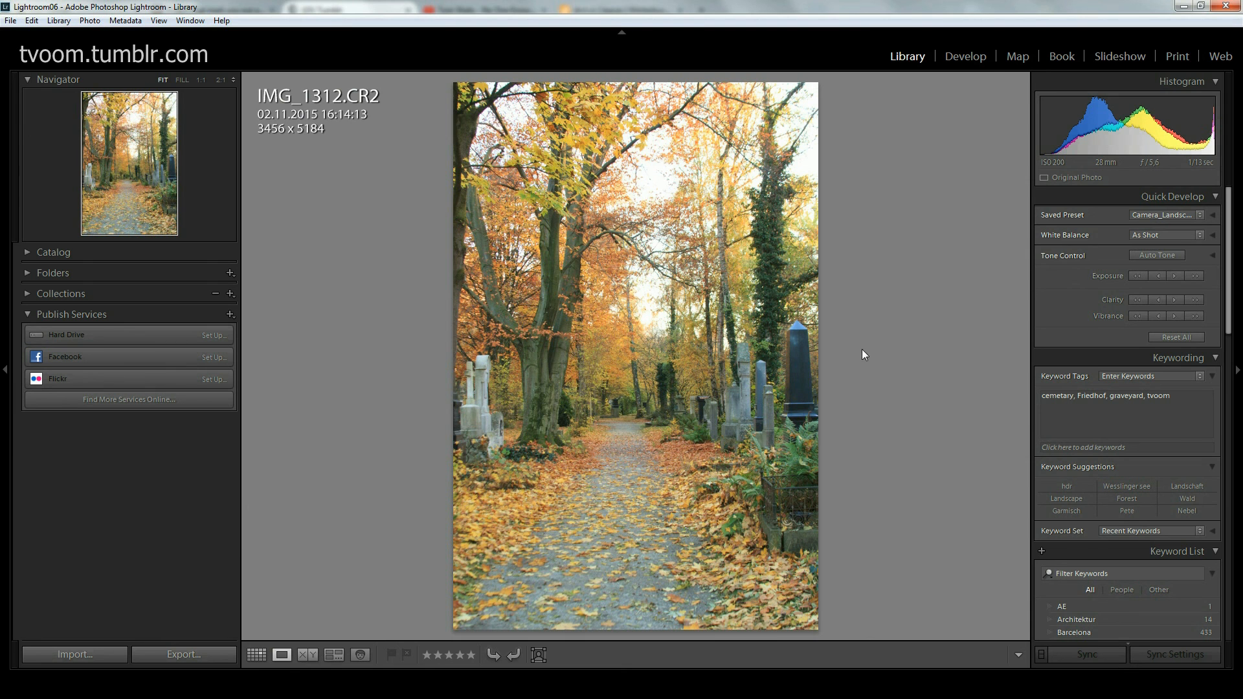
mouse_move(983, 307)
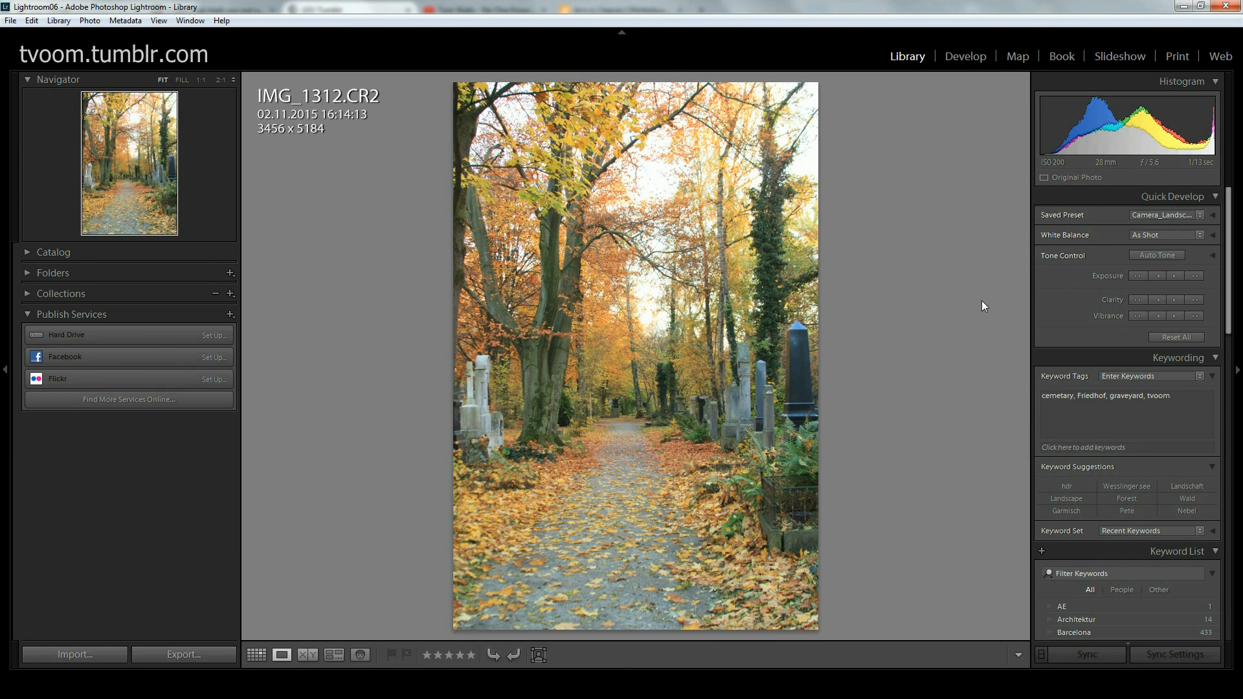
left_click(965, 56)
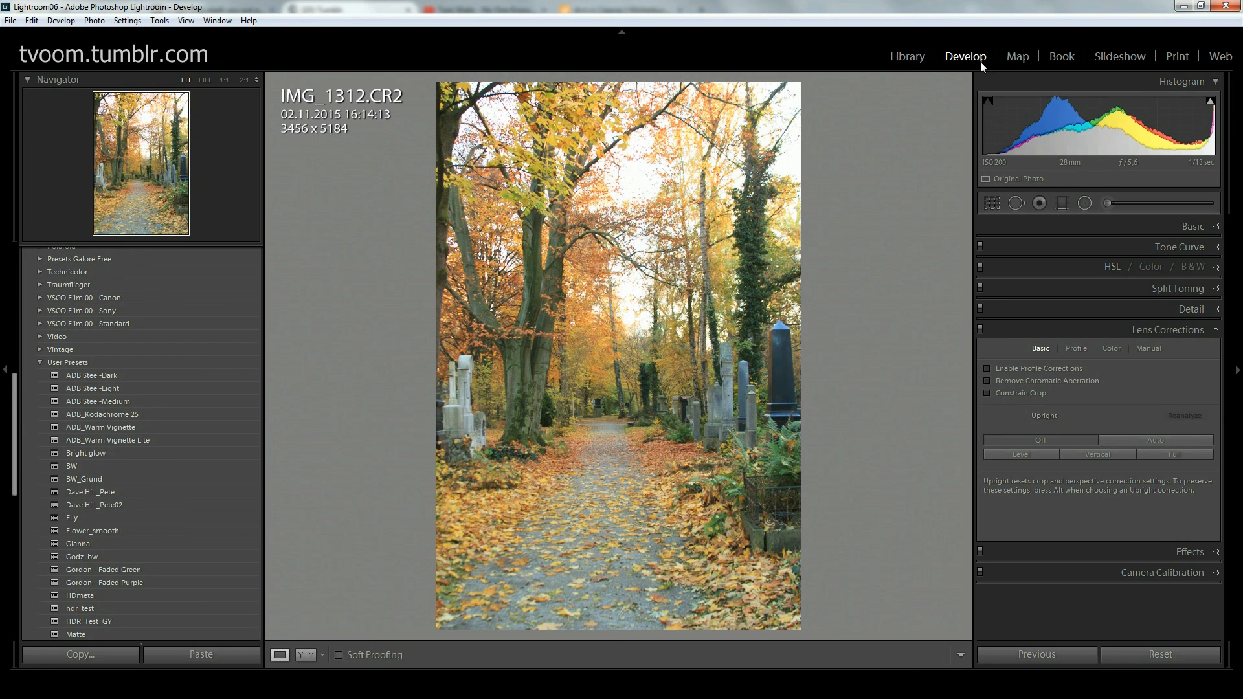
mouse_move(984, 172)
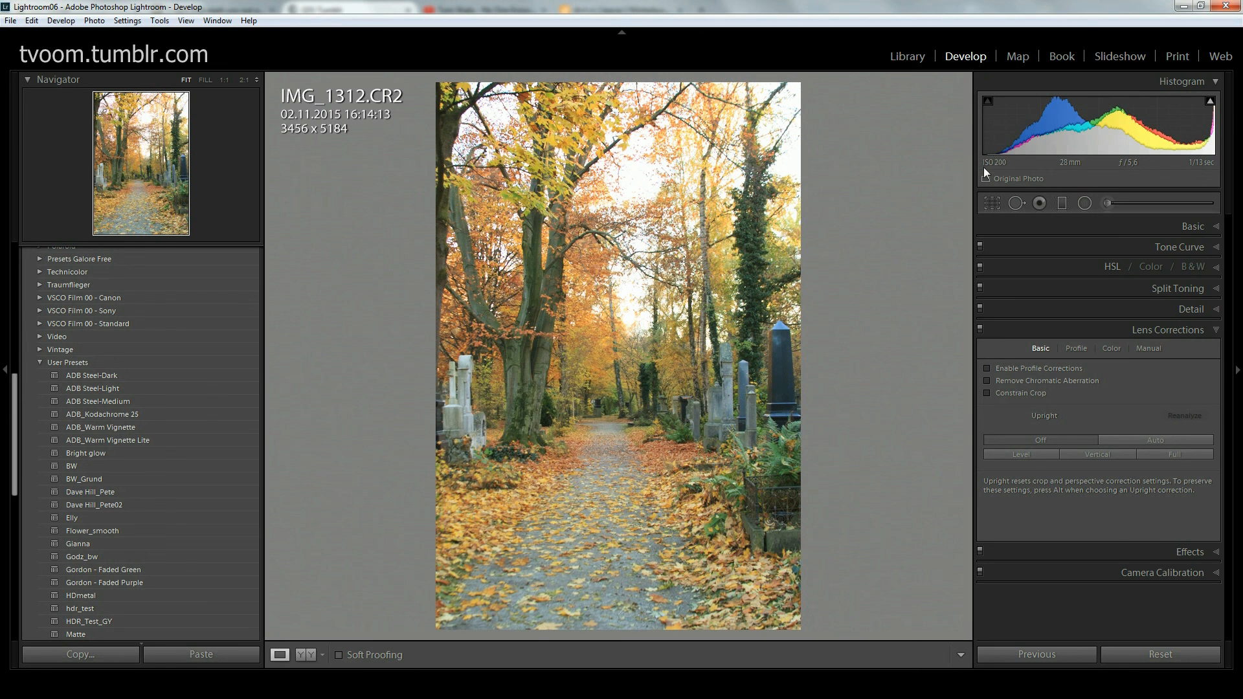
left_click(987, 367)
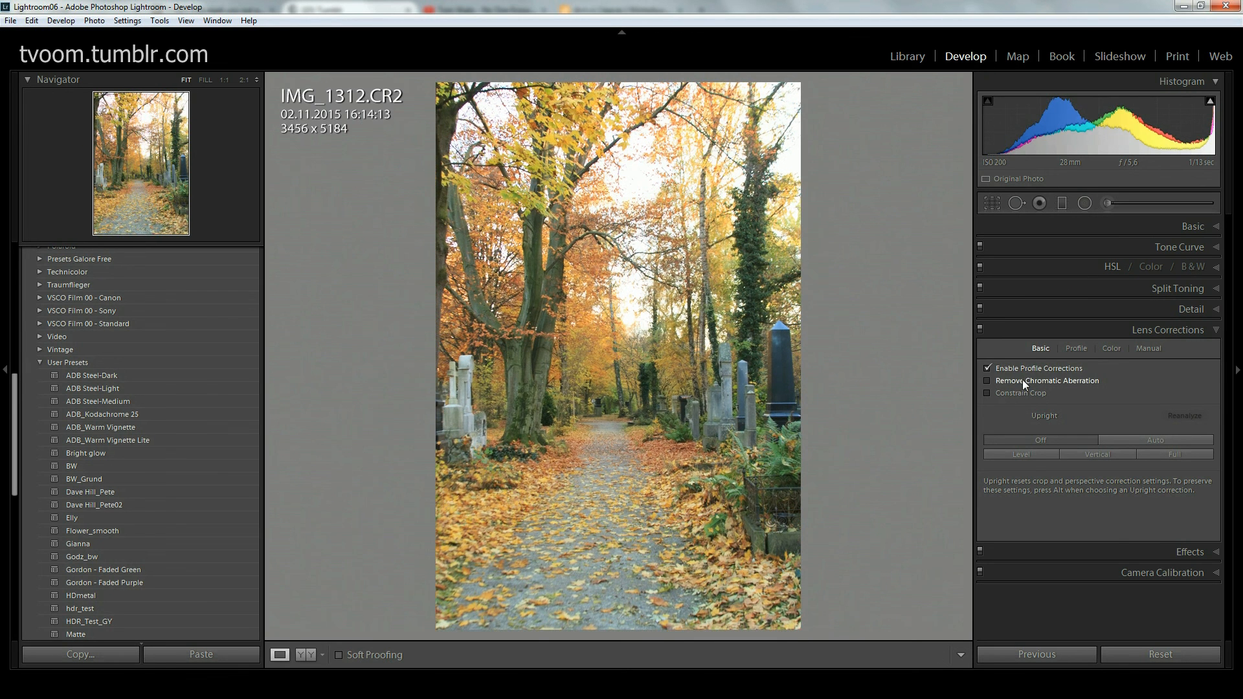
left_click(988, 392)
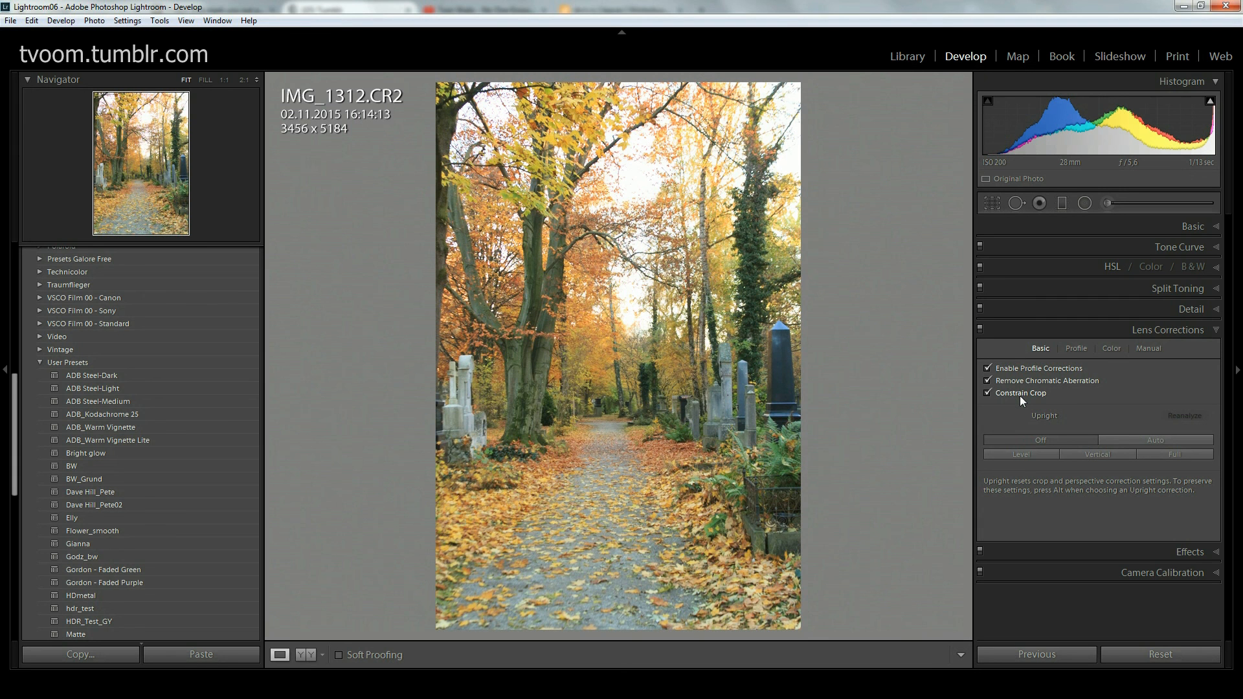
mouse_move(952, 370)
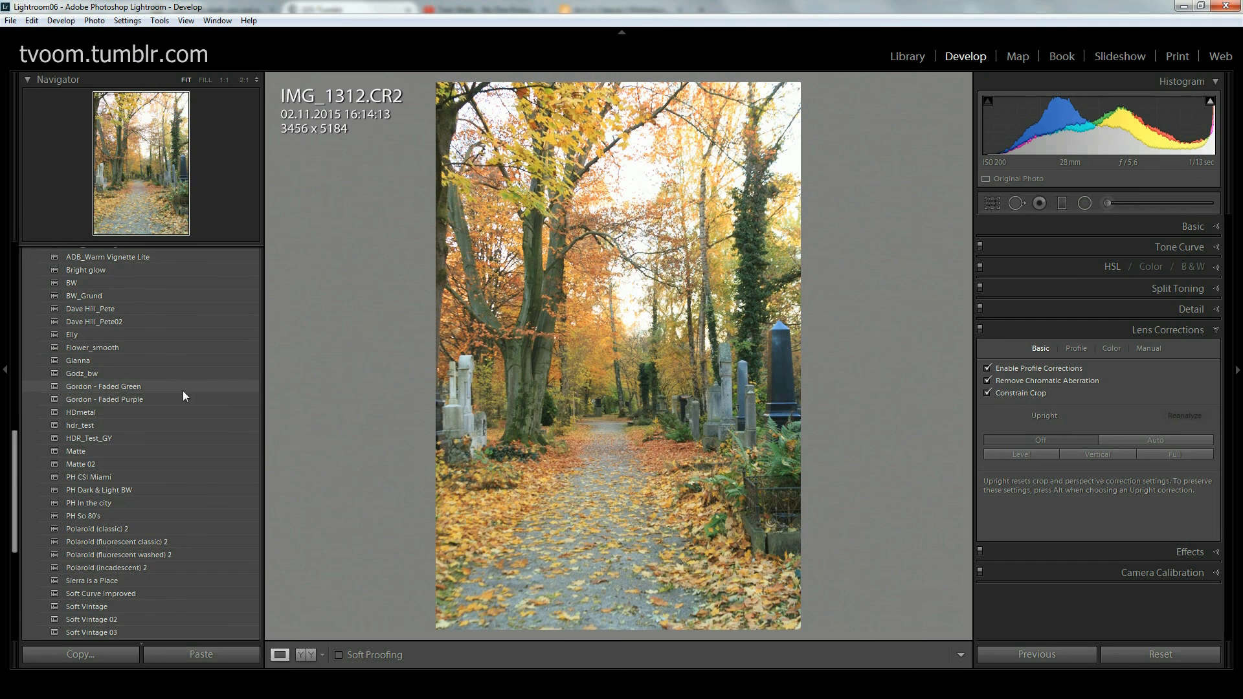
scroll("down", 3)
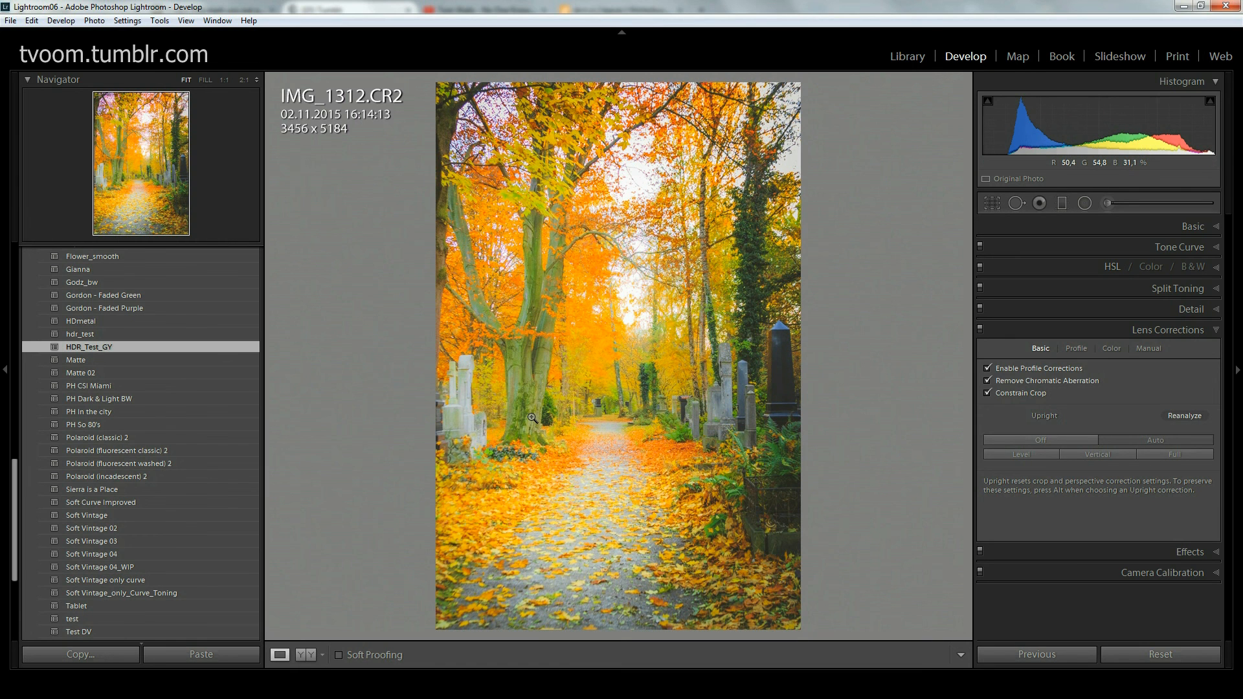
mouse_move(700, 259)
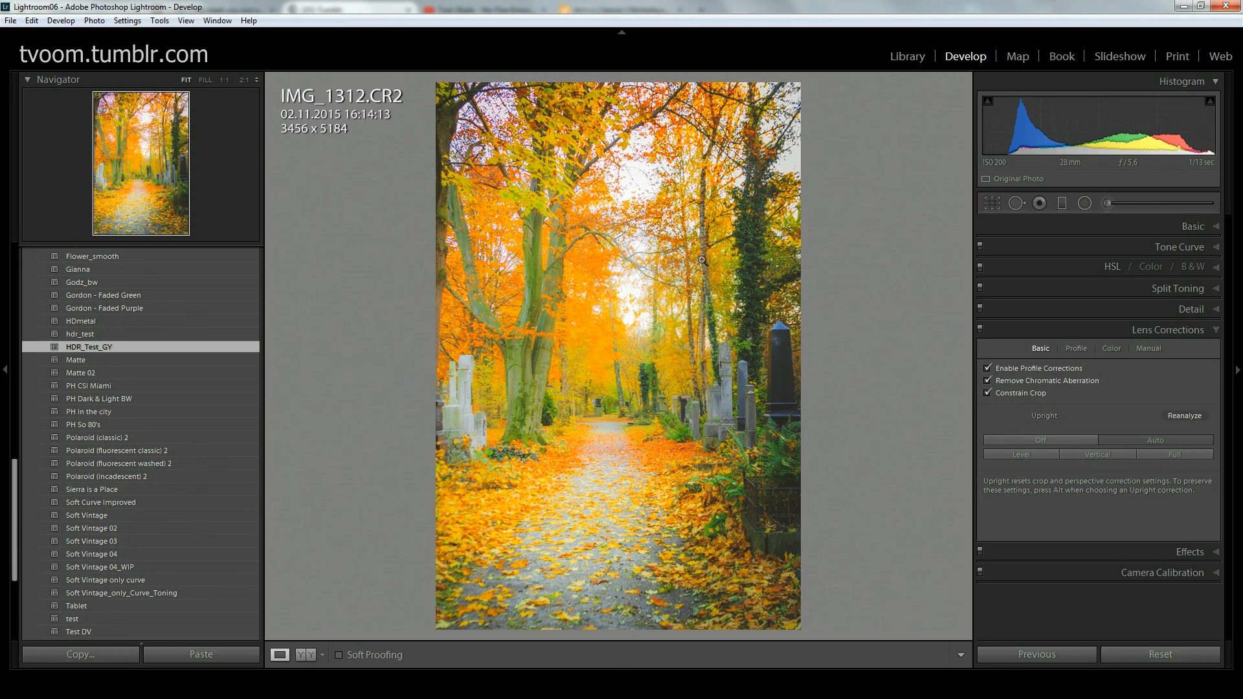
right_click(702, 259)
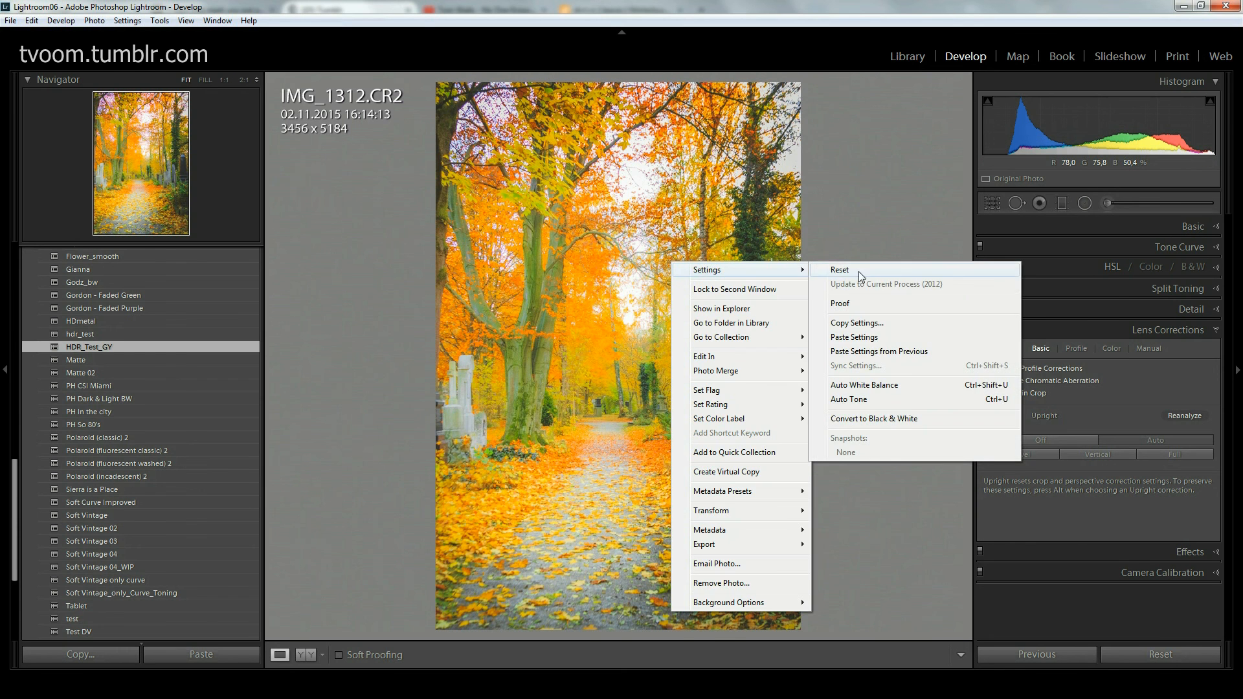
left_click(839, 269)
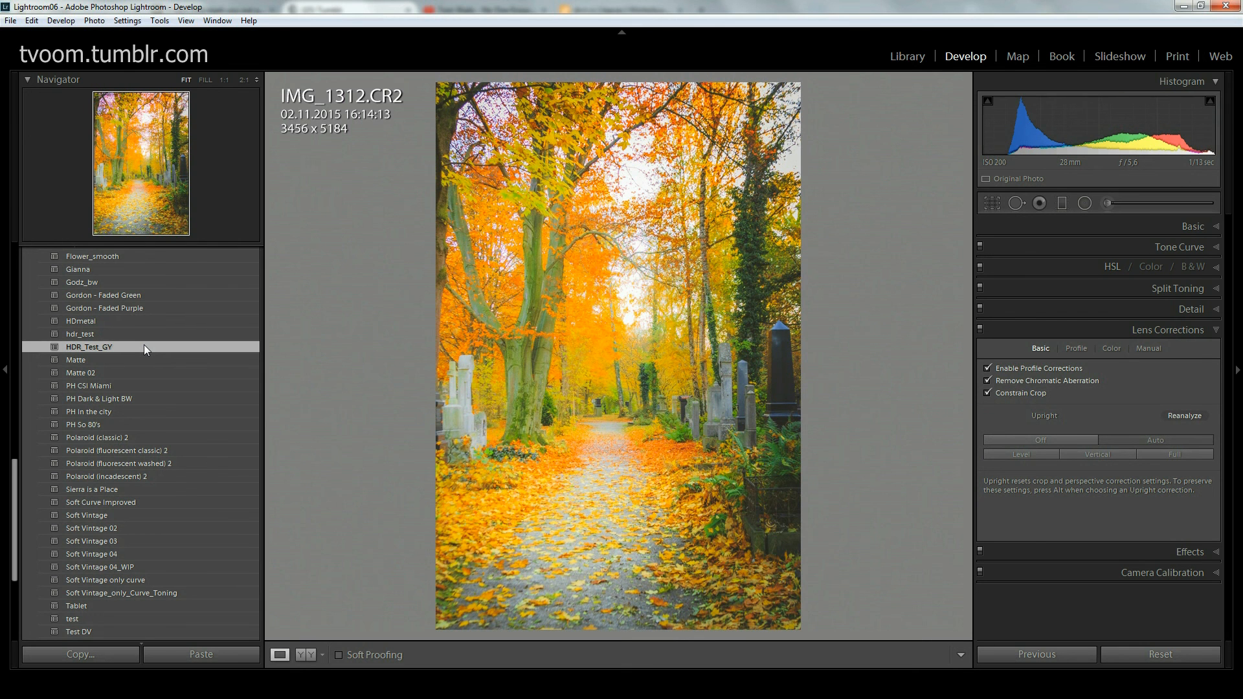
right_click(619, 352)
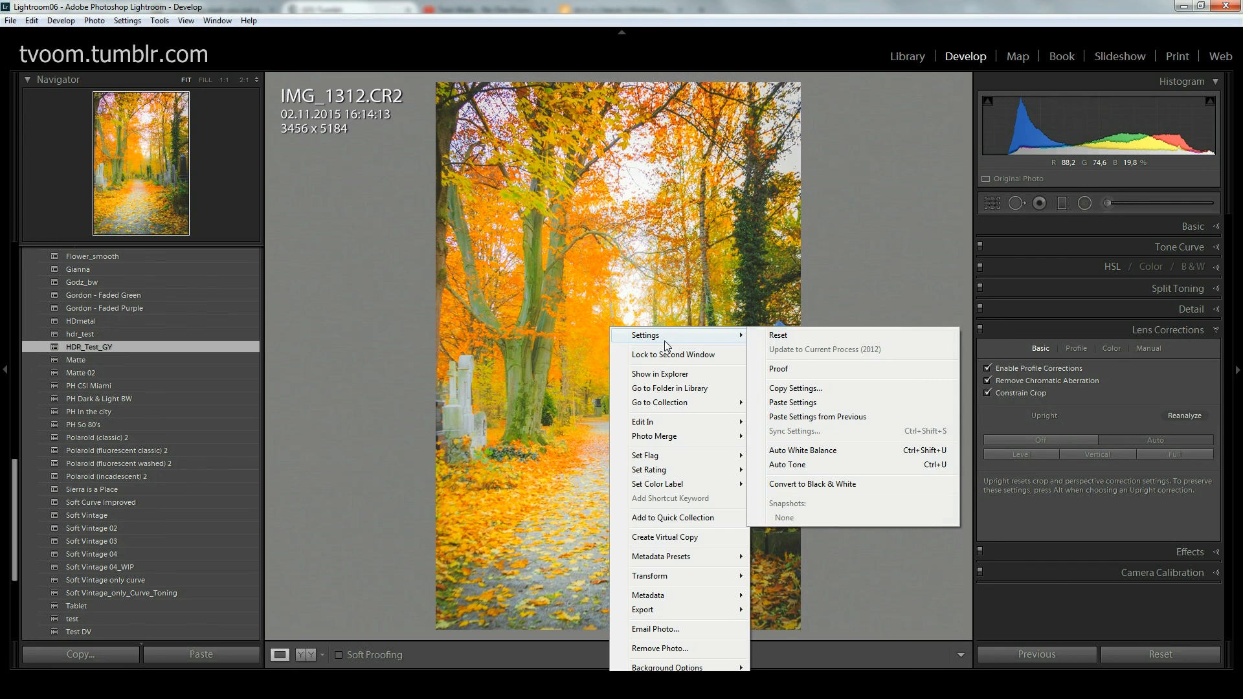
left_click(778, 334)
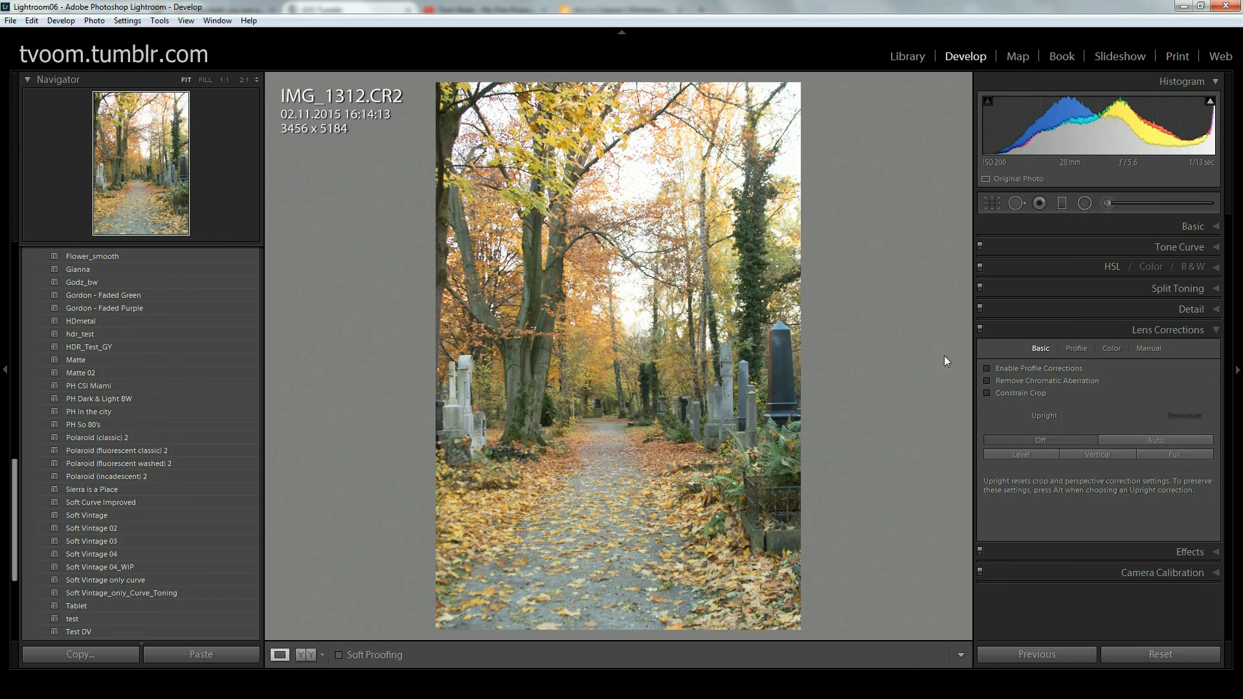
Step: Set IMG_1312 highlights −100, whites −100, exposure about −0.34, then return to Library
left_click(1193, 228)
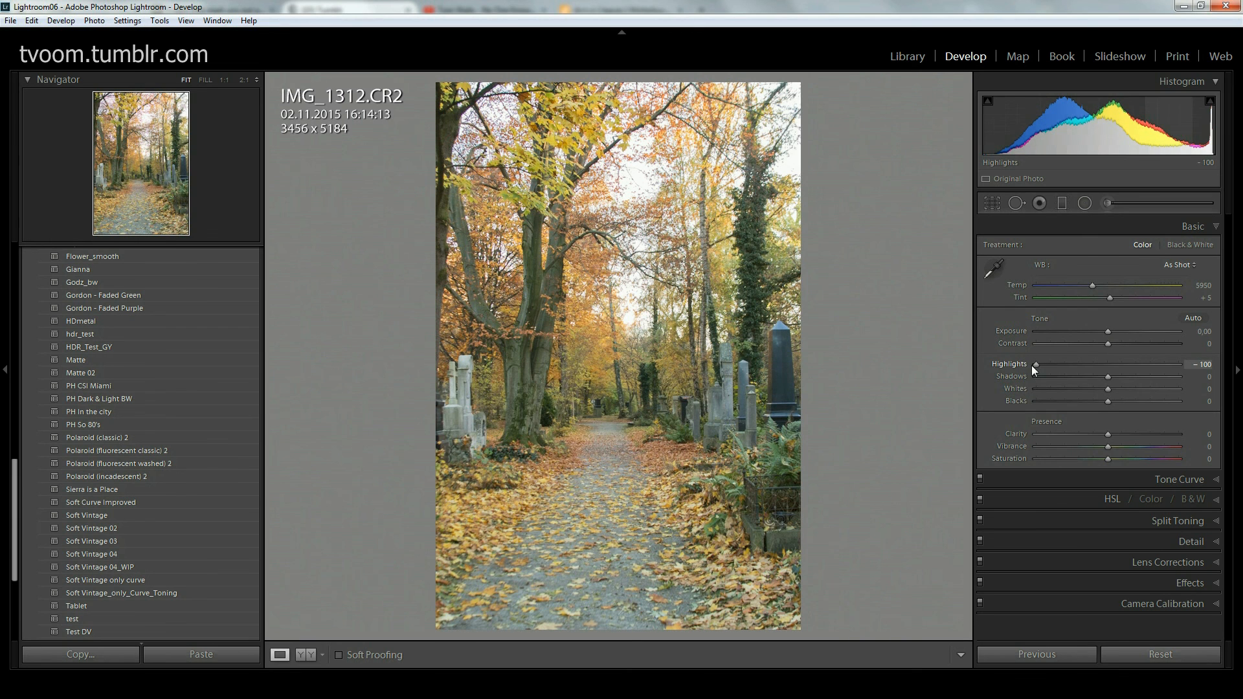
left_click_drag(1110, 389, 1072, 389)
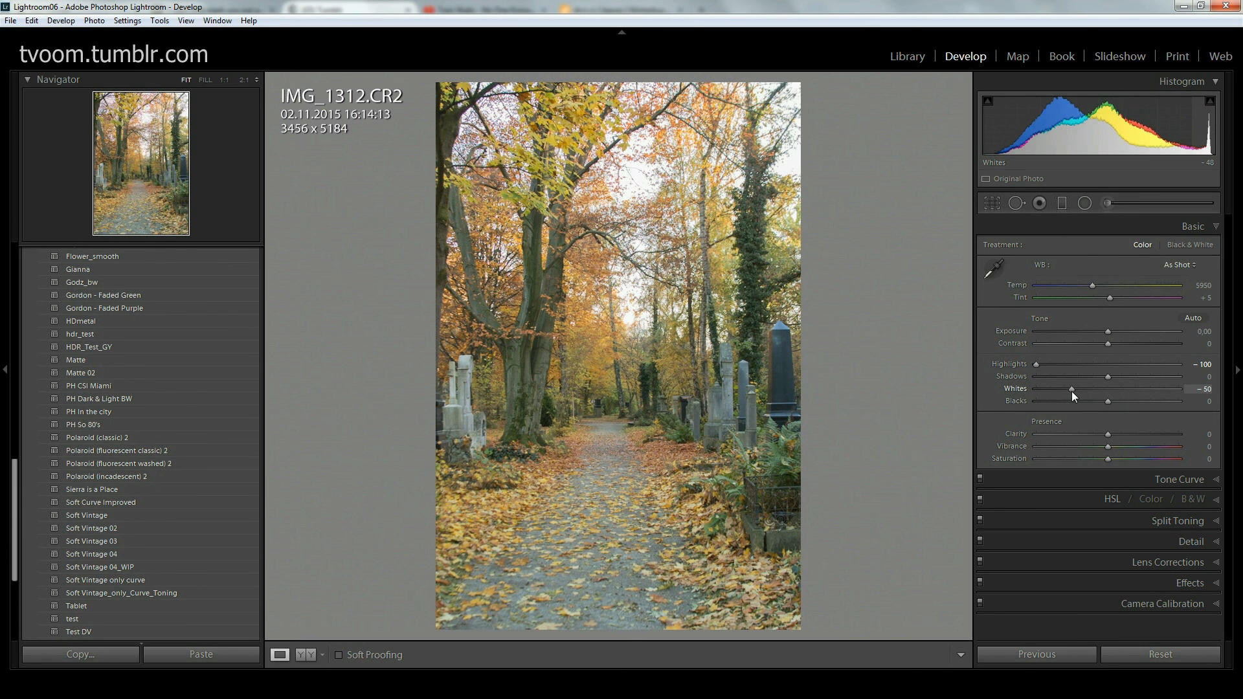
left_click_drag(1073, 390, 1035, 390)
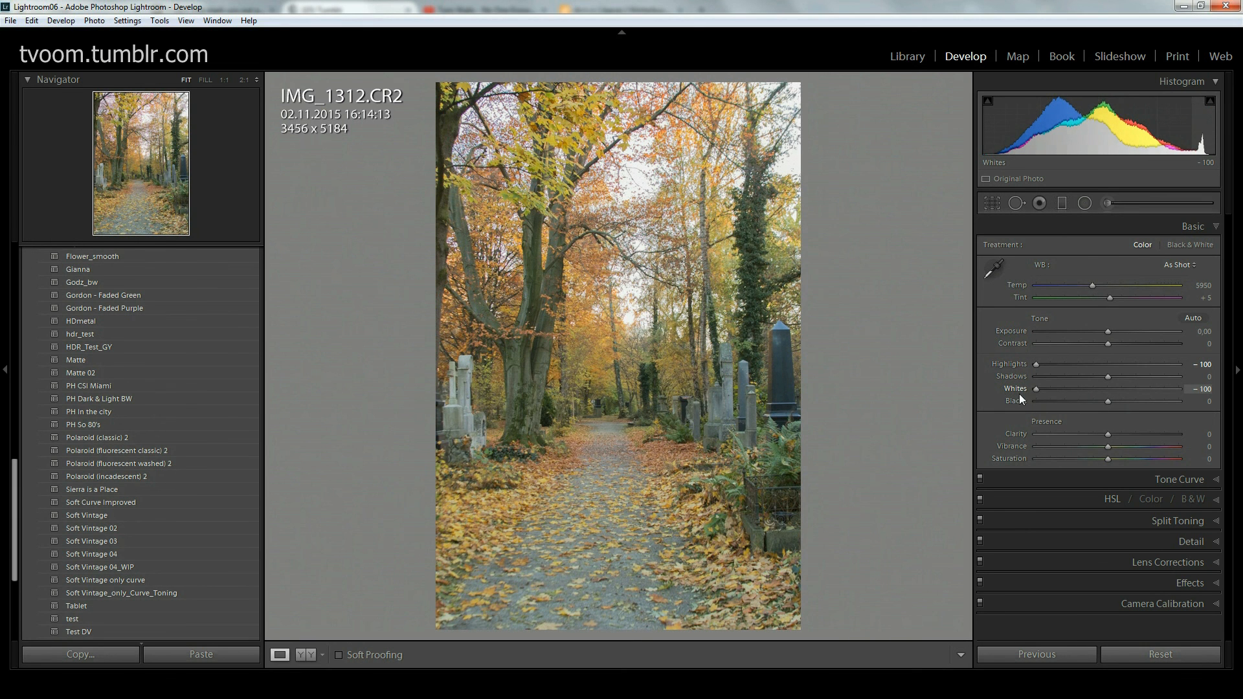
left_click_drag(1110, 330, 1101, 330)
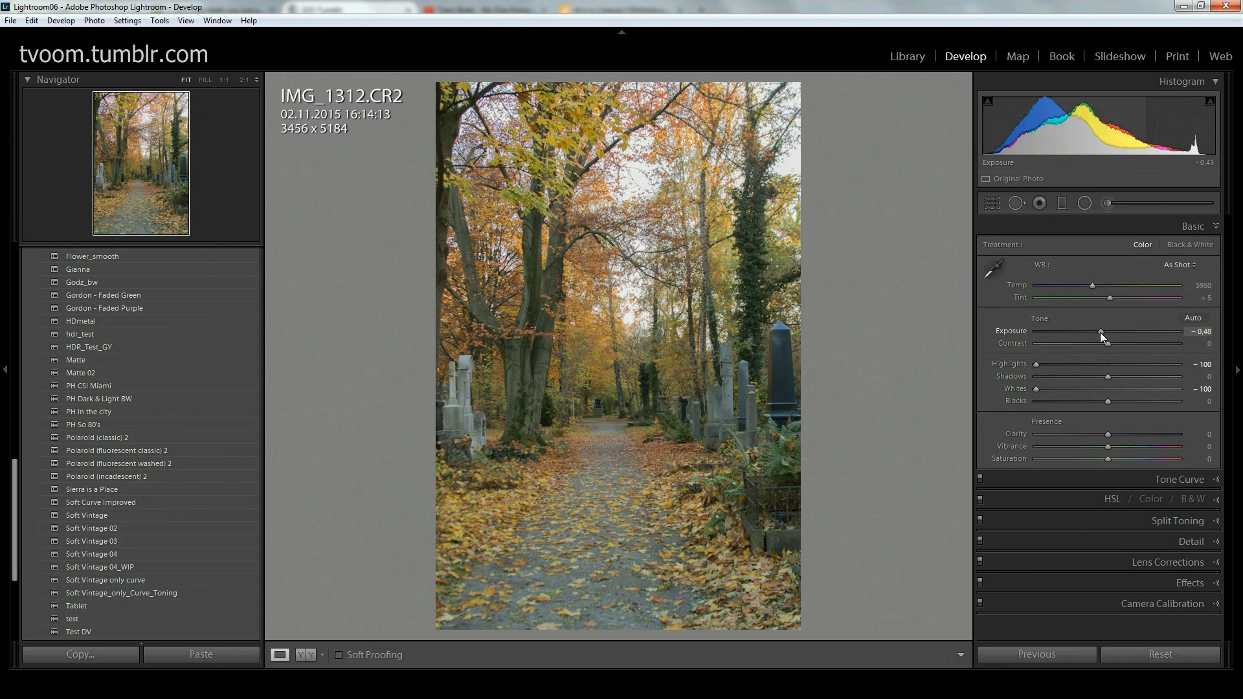
left_click_drag(1101, 337, 1109, 337)
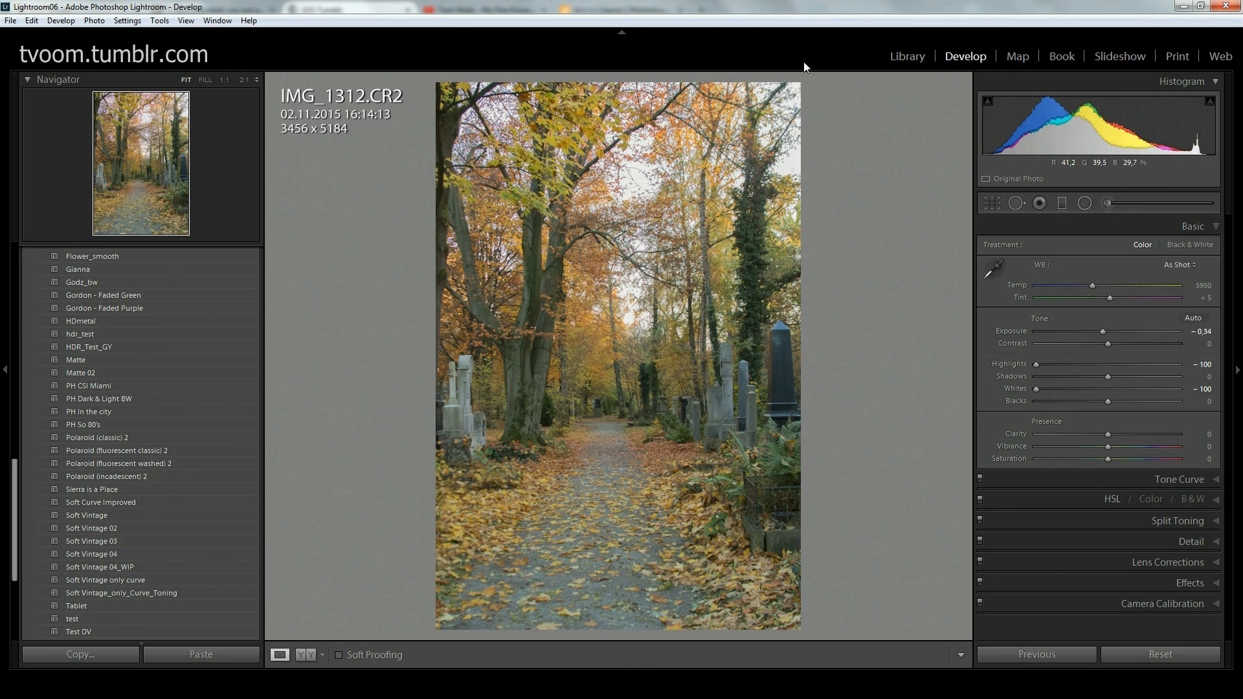
left_click(906, 56)
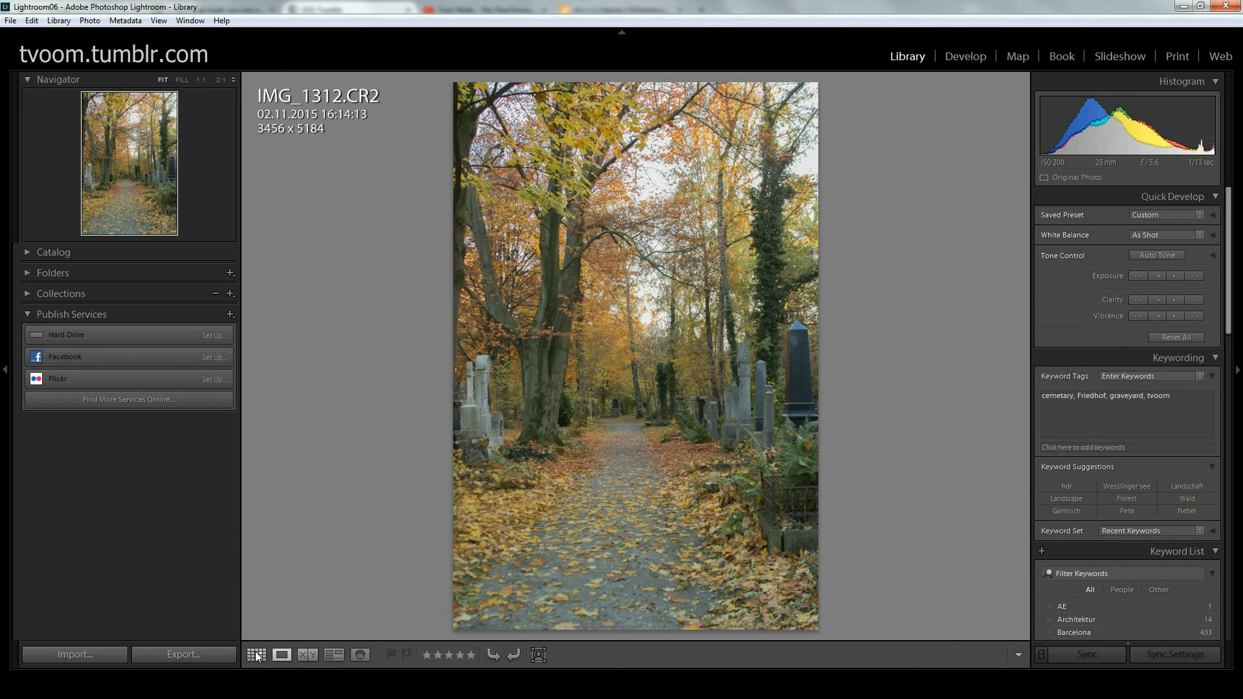
Step: Show the thumbnail grid and expand the Folders panel down to the 2015-11-02 folder
left_click(256, 656)
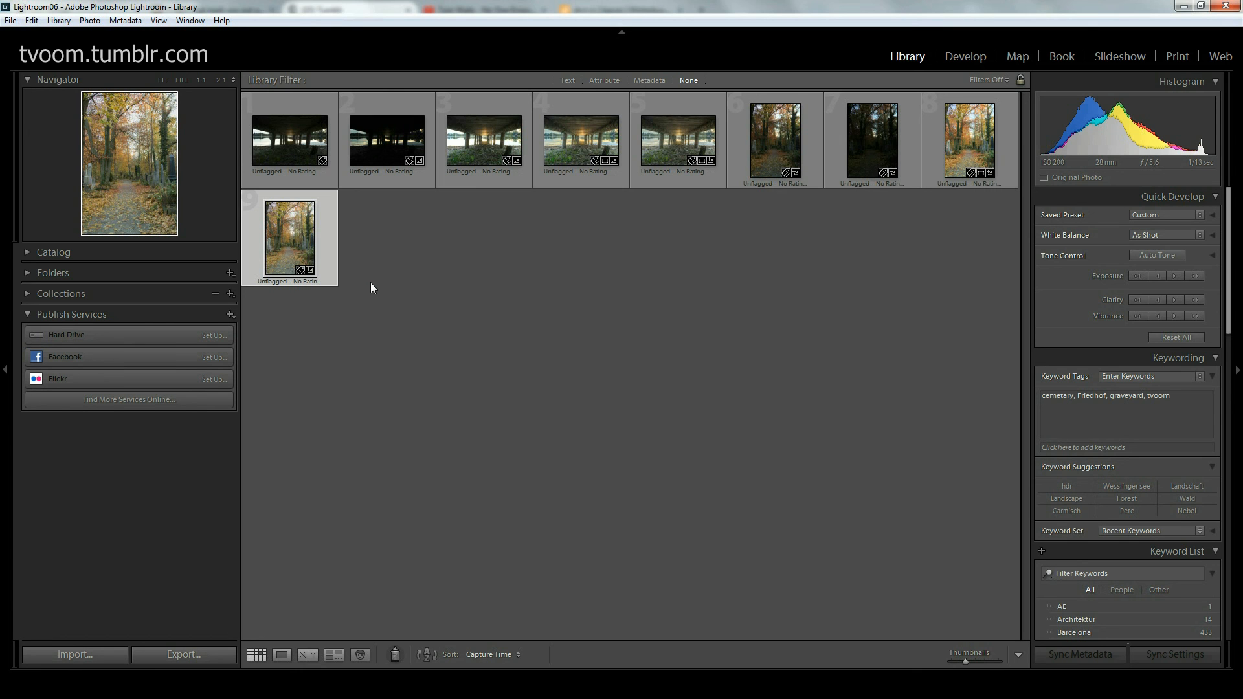
mouse_move(594, 91)
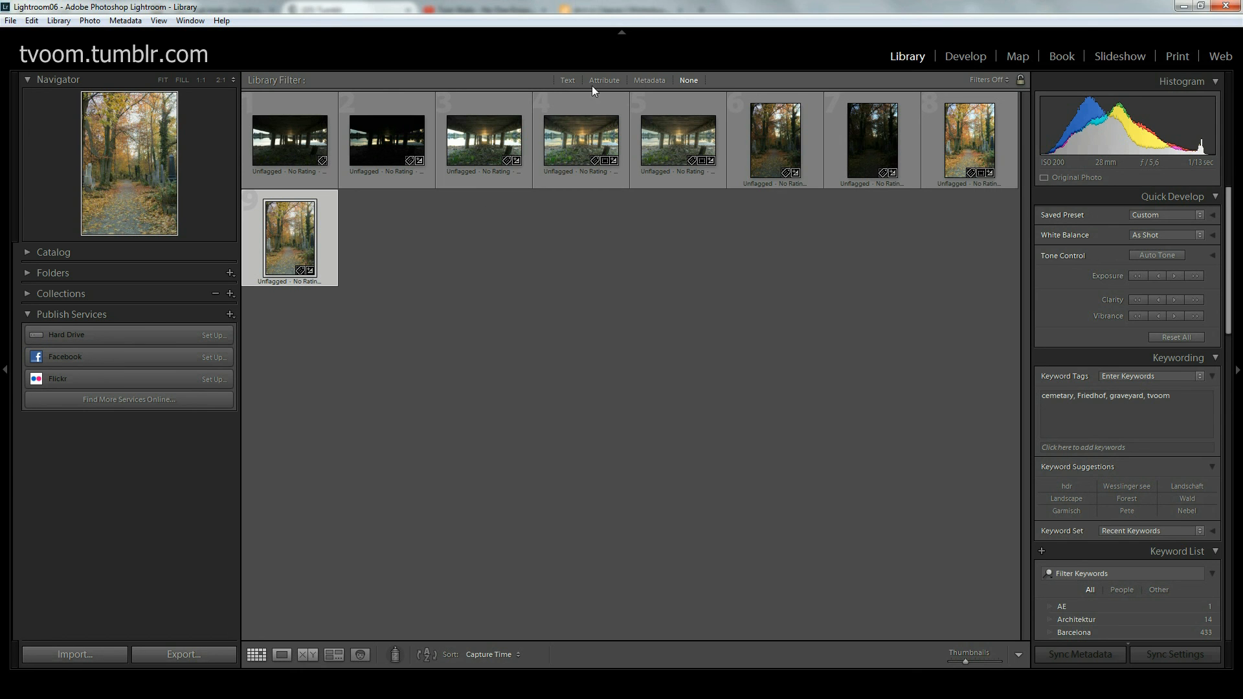
mouse_move(567, 83)
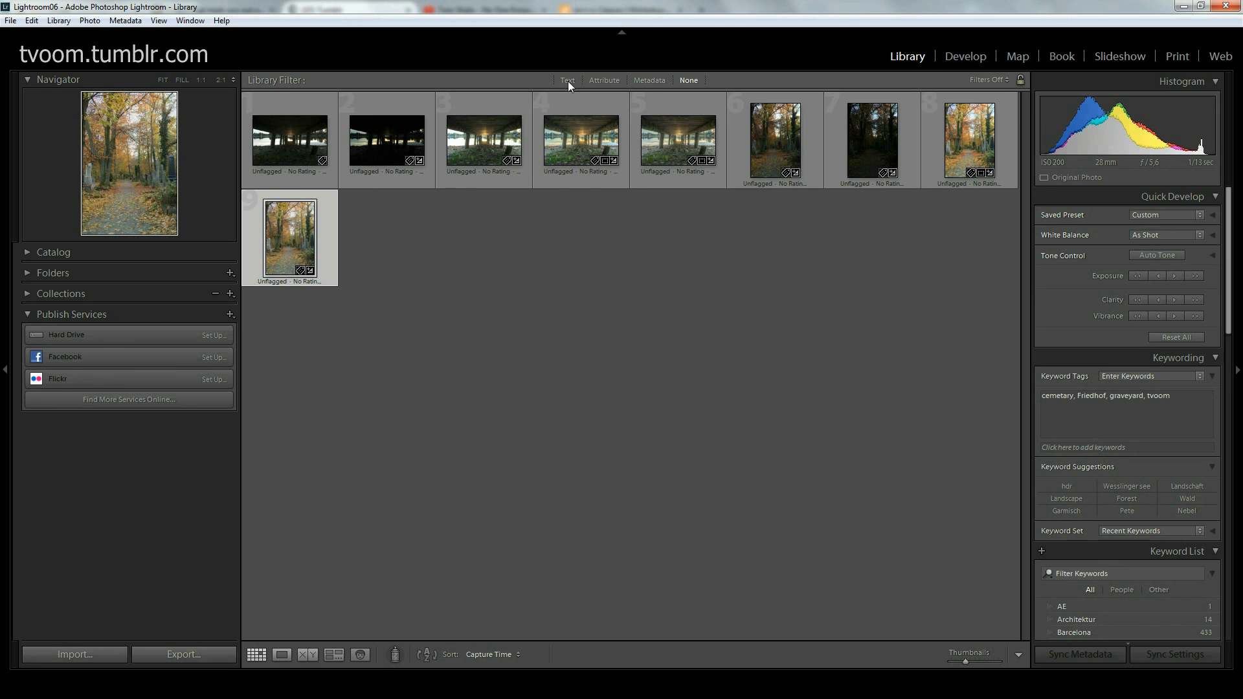
mouse_move(231, 261)
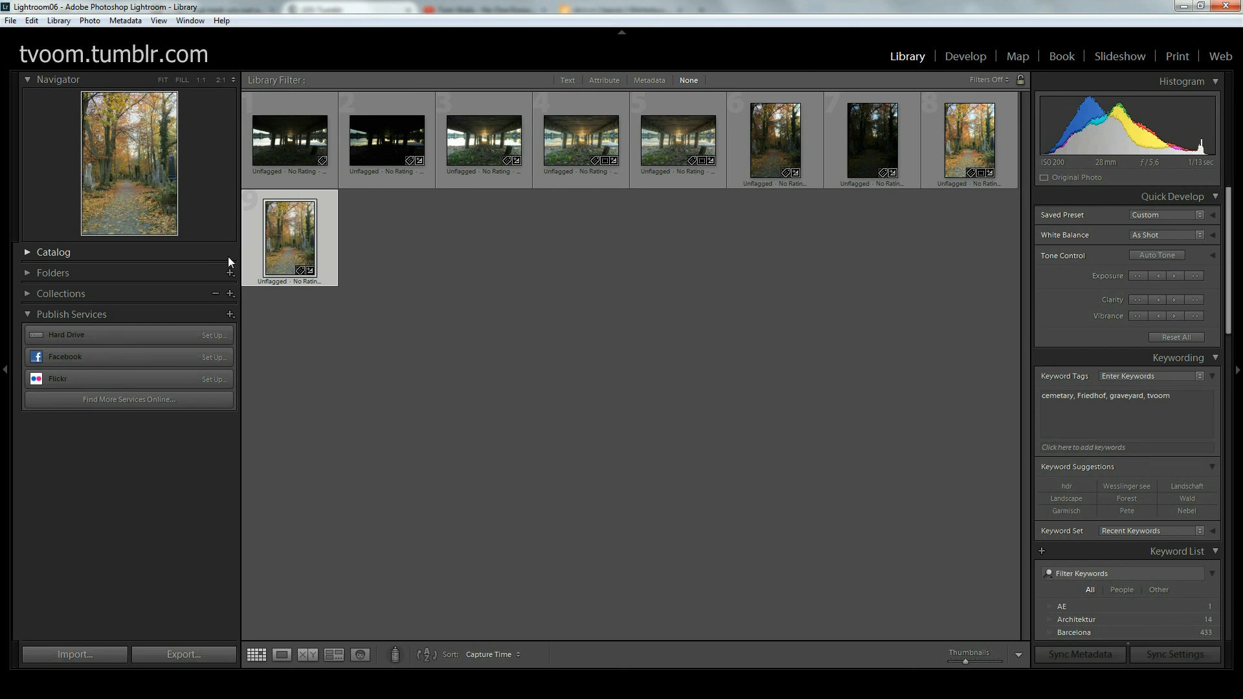
left_click(27, 252)
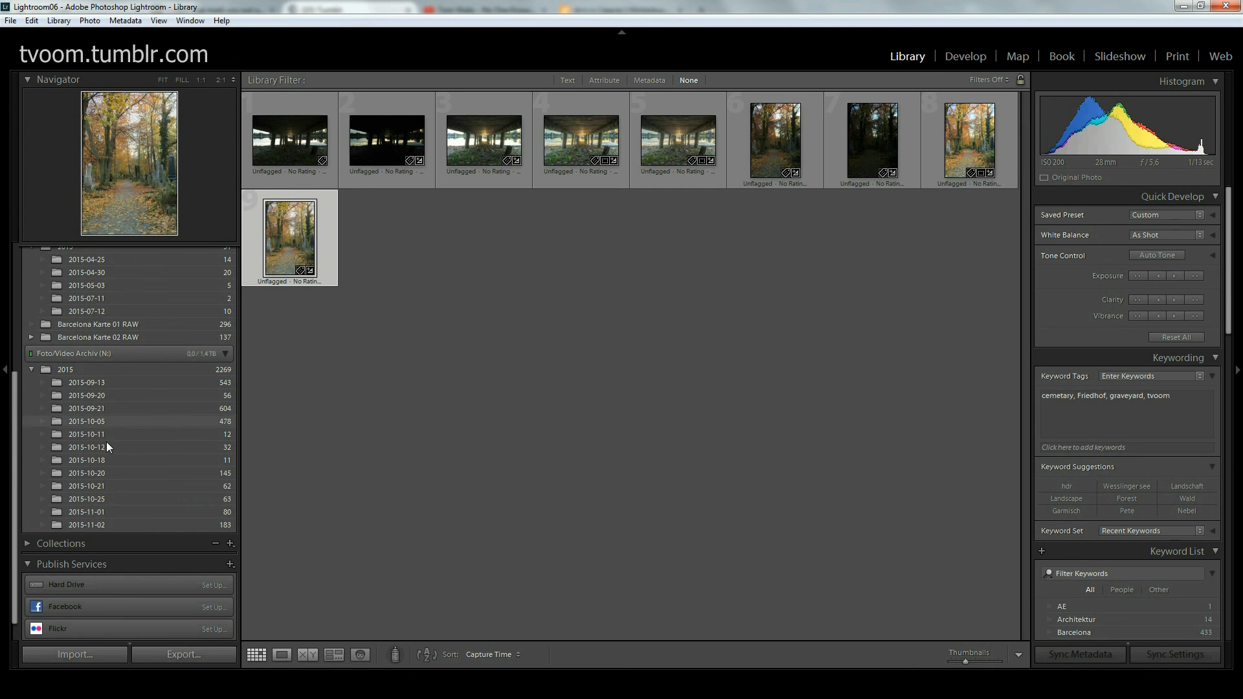
scroll("down", 3)
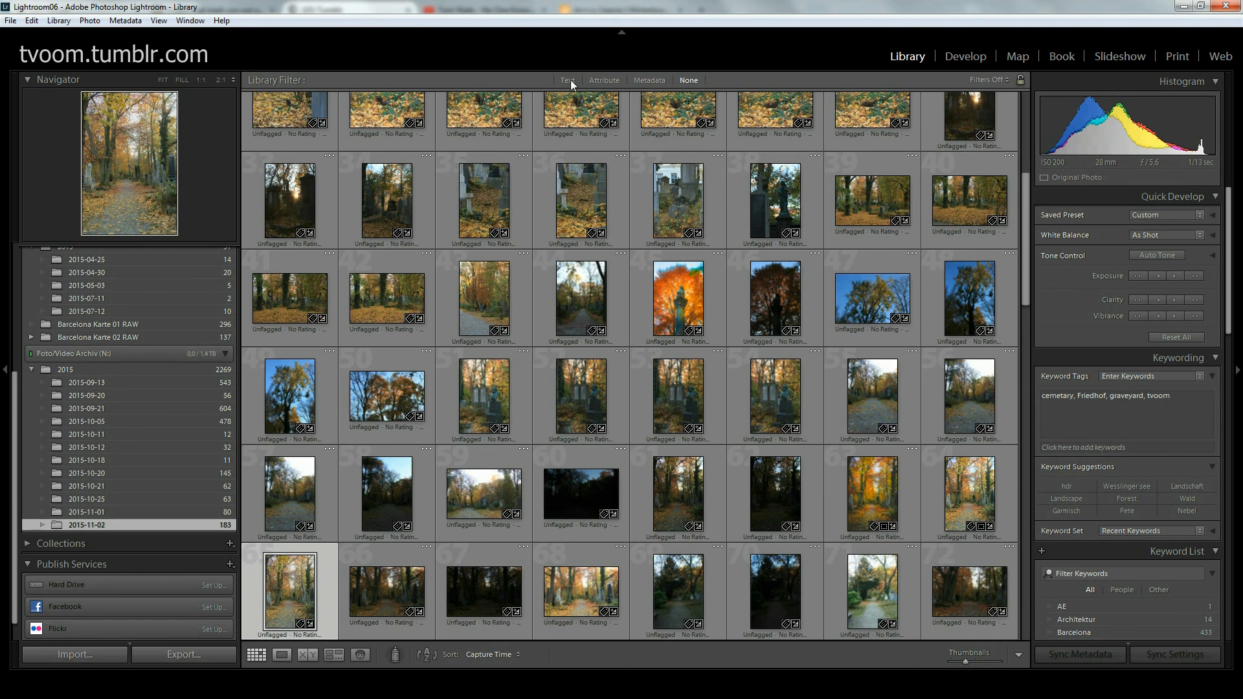
Step: Filter the library by the text '-HDR', leaving five merged HDR photos
left_click(566, 80)
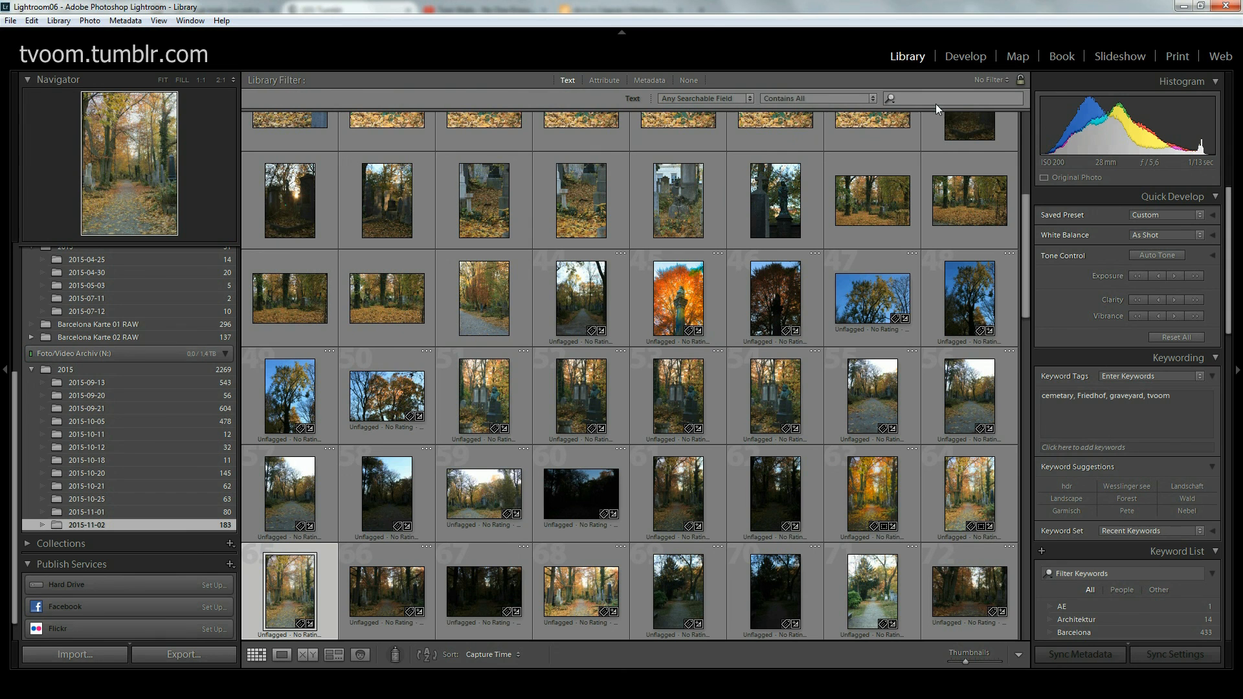
left_click(952, 97)
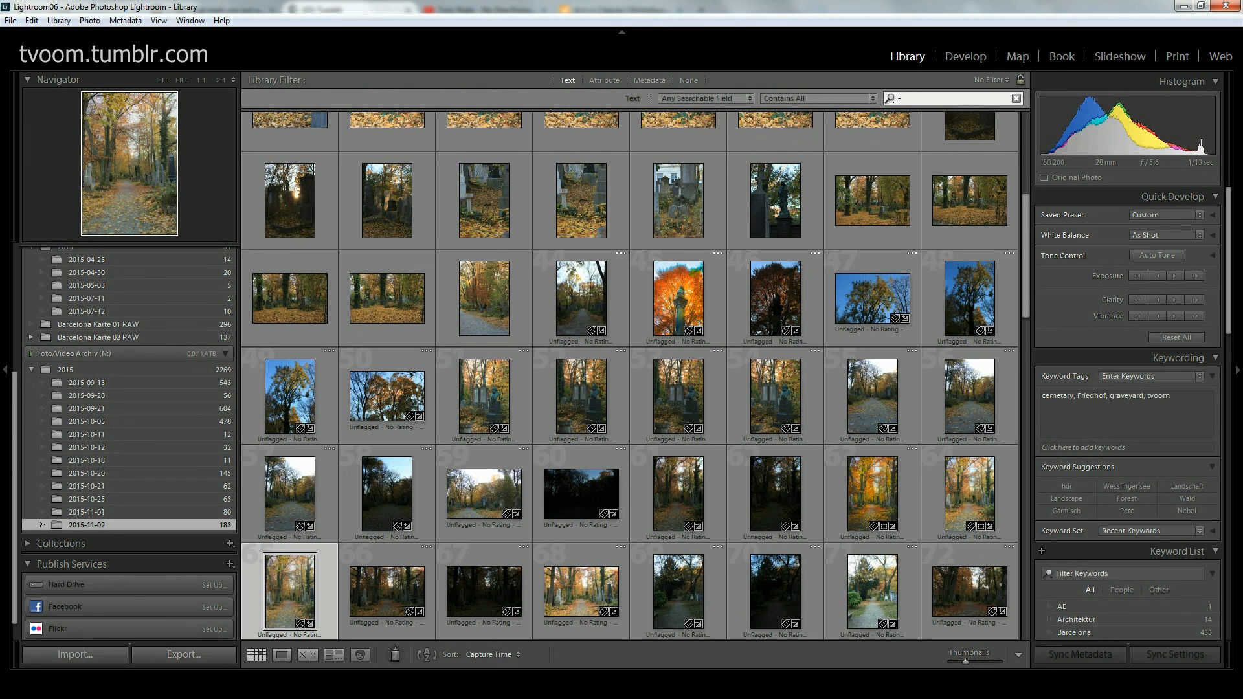
type("-HDR")
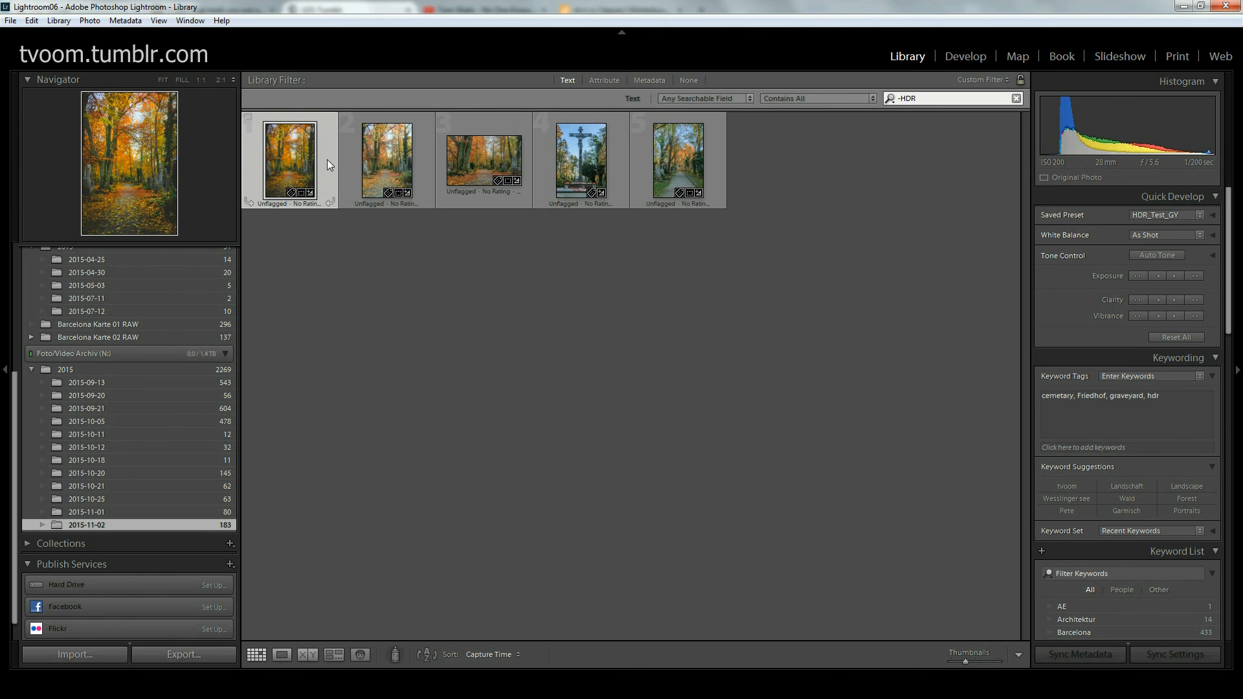
Step: Show IMG_1310-HDR.dng, the first filtered HDR photo, large in Loupe view
double_click(289, 158)
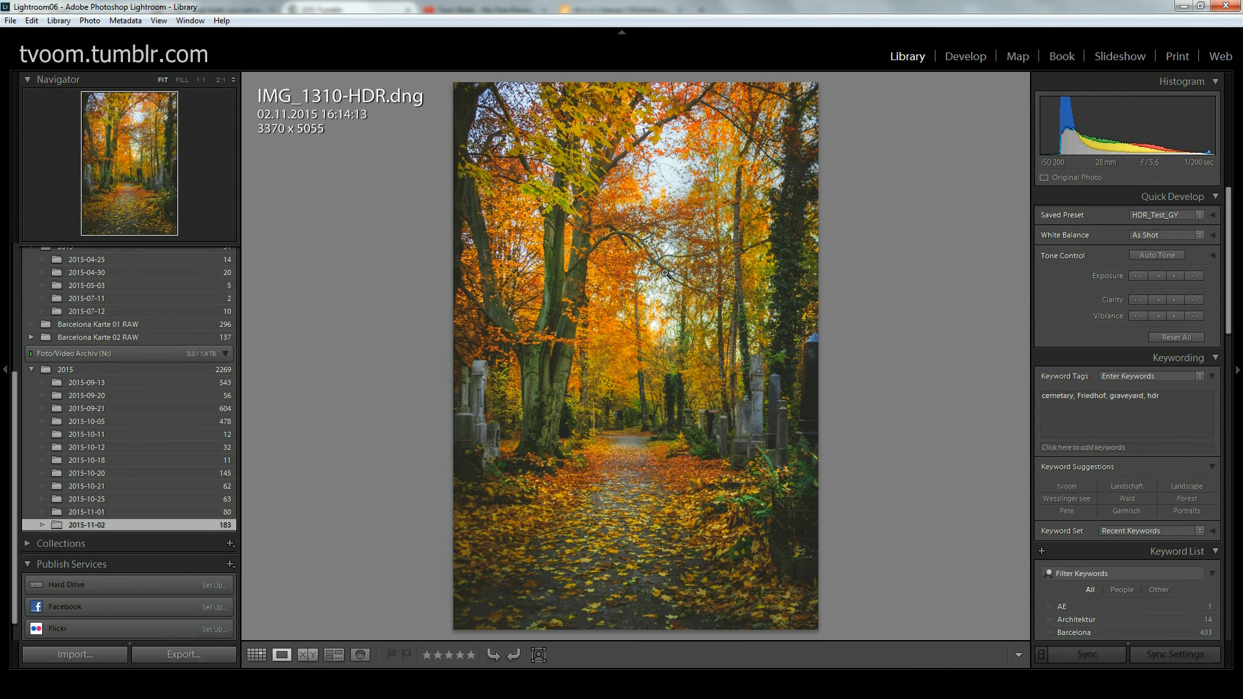
mouse_move(258, 647)
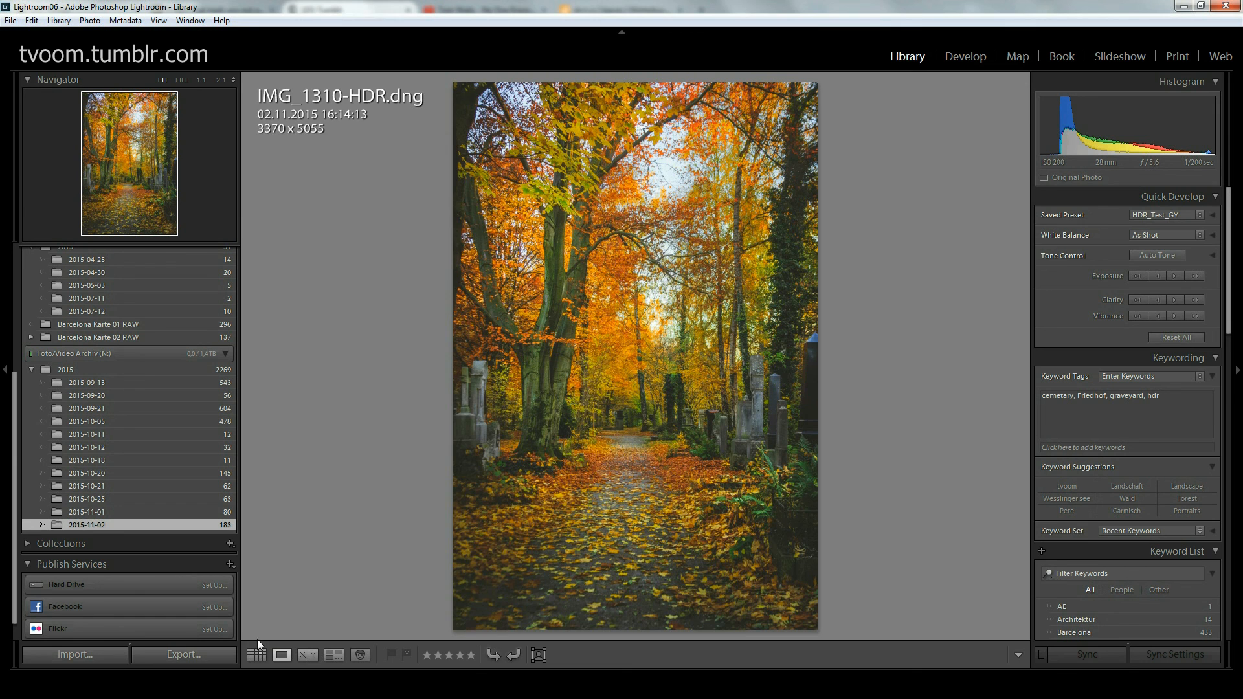
left_click(256, 654)
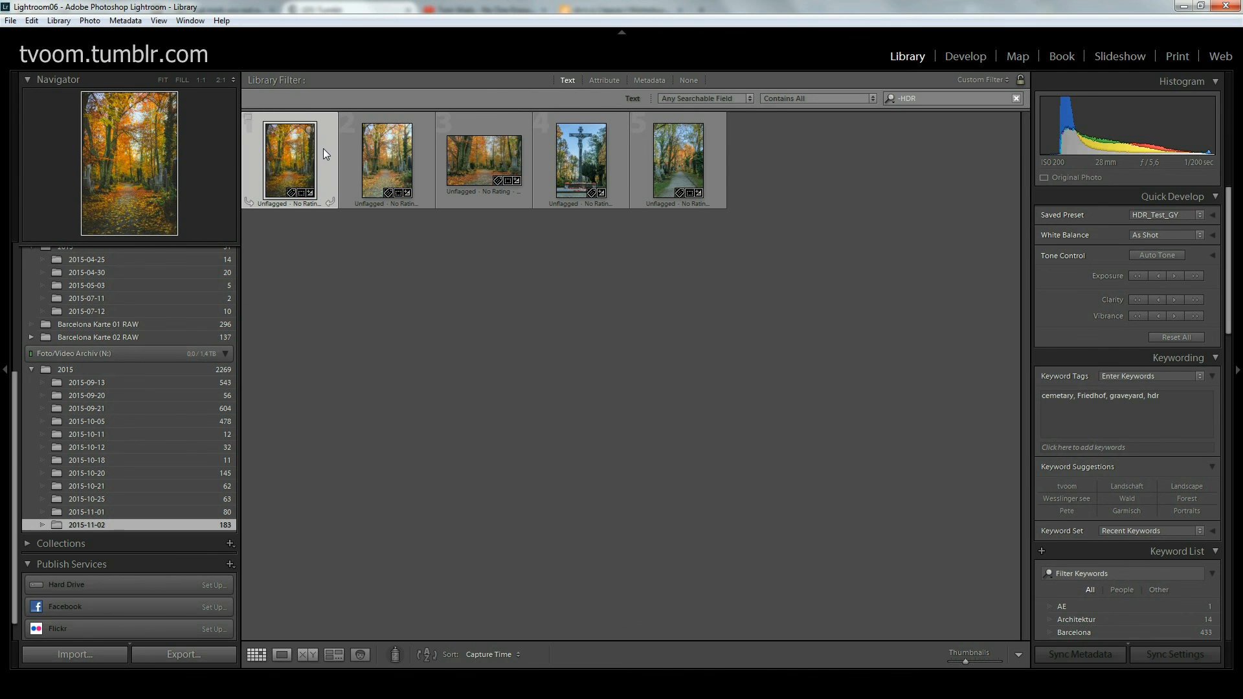
double_click(290, 160)
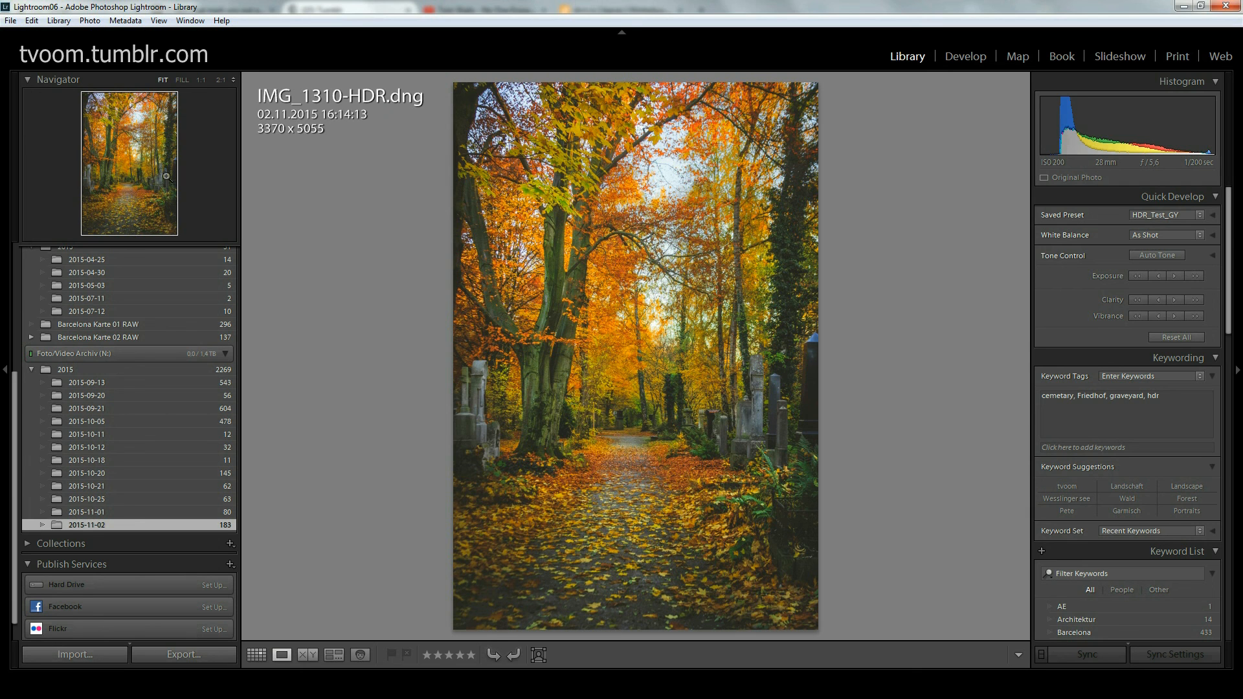
mouse_move(235, 195)
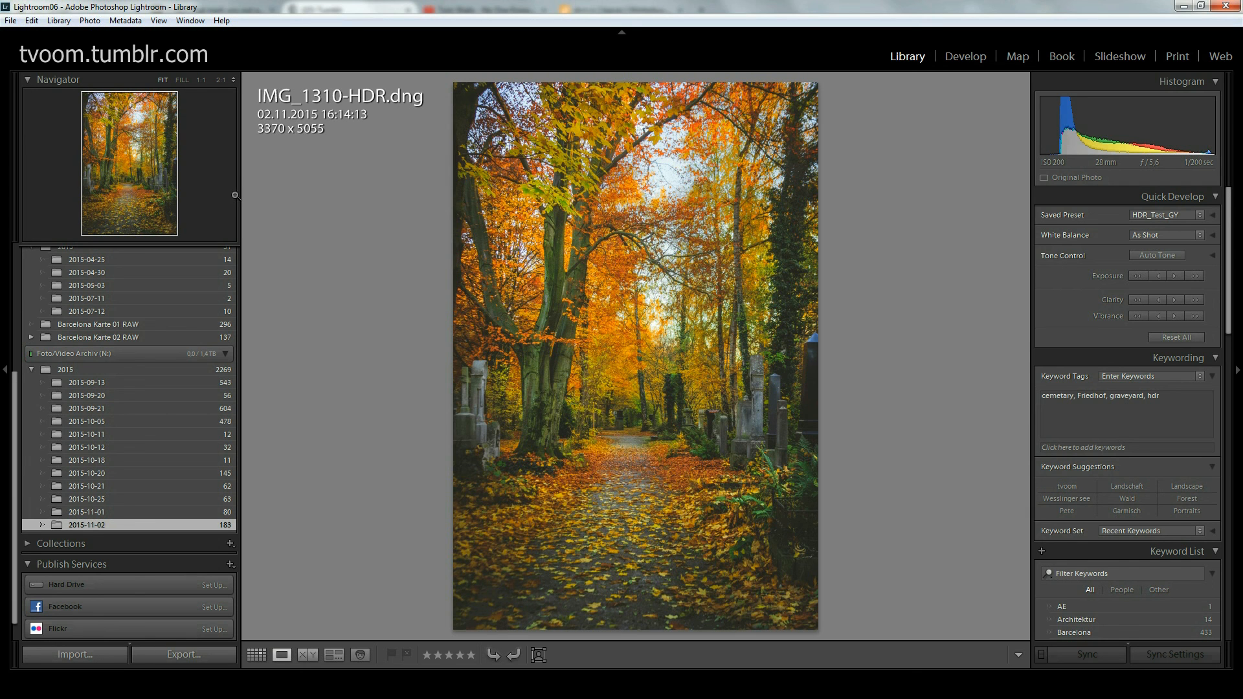